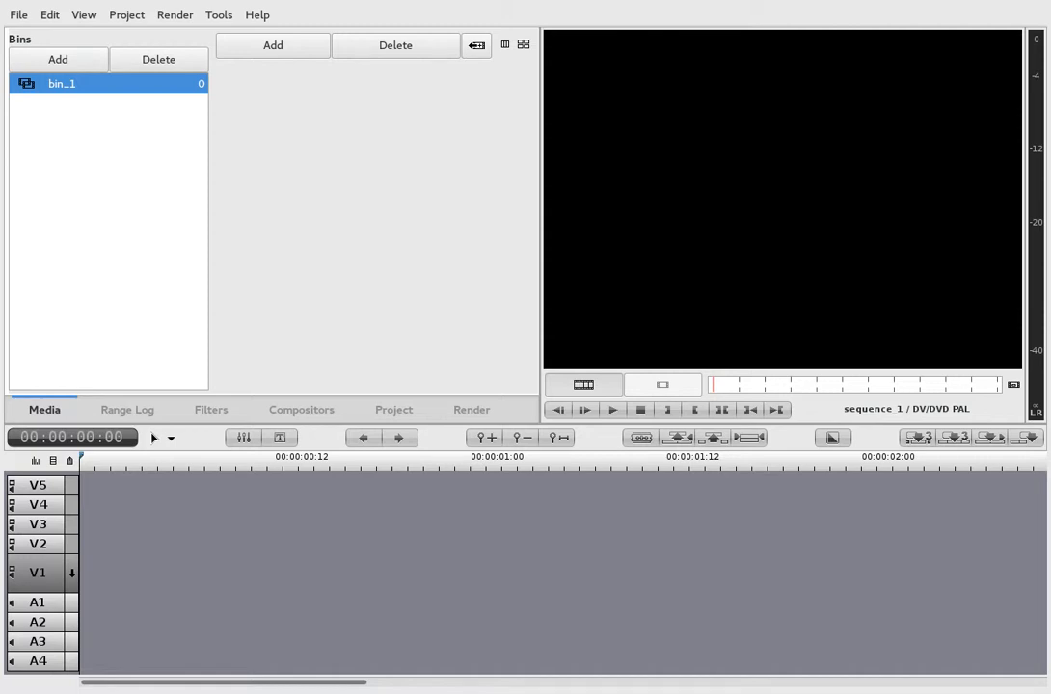
View and close the program version information from the Help menu
left_click(256, 15)
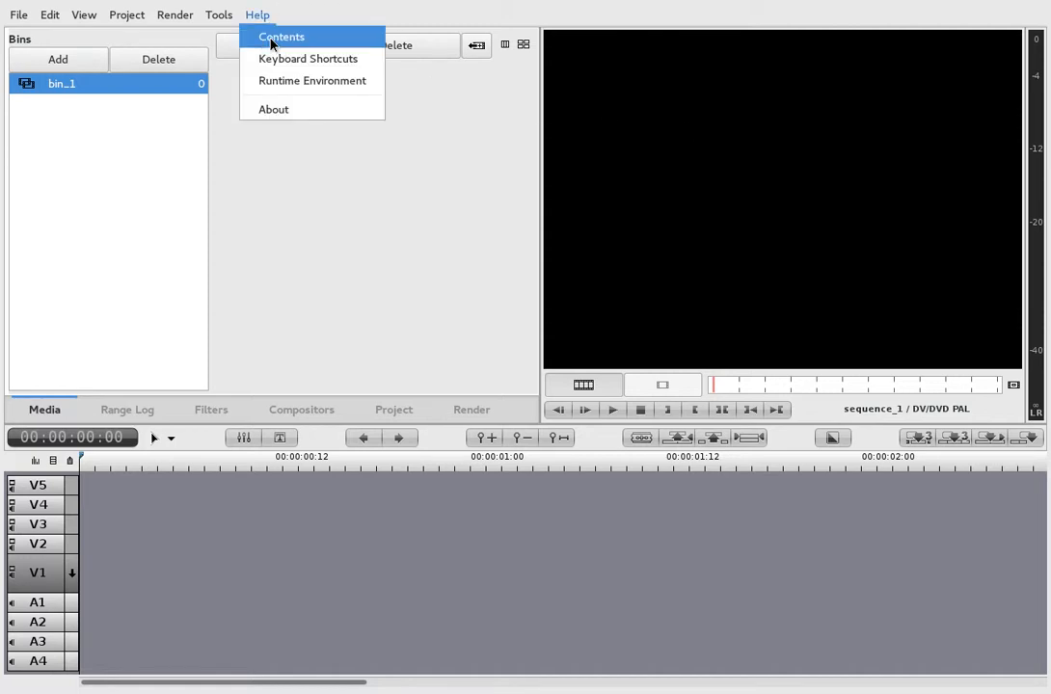
left_click(273, 109)
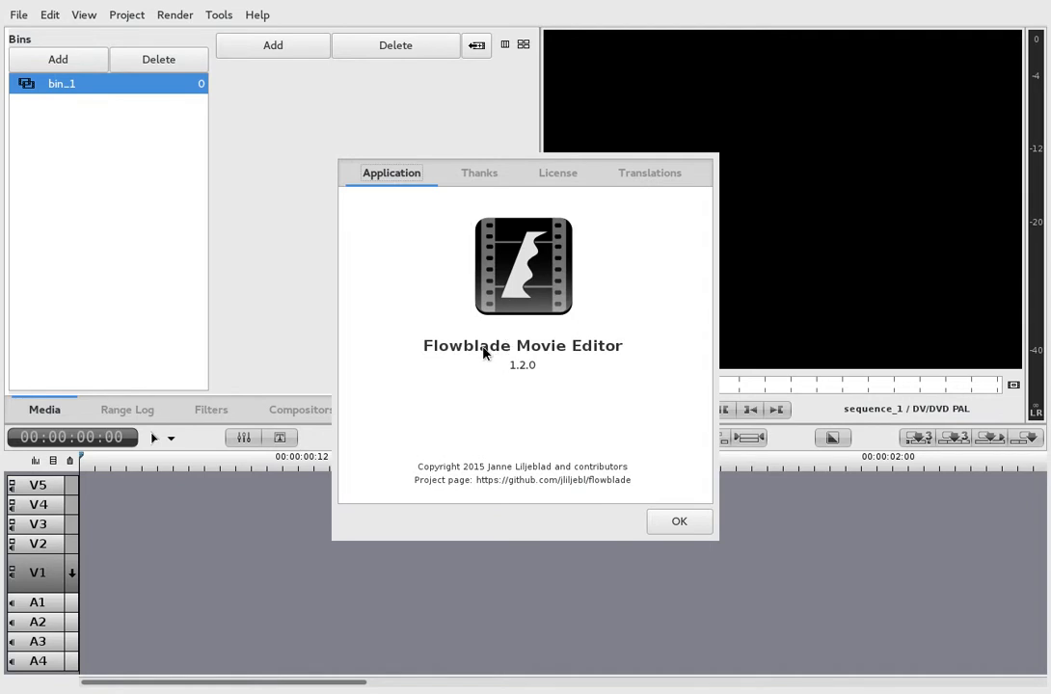
mouse_move(516, 383)
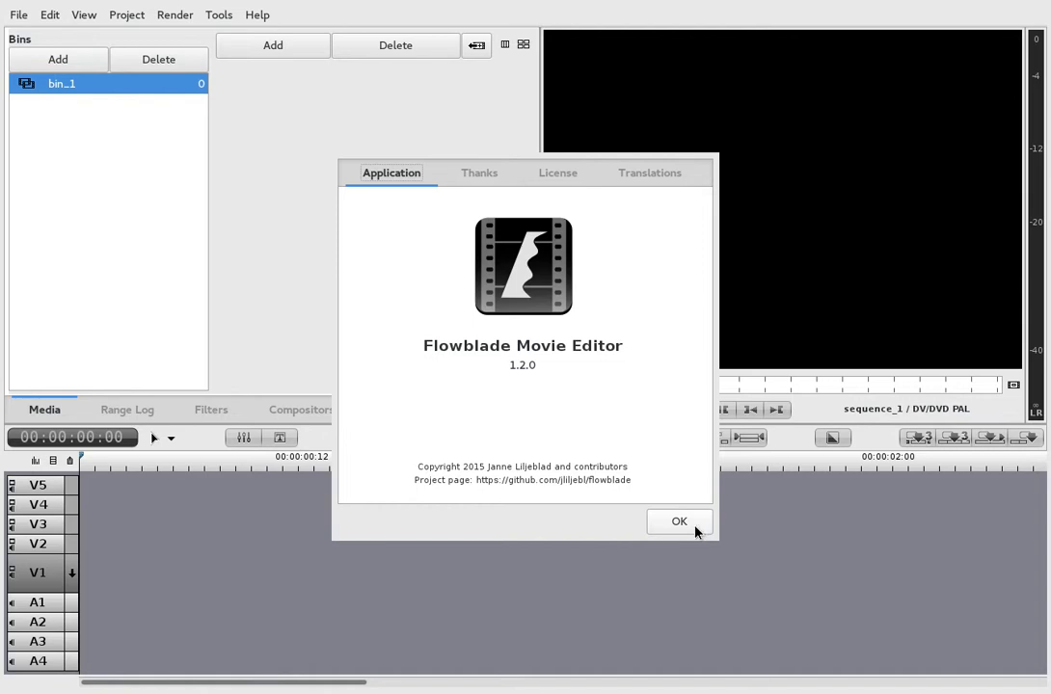
mouse_move(697, 531)
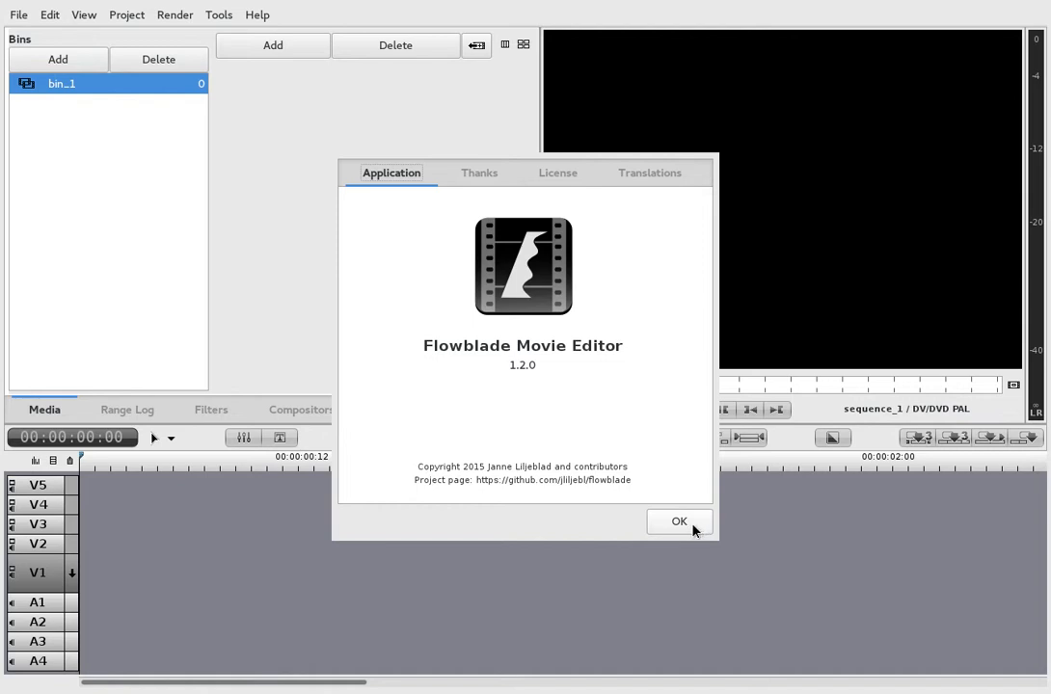
left_click(679, 521)
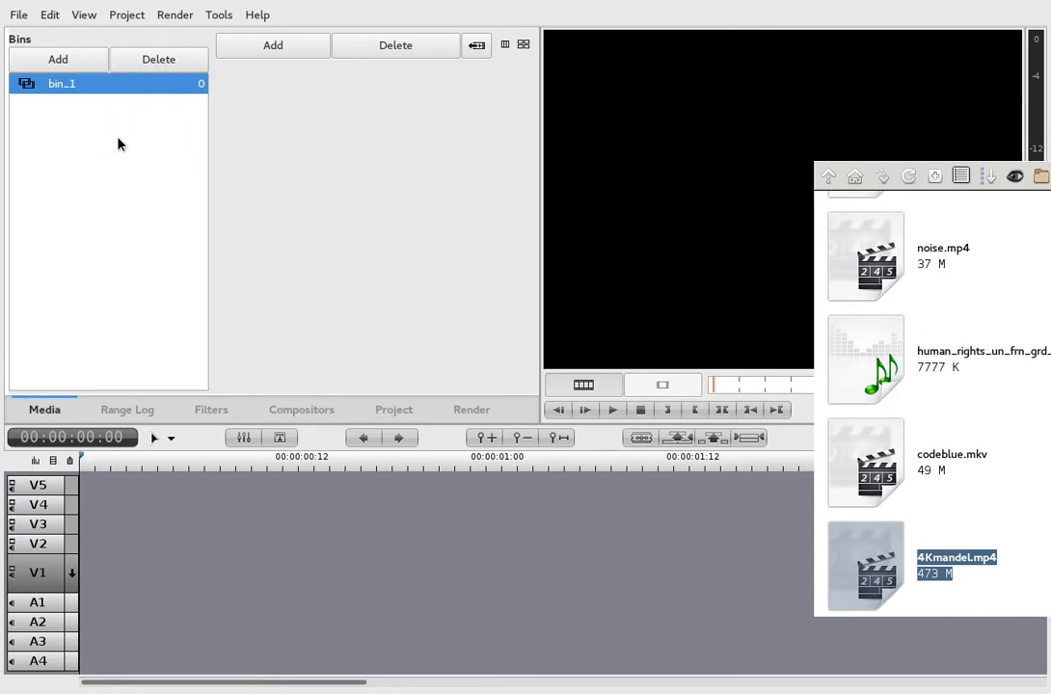
Add a second bin, delete bin_2 again, and bring up the File menu
left_click(58, 59)
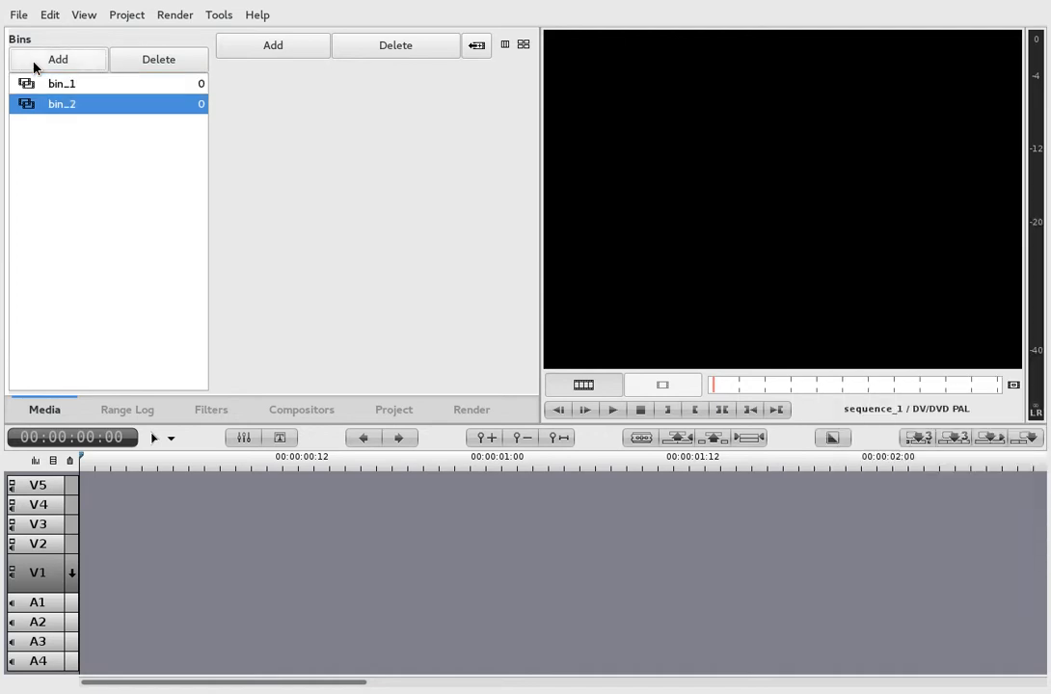
left_click(158, 59)
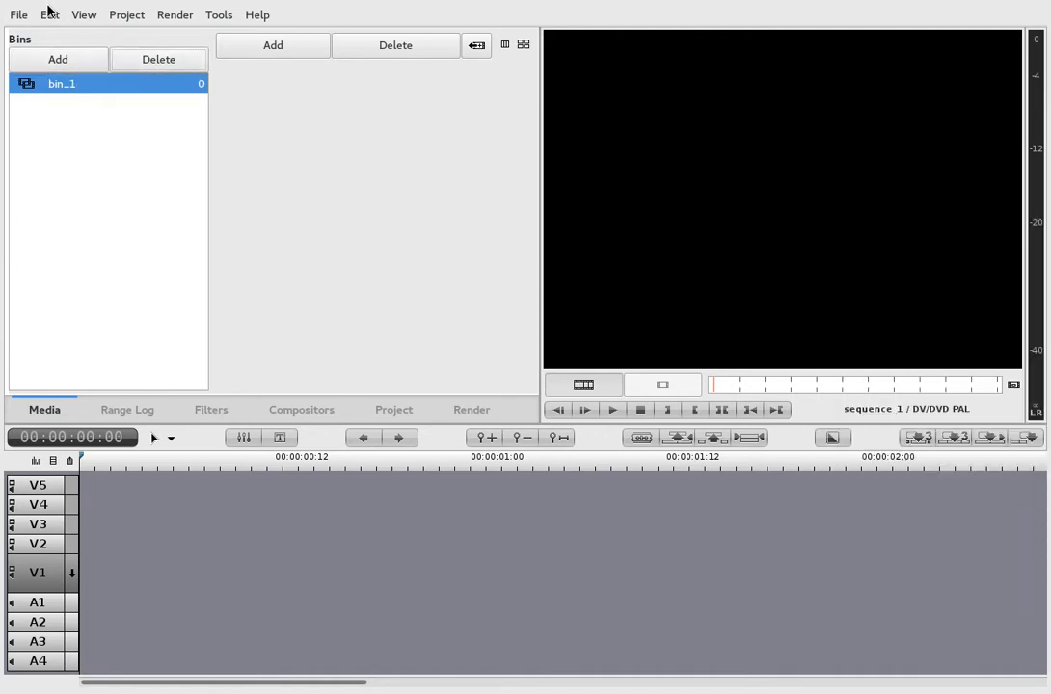
left_click(17, 14)
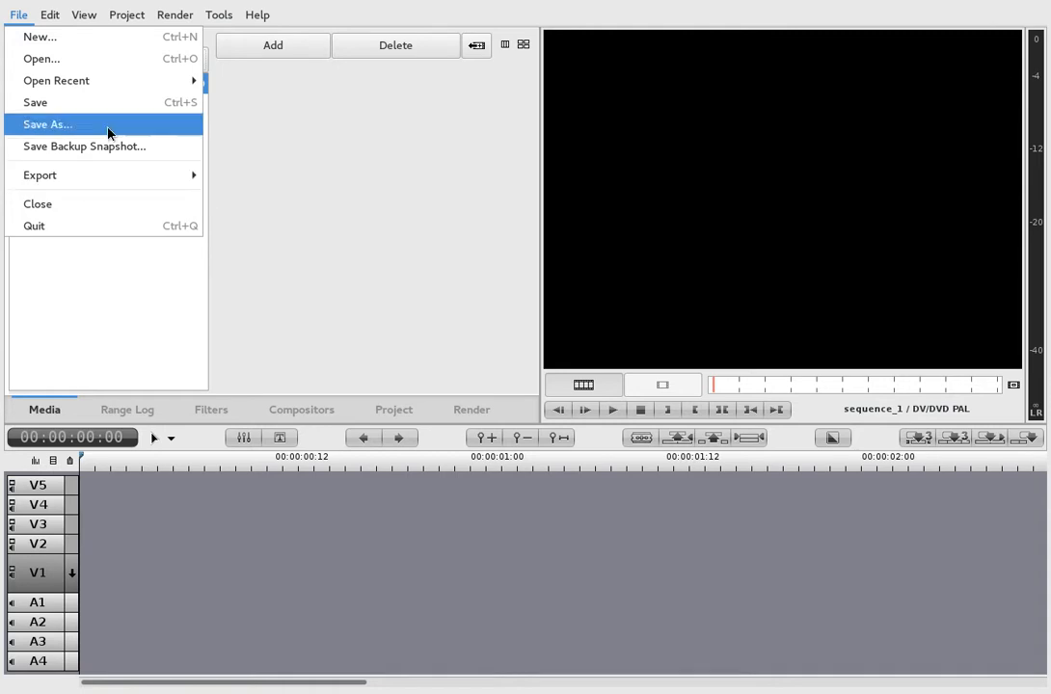
mouse_move(40, 37)
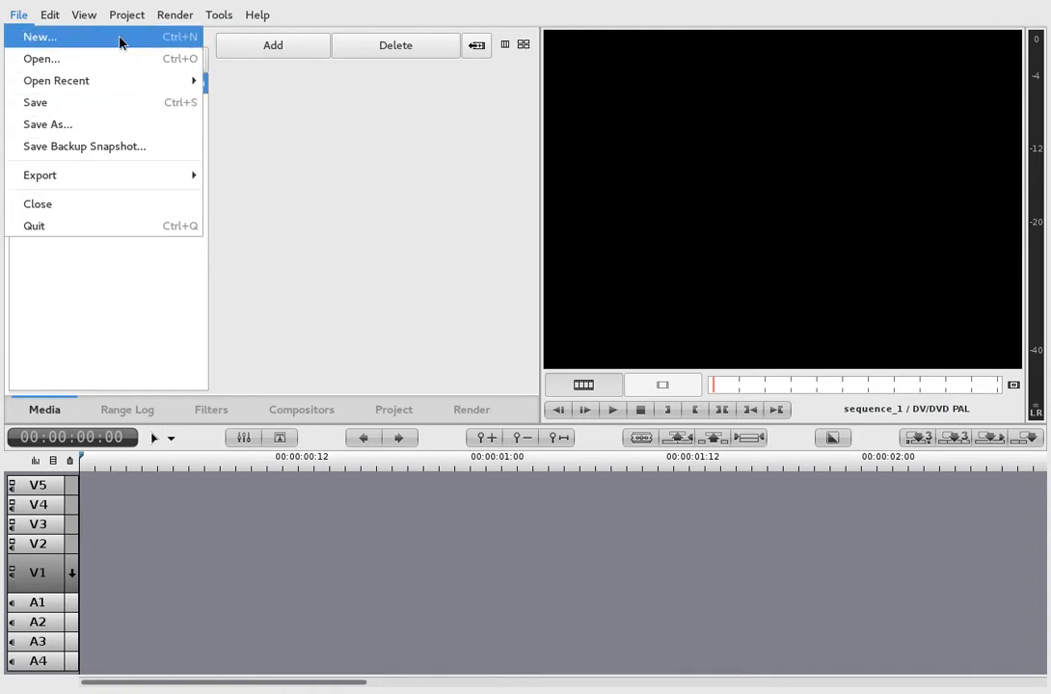
mouse_move(111, 59)
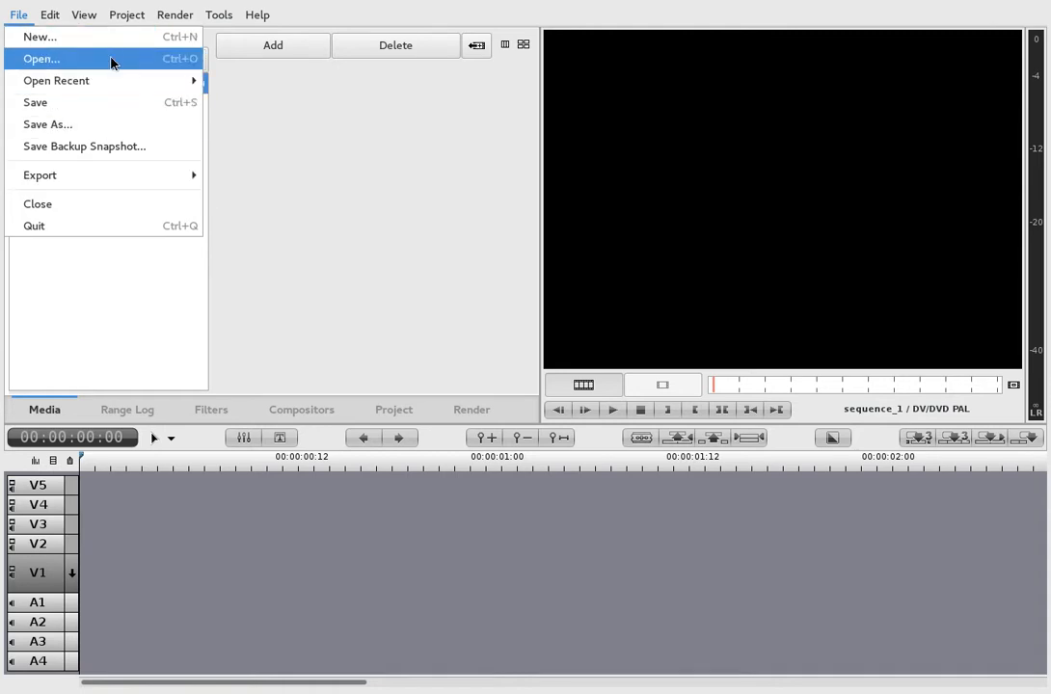
Import 4Kmandel.mp4 from Home > SampleVideoMaterial into bin_1
left_click(42, 59)
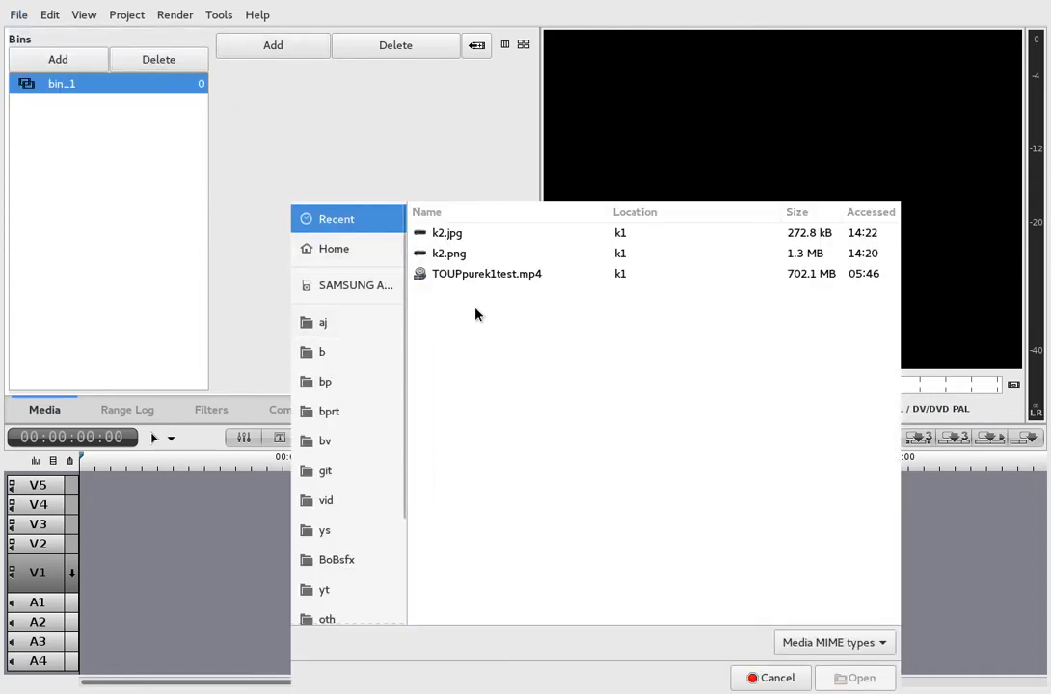
mouse_move(487, 273)
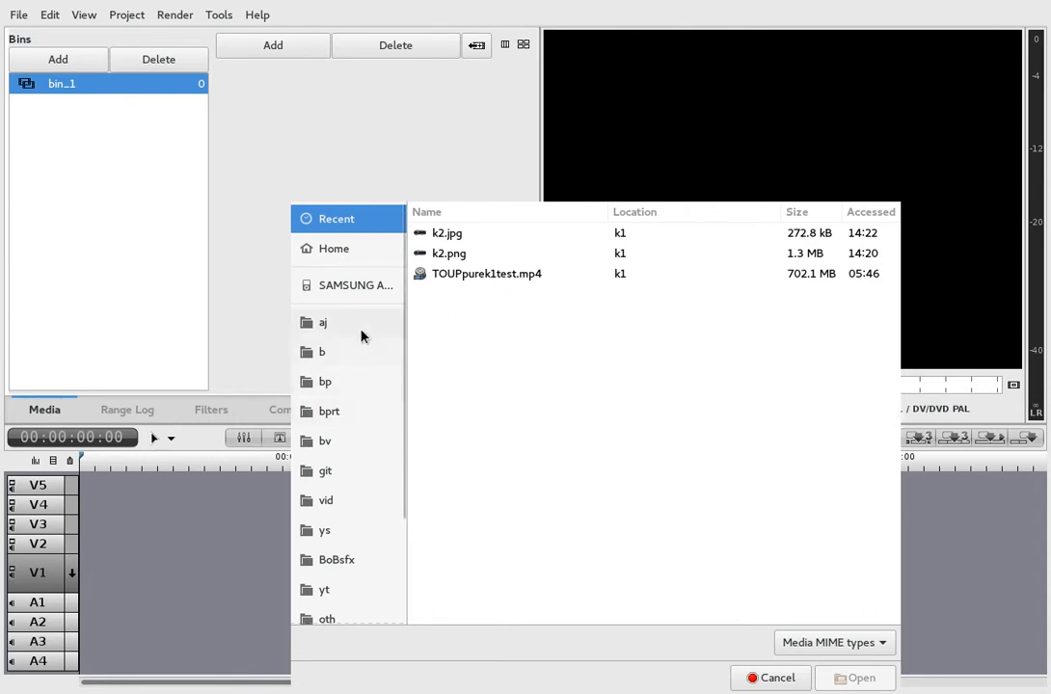
left_click(334, 249)
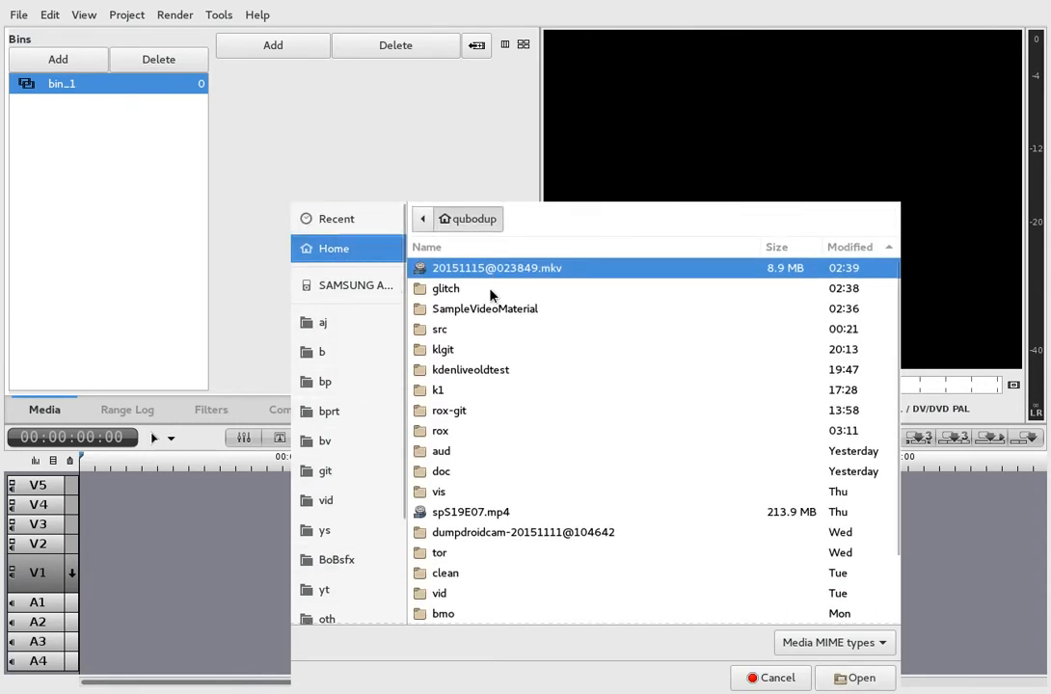
double_click(485, 309)
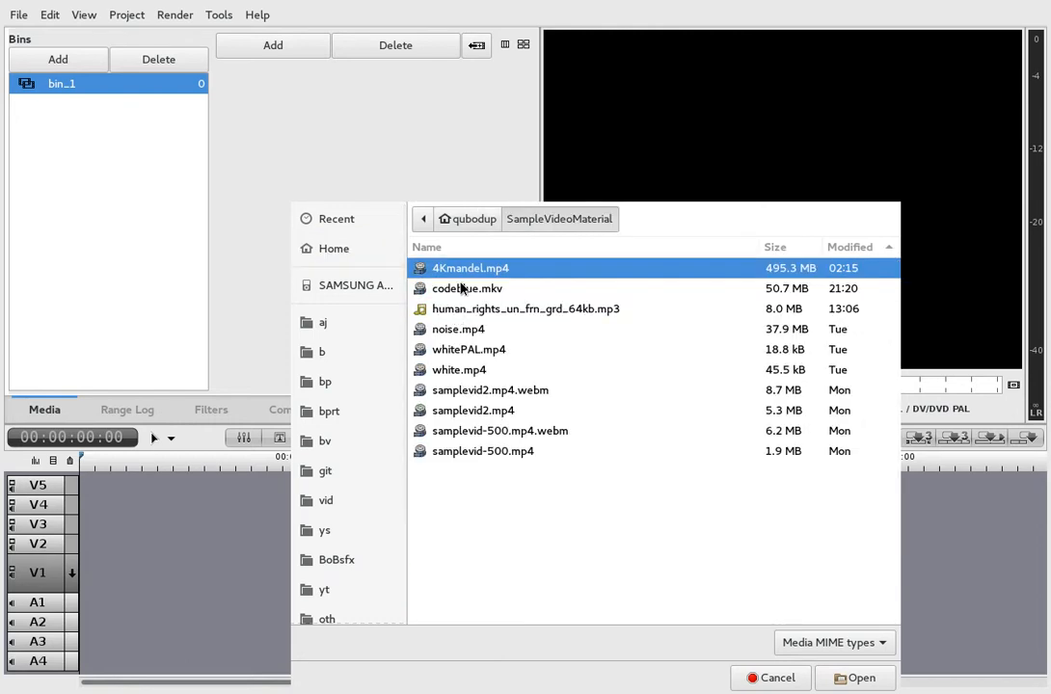
left_click(771, 678)
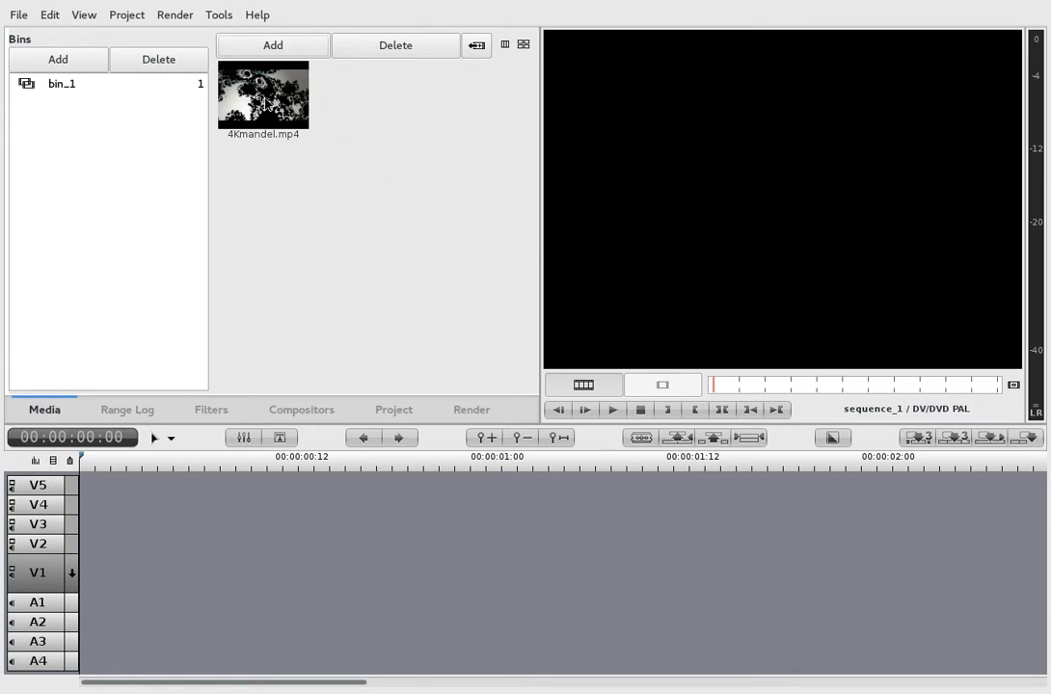
Select the 4Kmandel.mp4 clip in the media bin for placing on V1
left_click(263, 96)
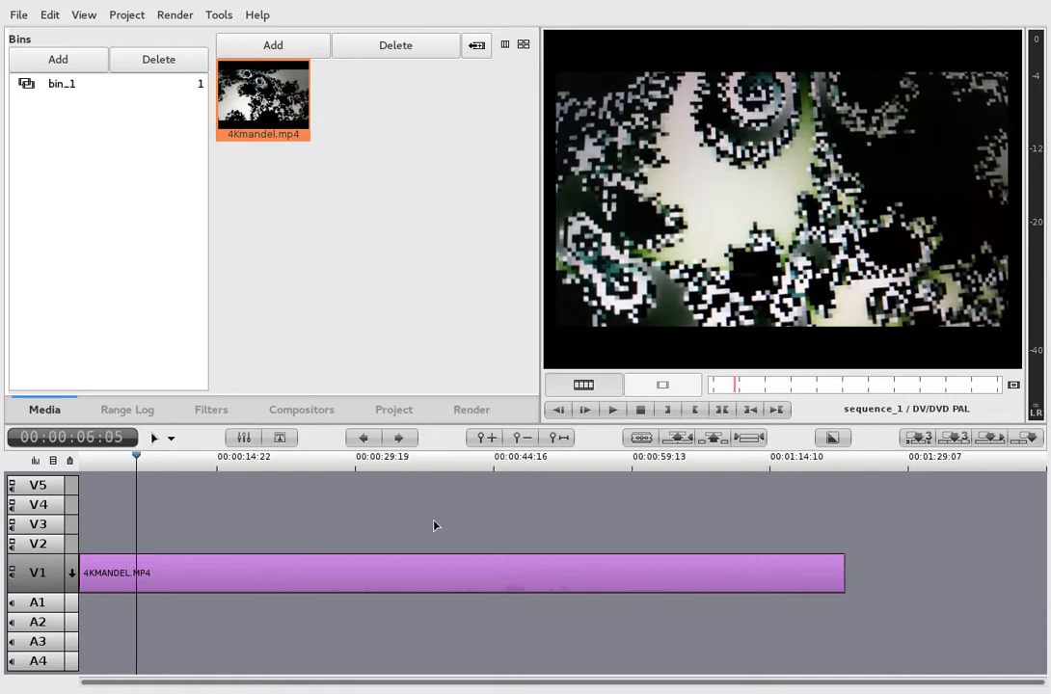
mouse_move(427, 524)
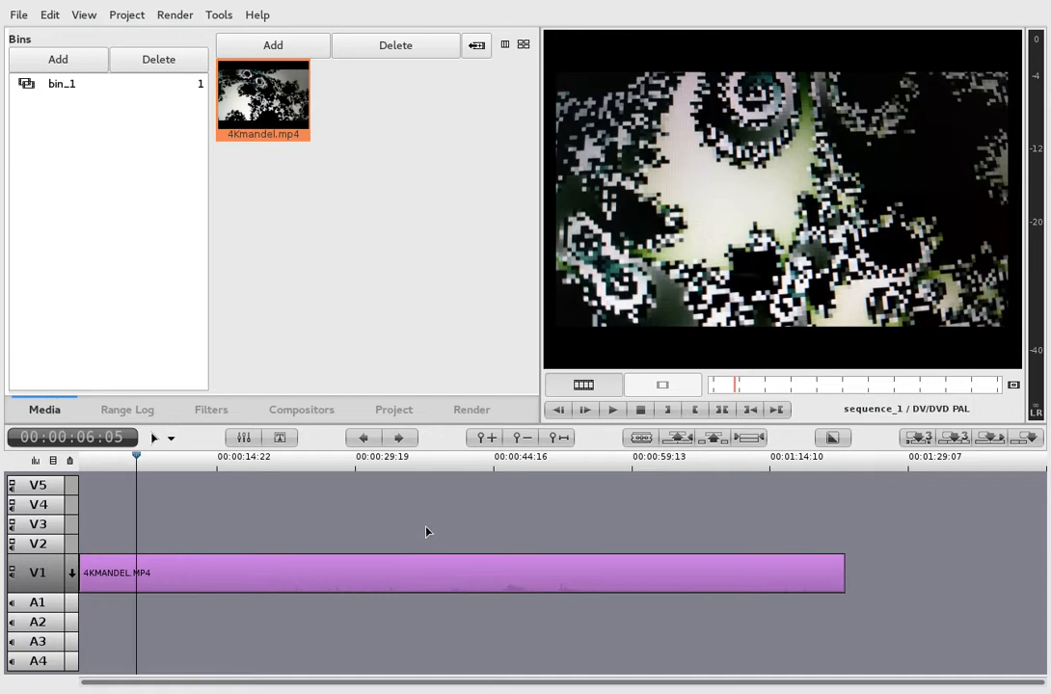
mouse_move(437, 479)
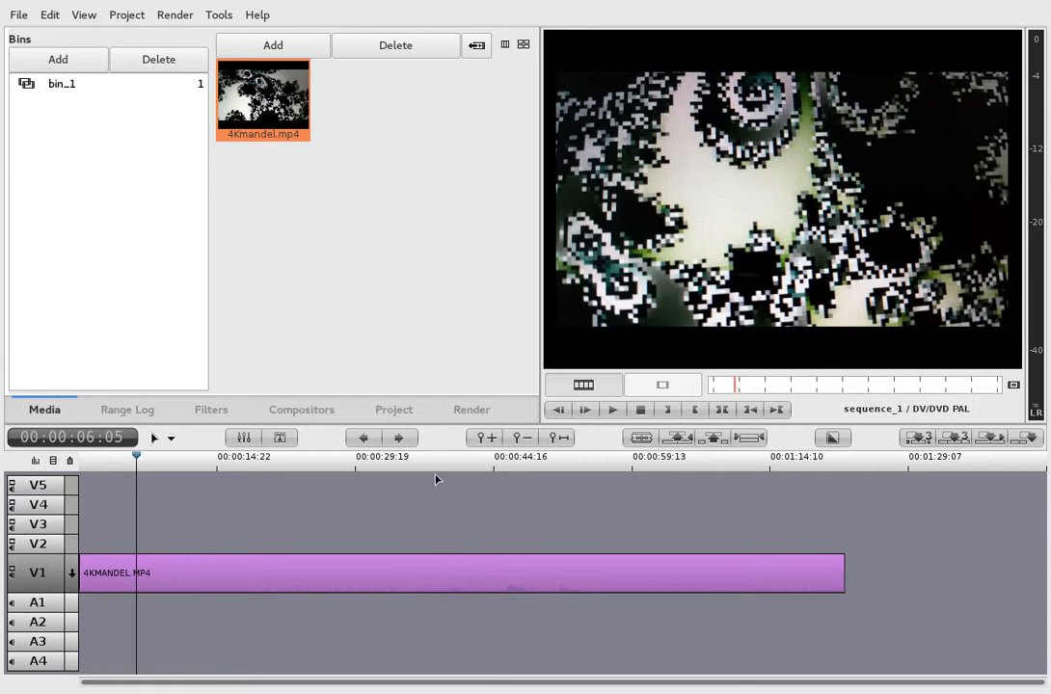
mouse_move(268, 130)
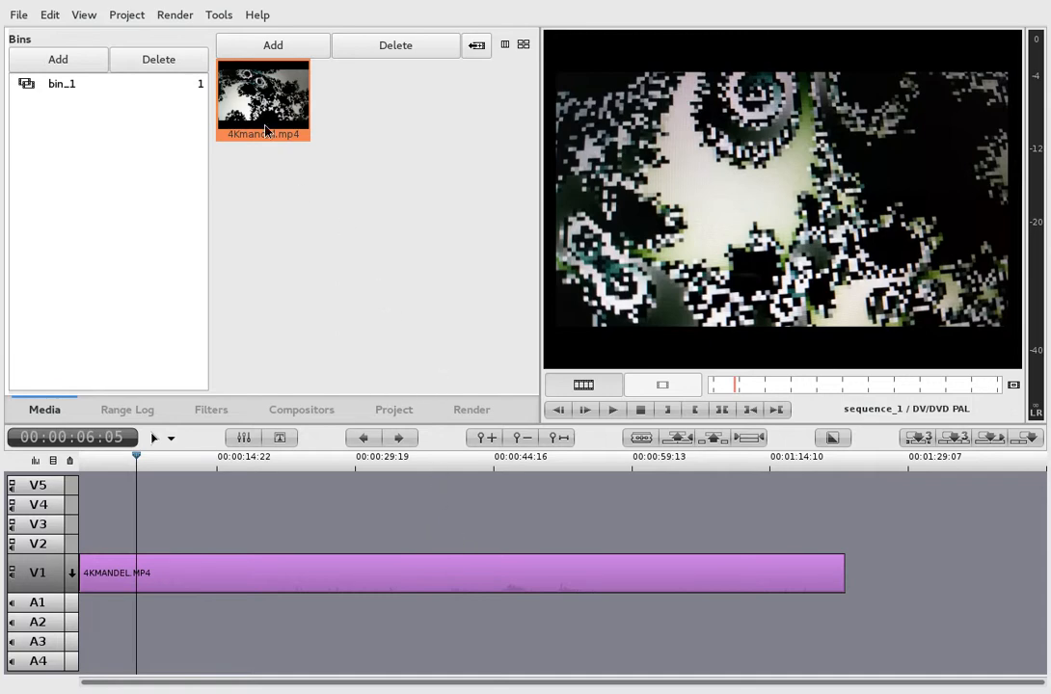
mouse_move(271, 184)
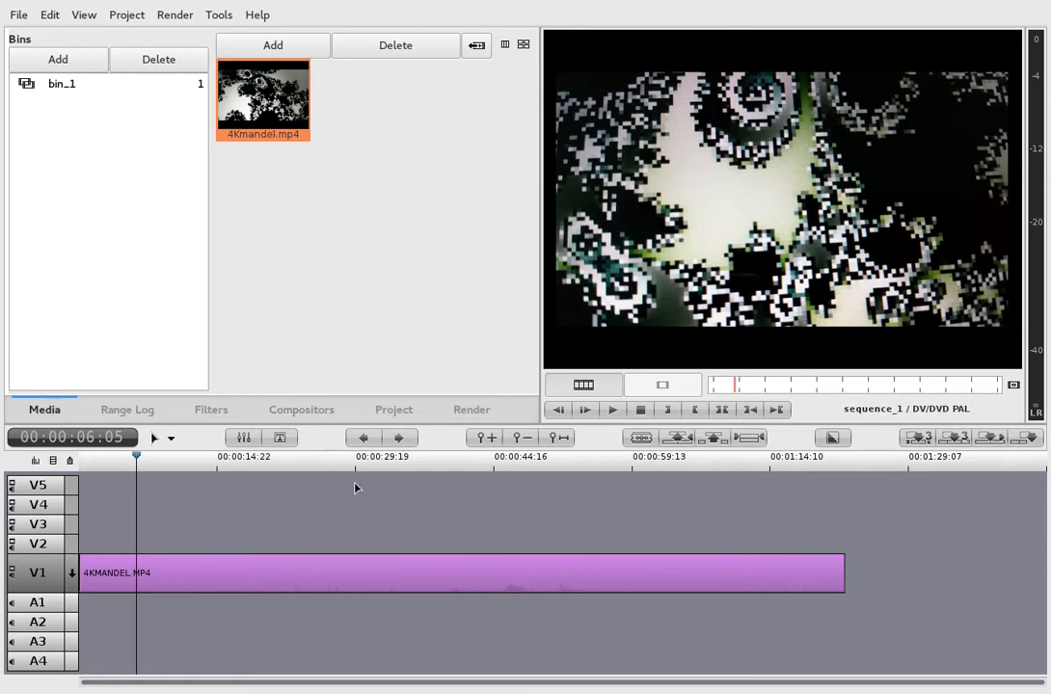
mouse_move(459, 520)
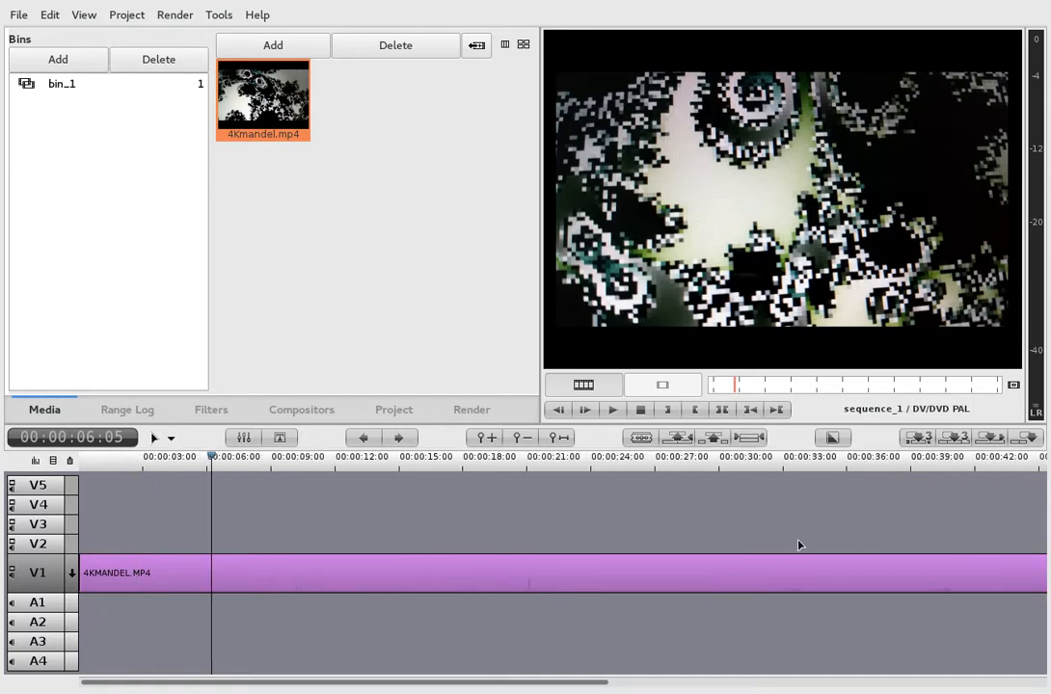
mouse_move(796, 527)
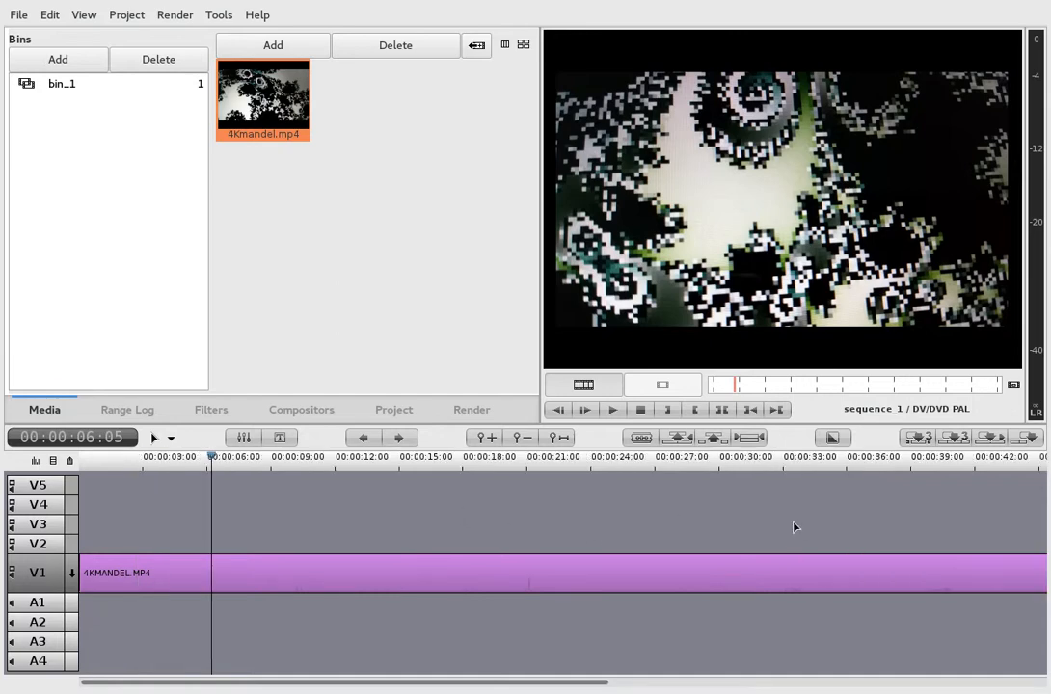
mouse_move(543, 468)
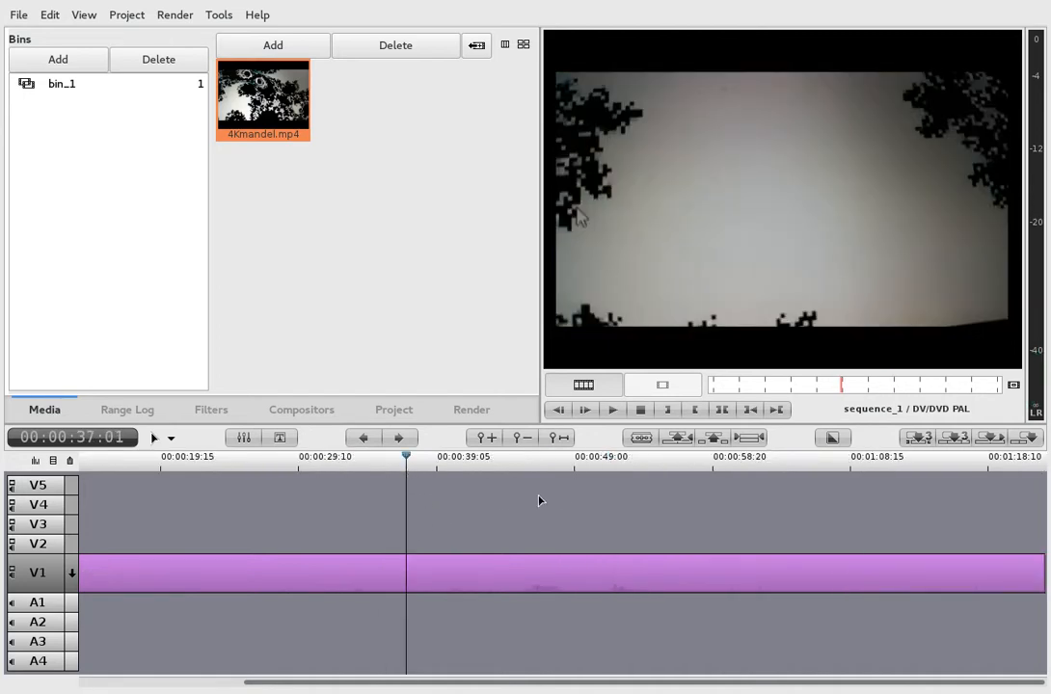
mouse_move(574, 473)
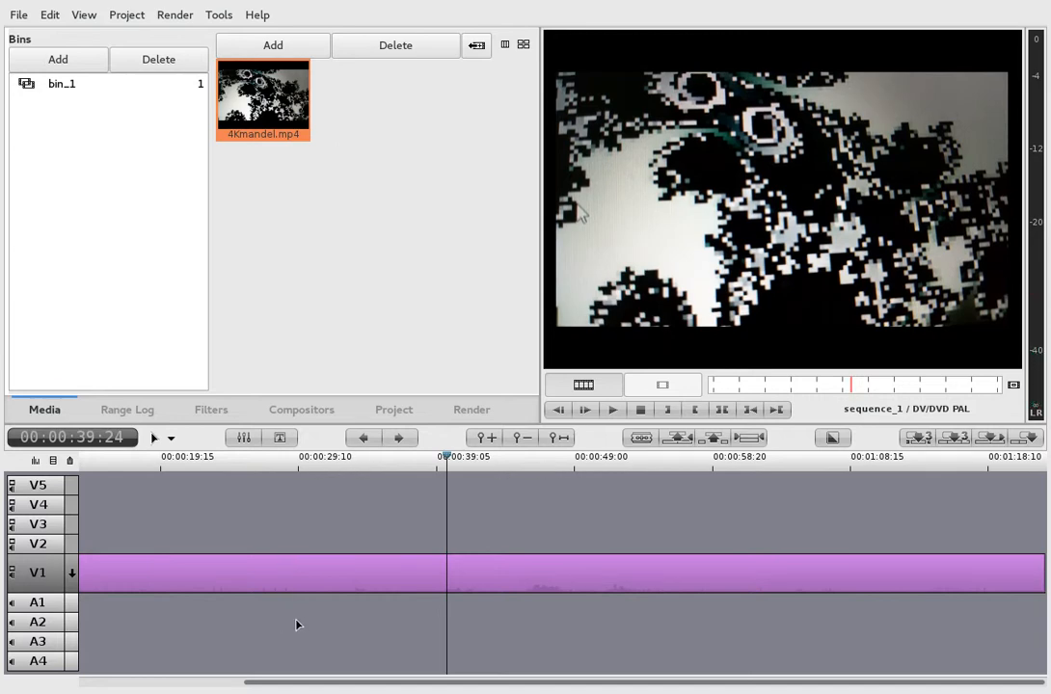
mouse_move(654, 456)
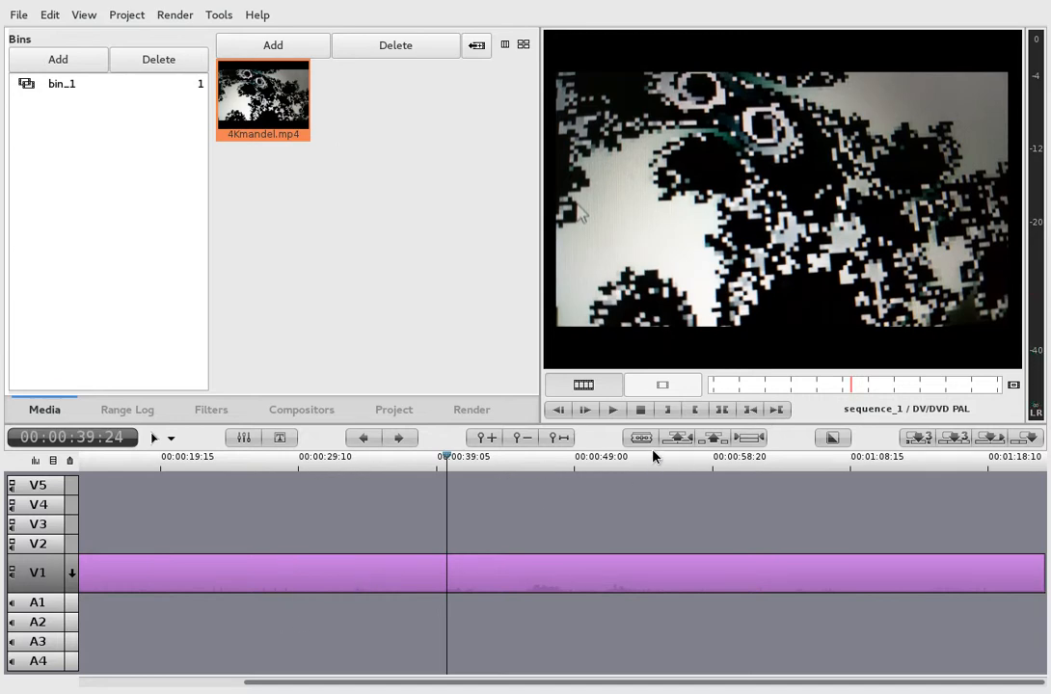
Select the fractal clip on V1 and use its context menu to split audio
left_click(327, 573)
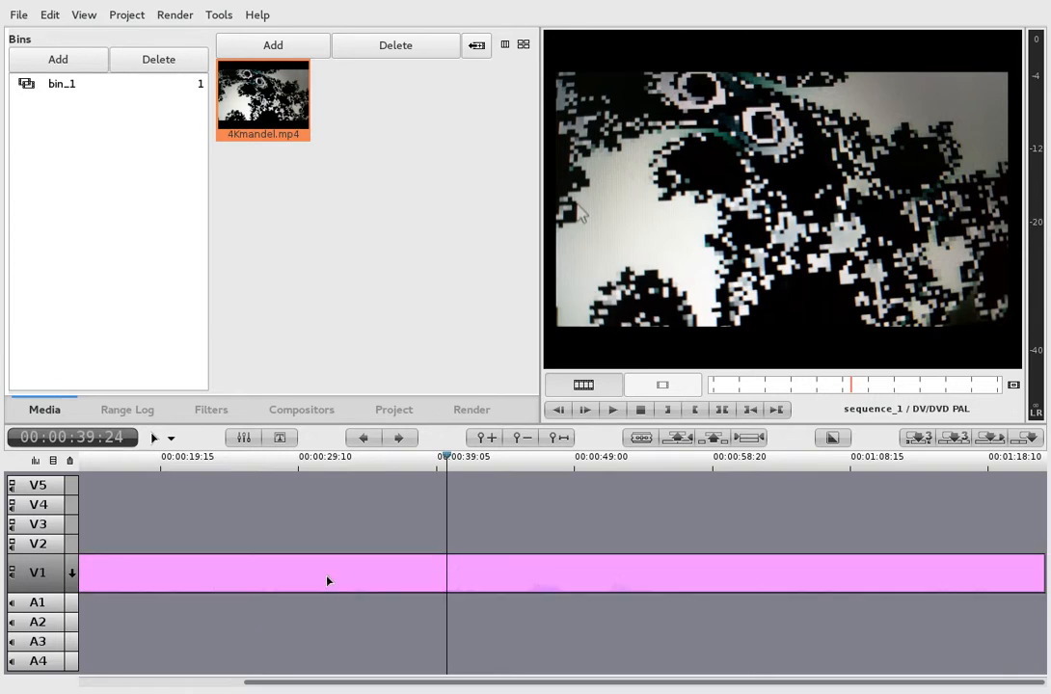
right_click(328, 578)
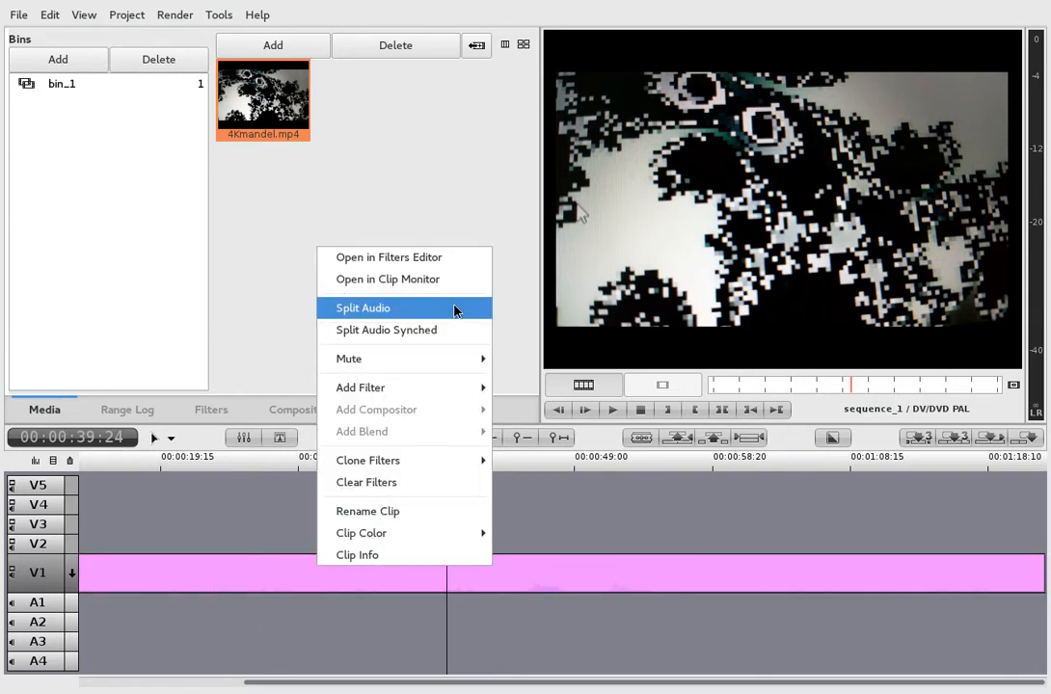
mouse_move(443, 330)
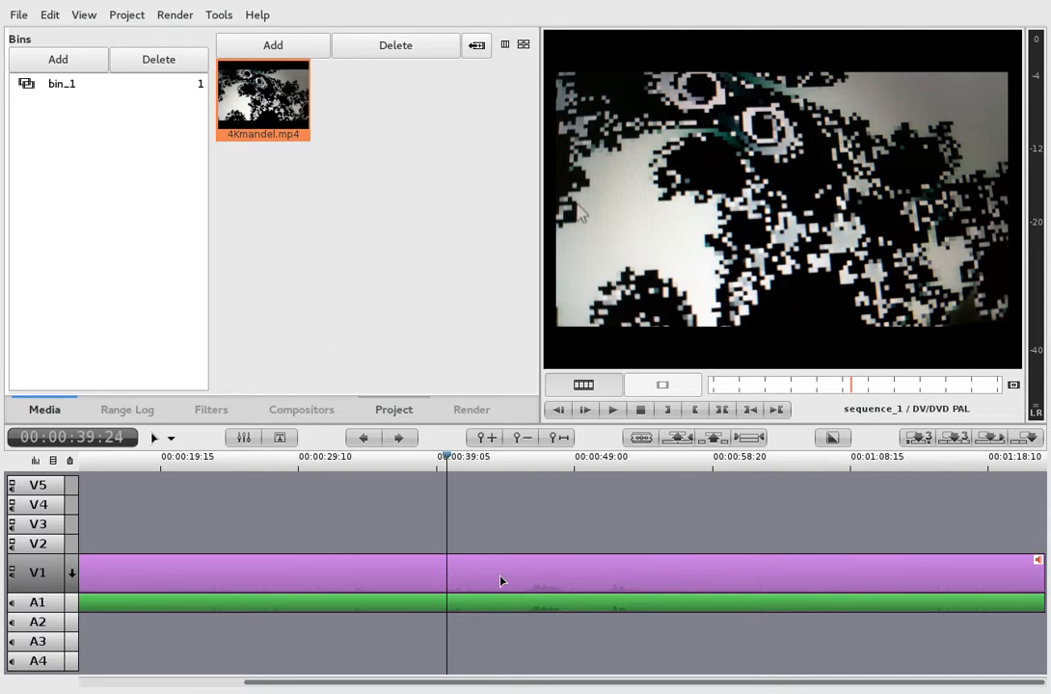
right_click(500, 572)
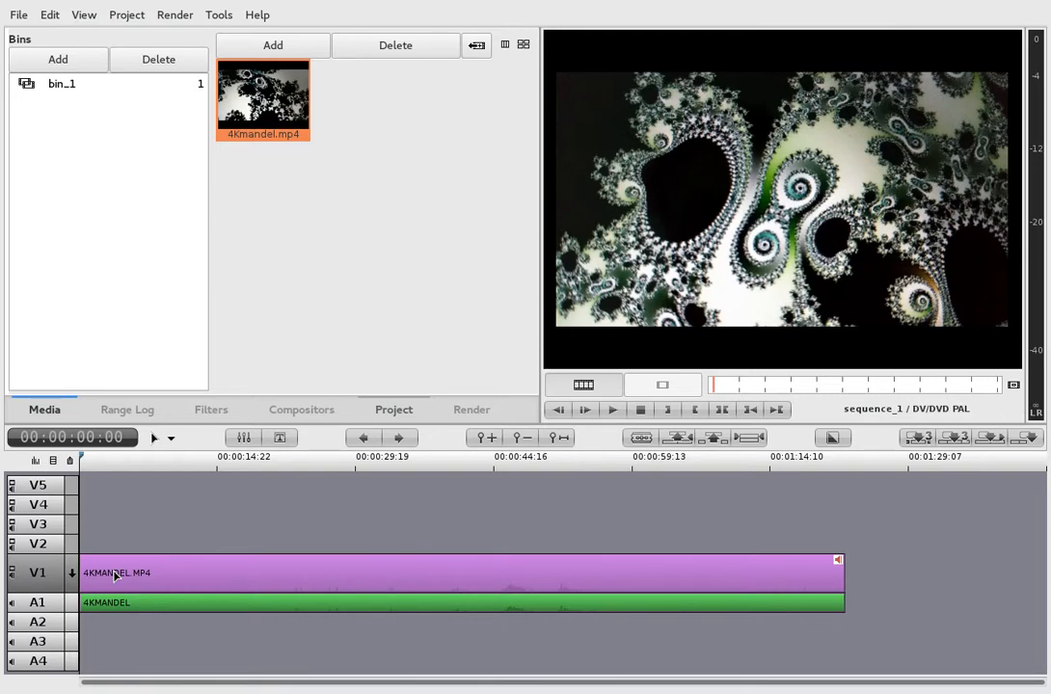
mouse_move(186, 572)
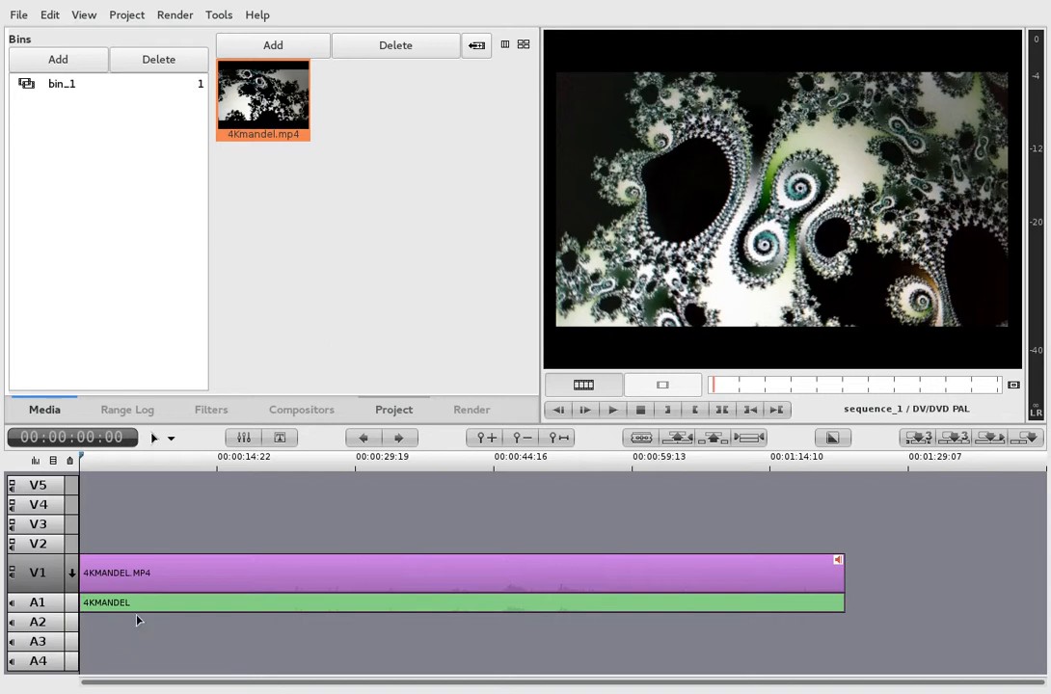
mouse_move(108, 626)
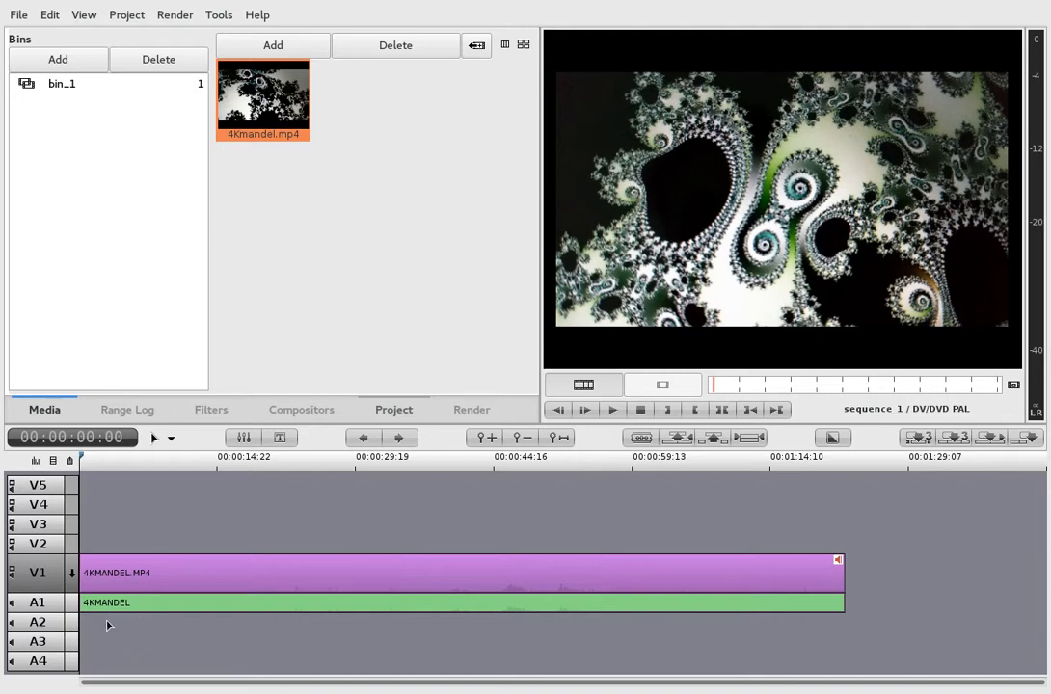
mouse_move(75, 523)
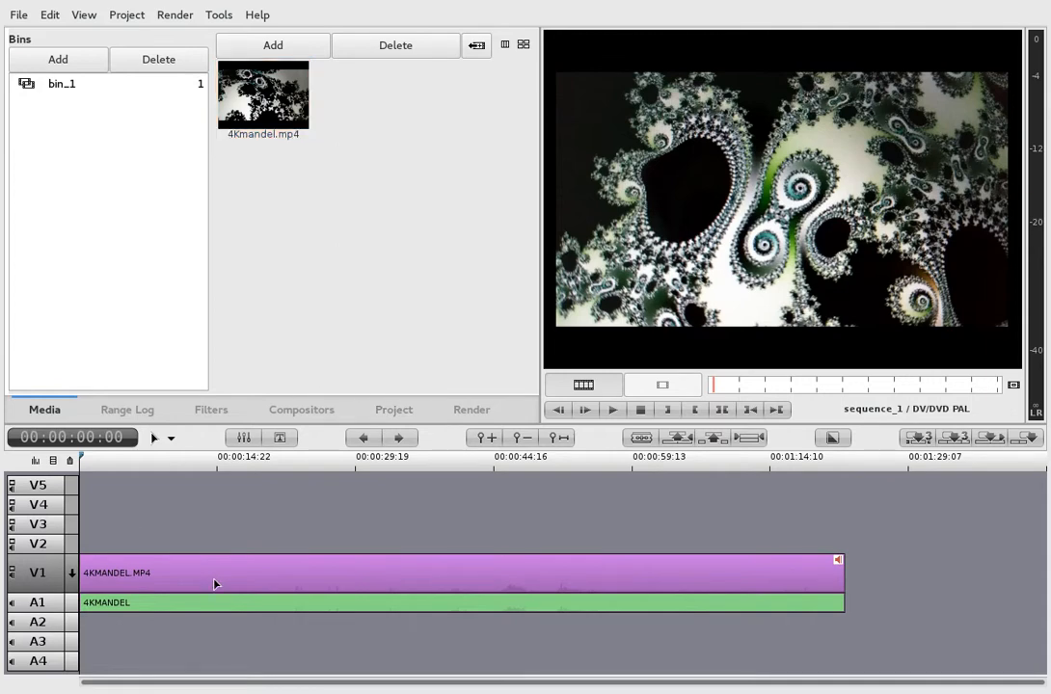
Select the fractal clip on the V1 track
left_click(461, 456)
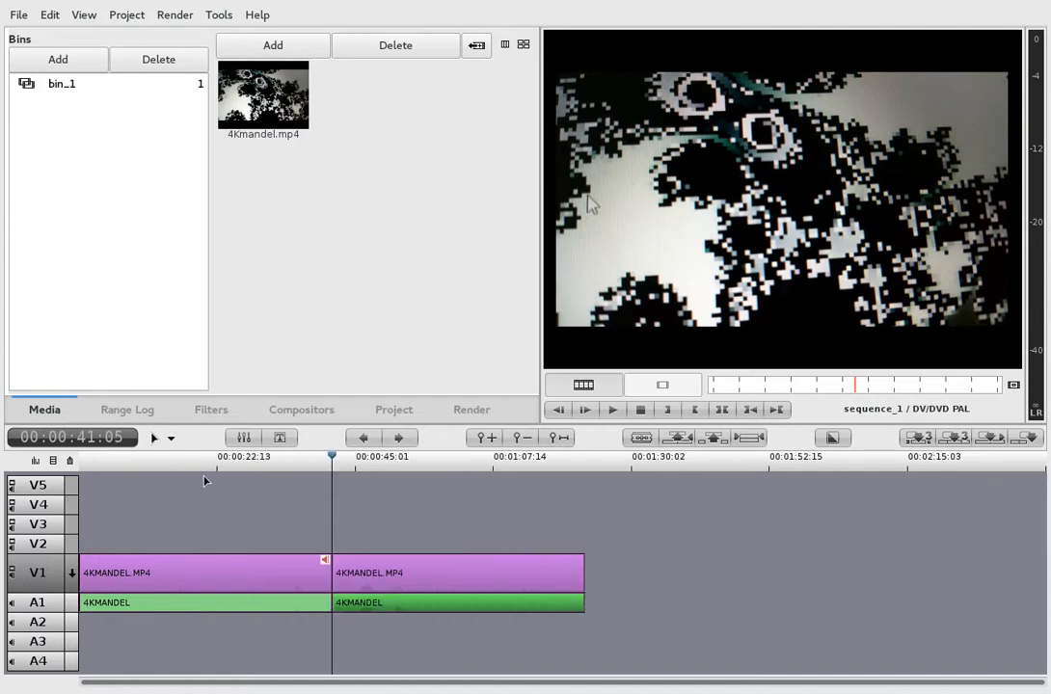
Move the playhead to about 17 seconds and dismiss the Titler-already-open warning
left_click(187, 456)
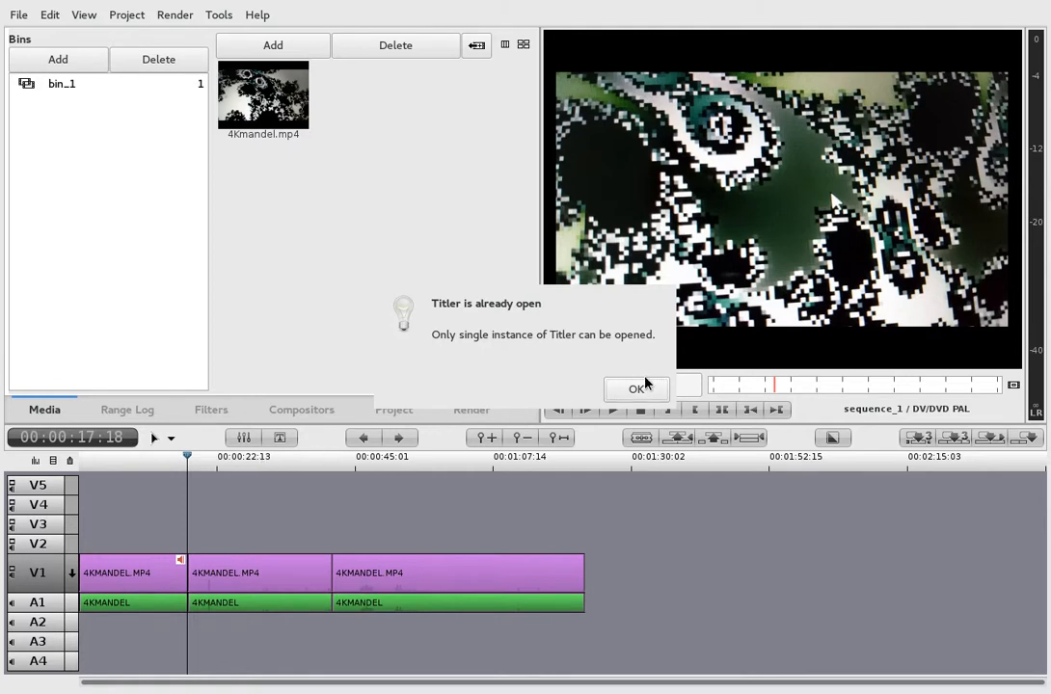
left_click(635, 389)
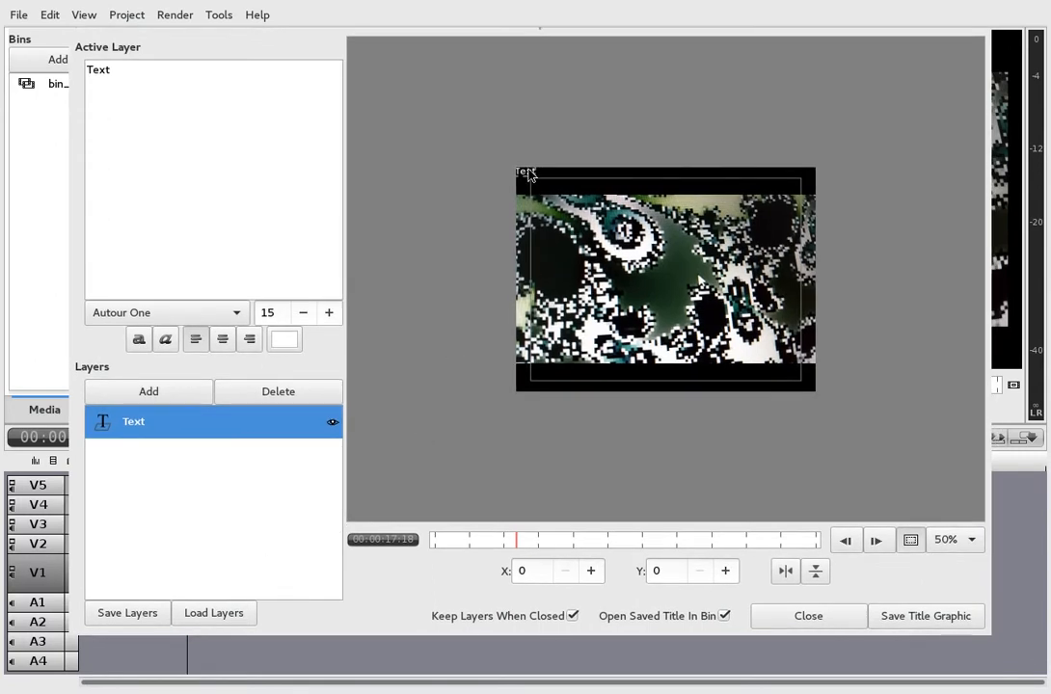
Centre the text layer in the Titler preview and type 'THIS IS A TI'
left_click_drag(526, 172, 636, 282)
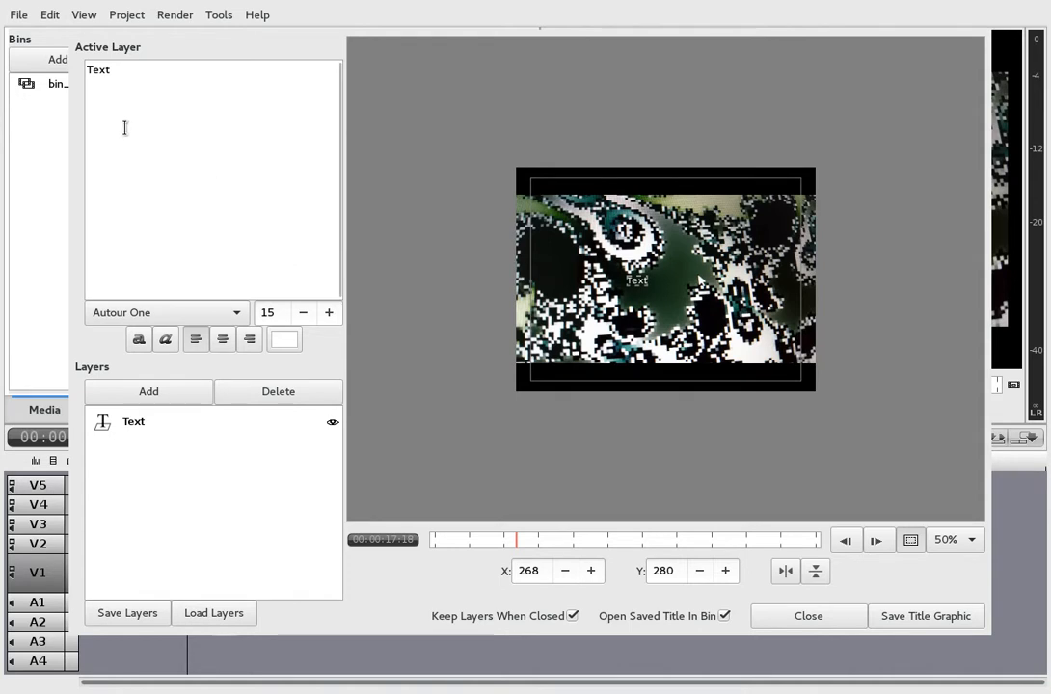
type("THIS")
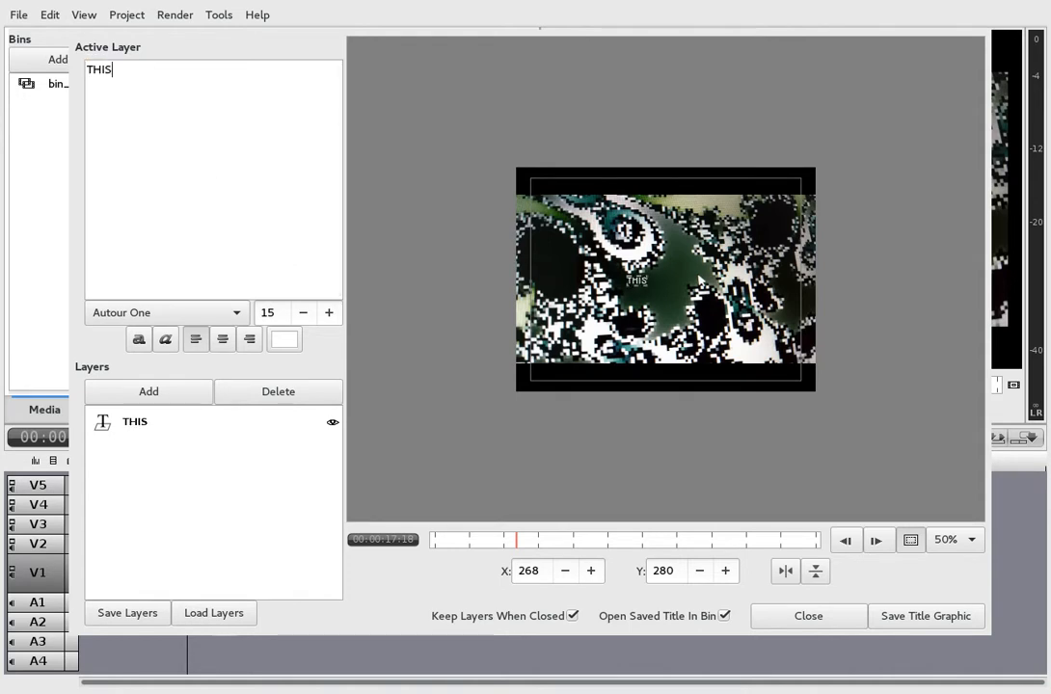
type("IS A TI")
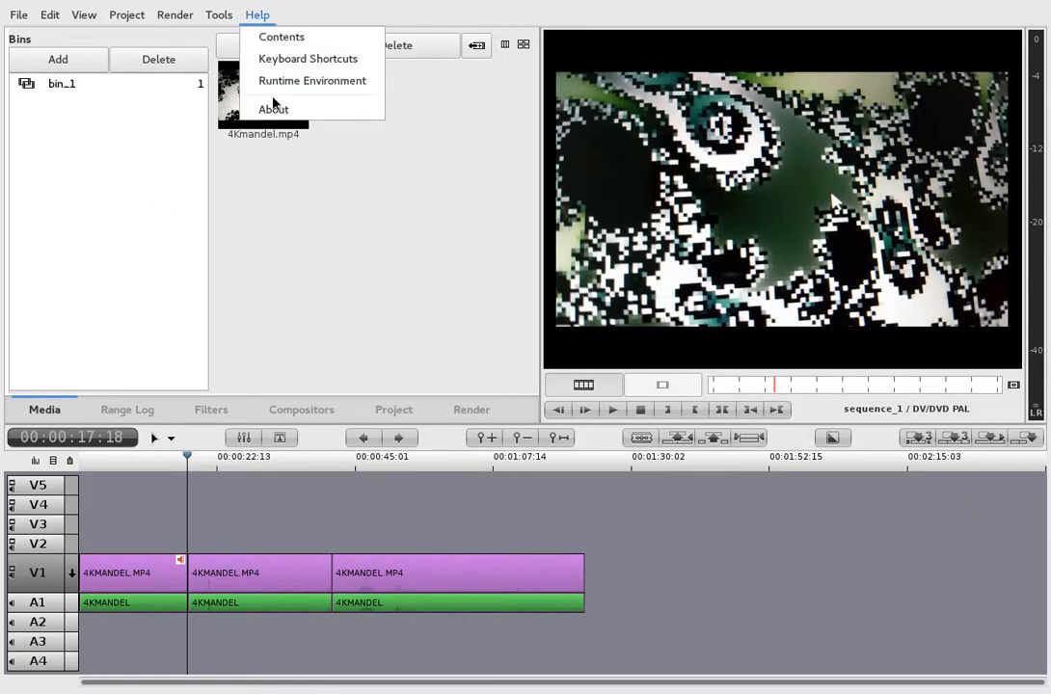
left_click(273, 108)
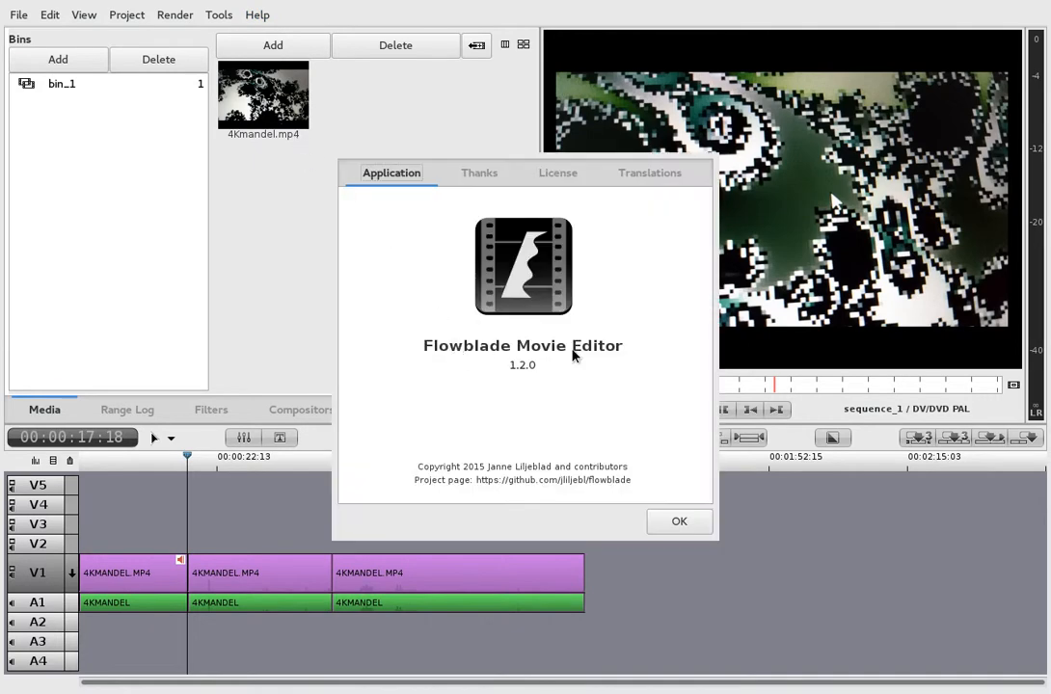
left_click(678, 521)
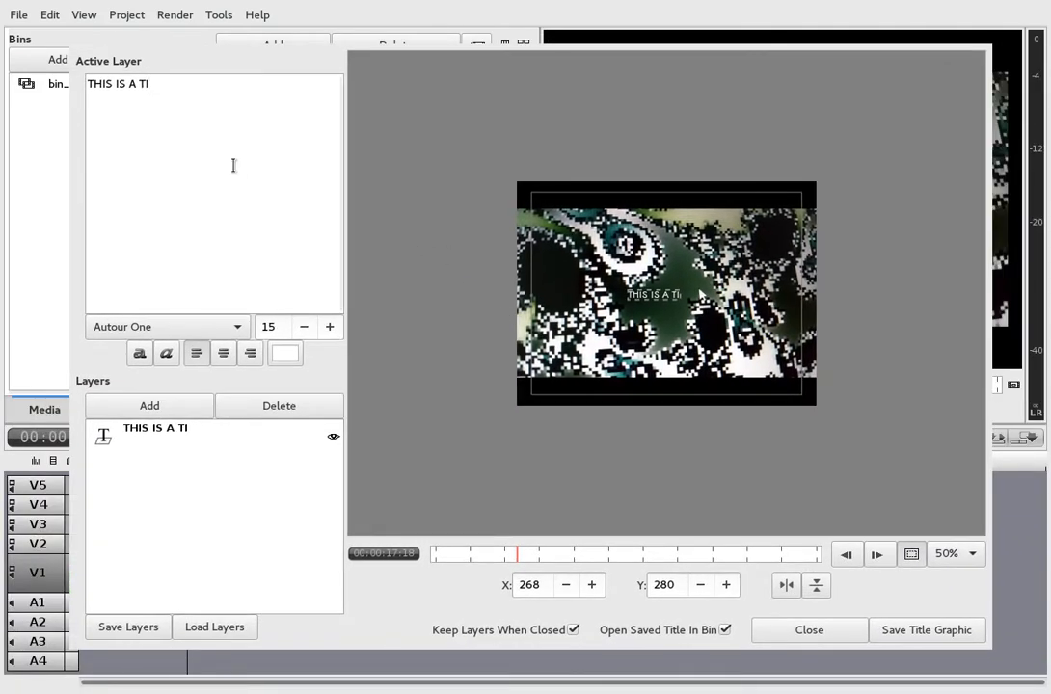
Retype the title text as FLOWBLADE and adjust its horizontal position
type("FLOW")
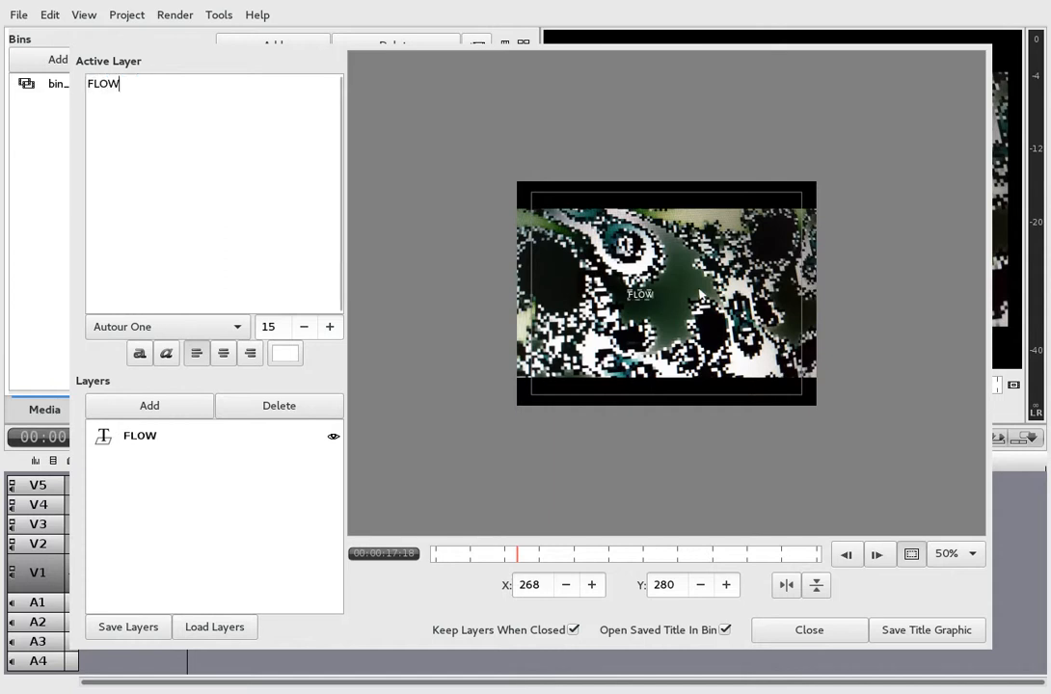
type("BLADE")
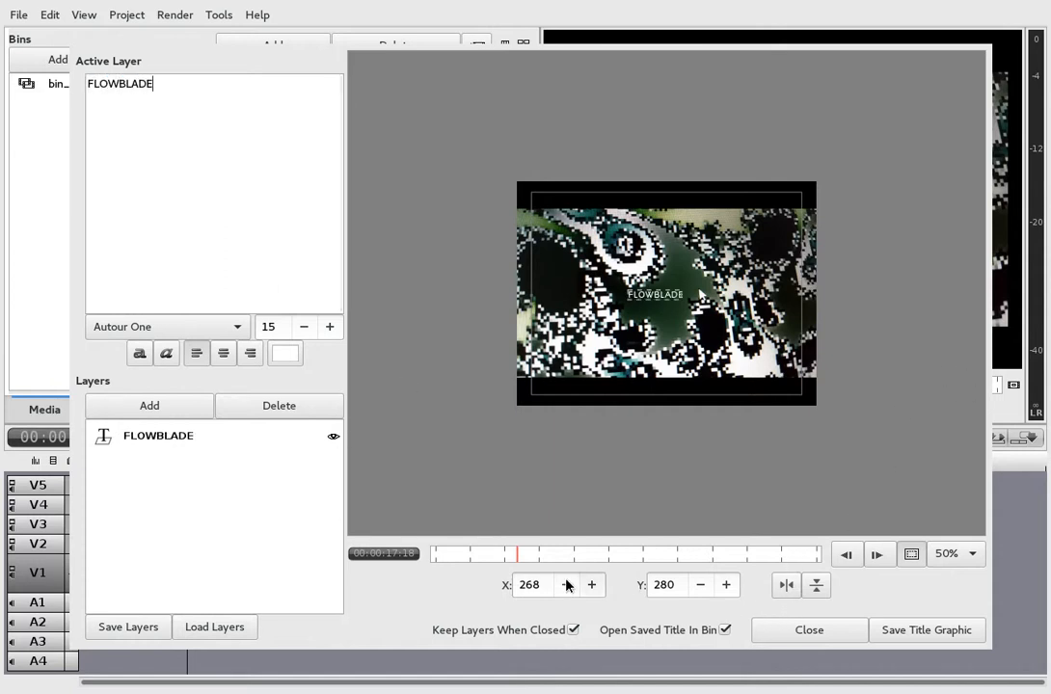
left_click(277, 327)
type("64")
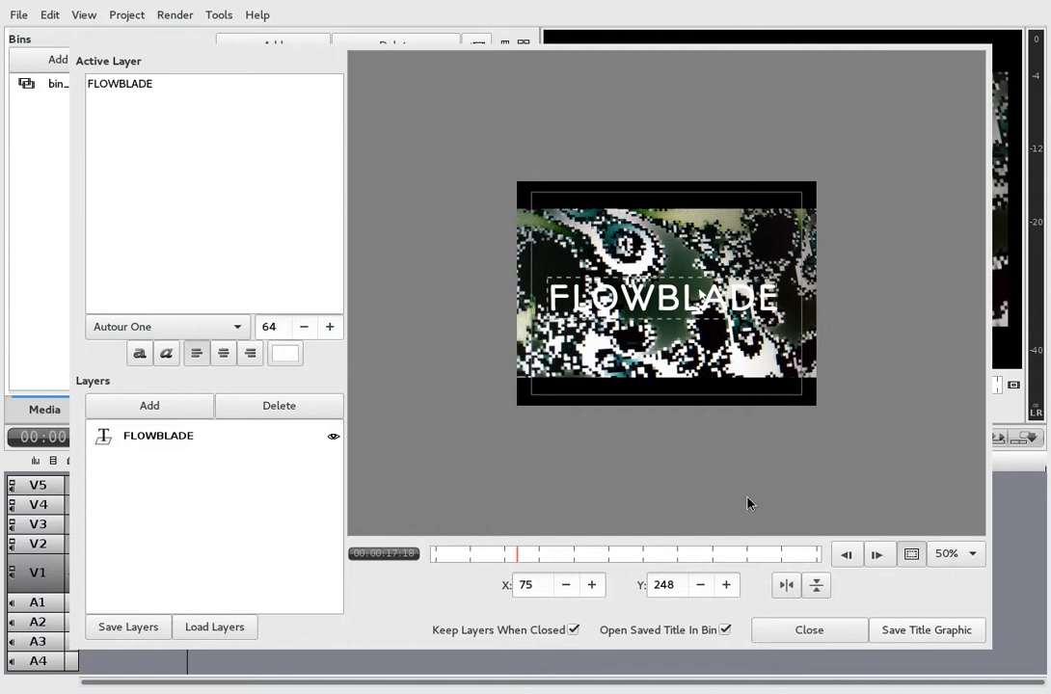
mouse_move(521, 411)
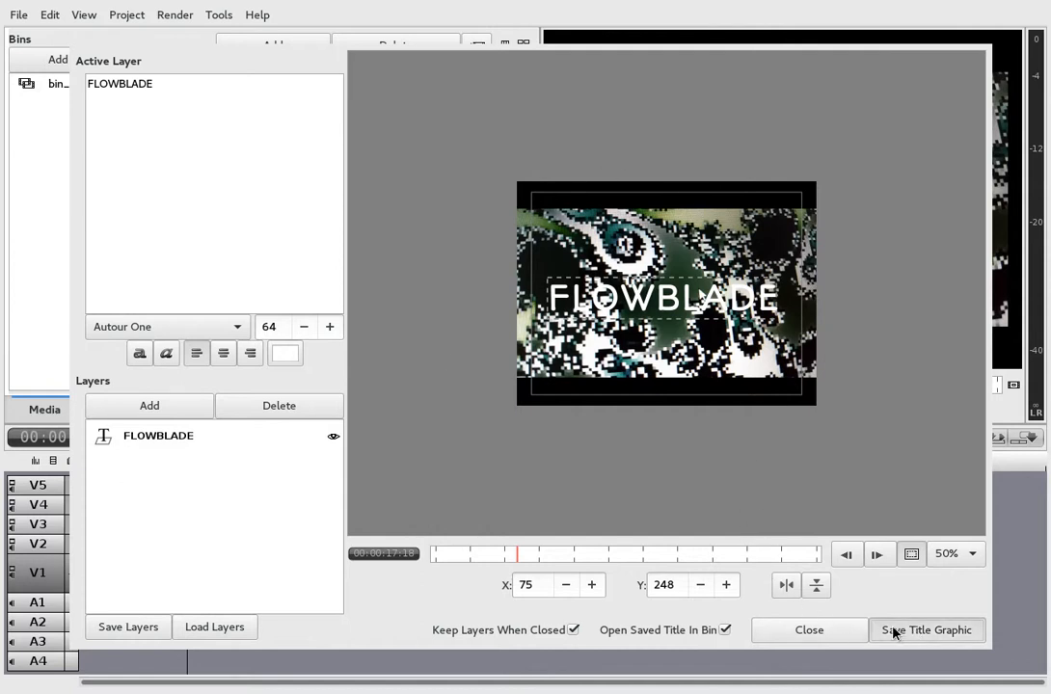
Save the title layers and the title.png graphic, then close the Titler
left_click(926, 630)
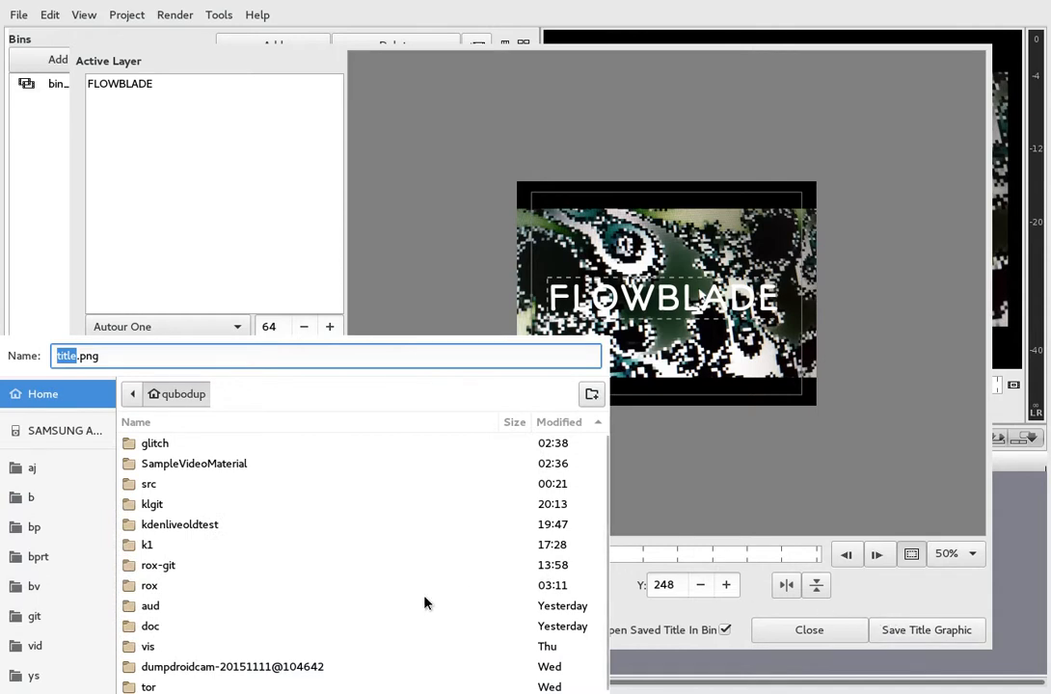
mouse_move(326, 658)
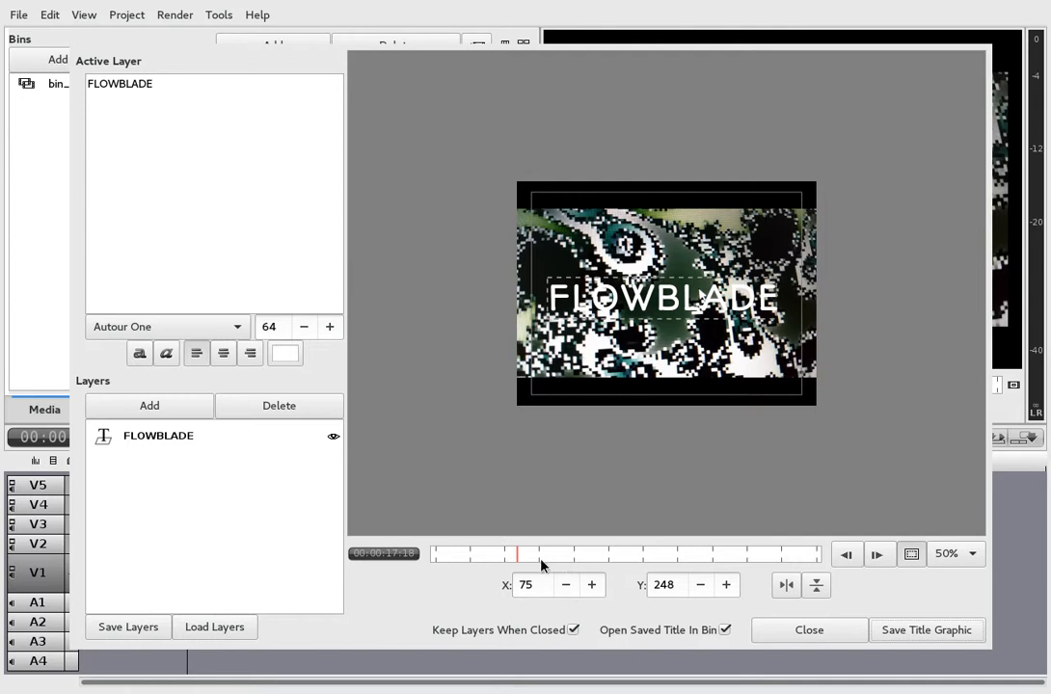
left_click(214, 627)
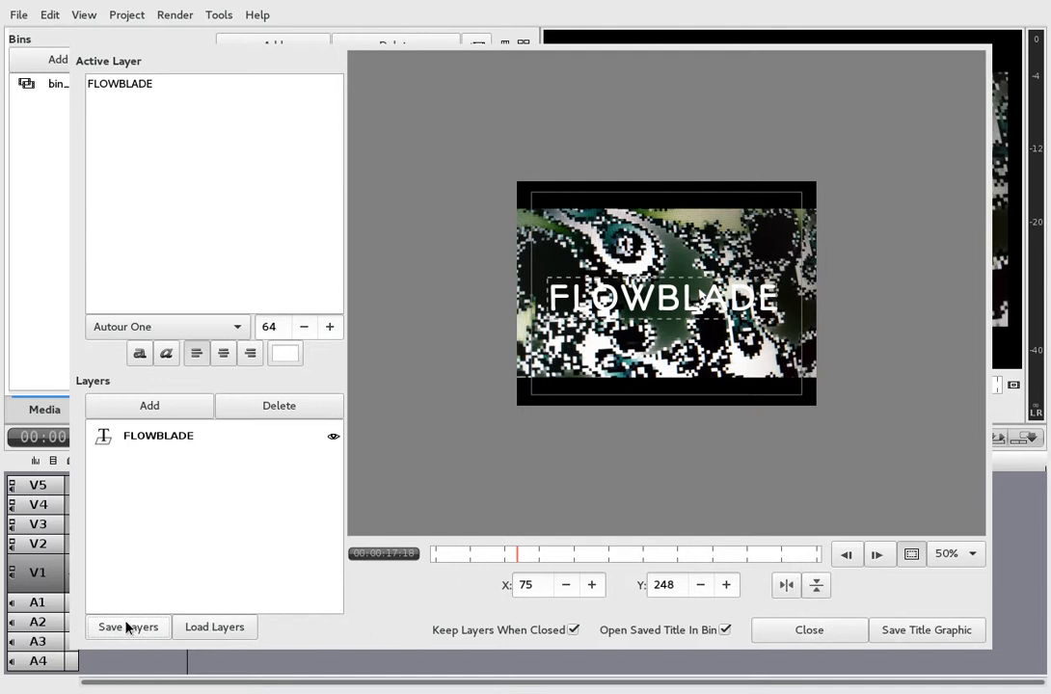
left_click(127, 627)
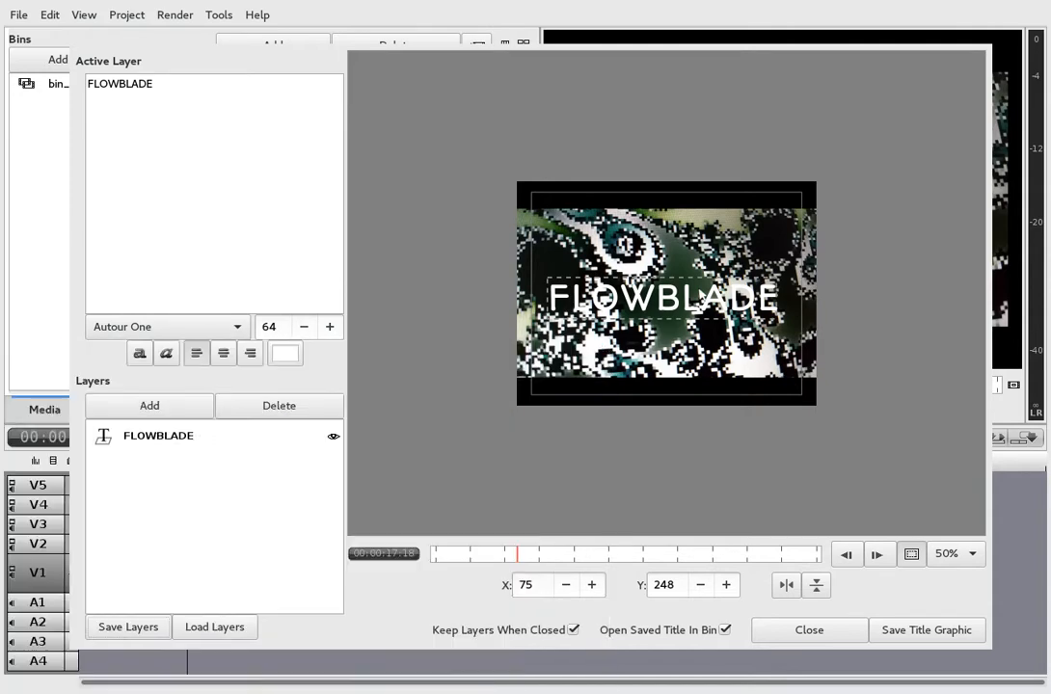
mouse_move(797, 651)
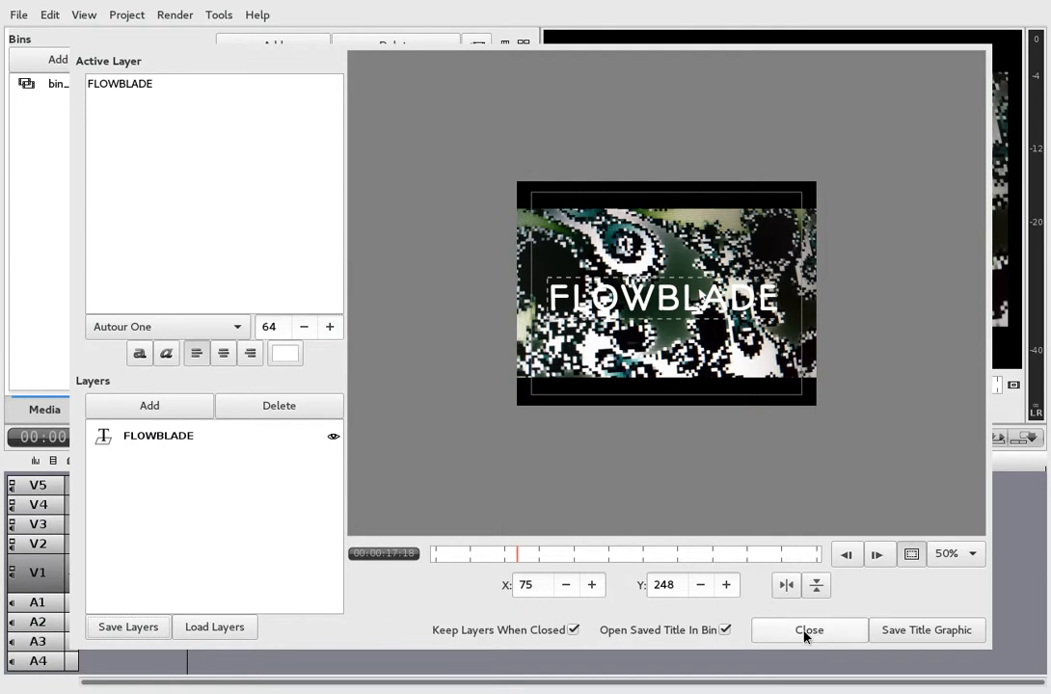
left_click(925, 630)
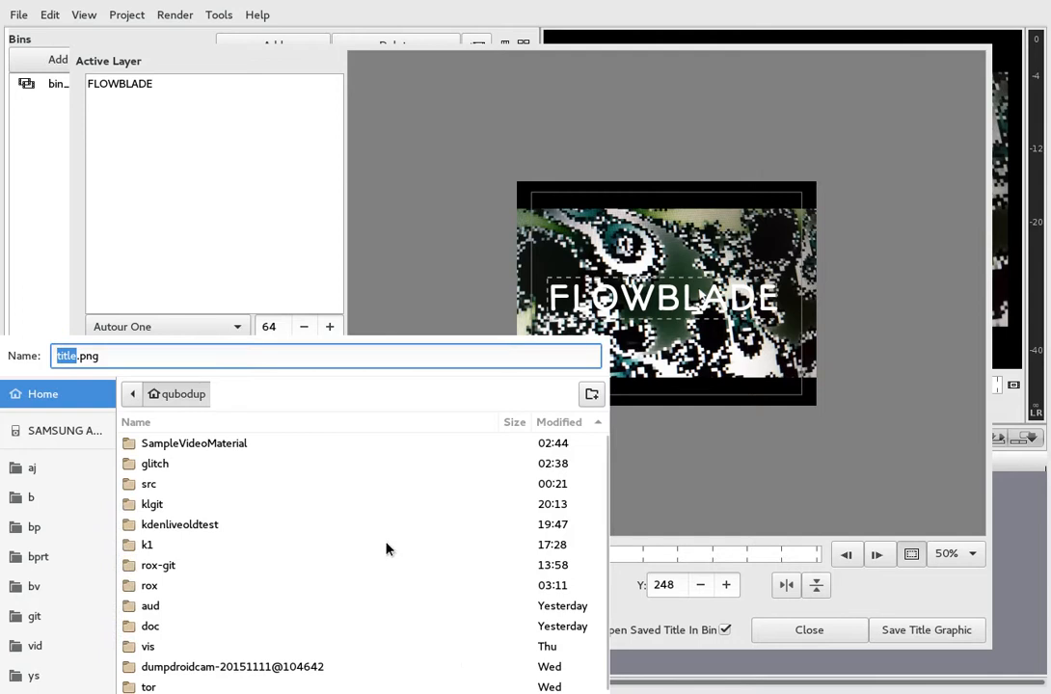
double_click(194, 442)
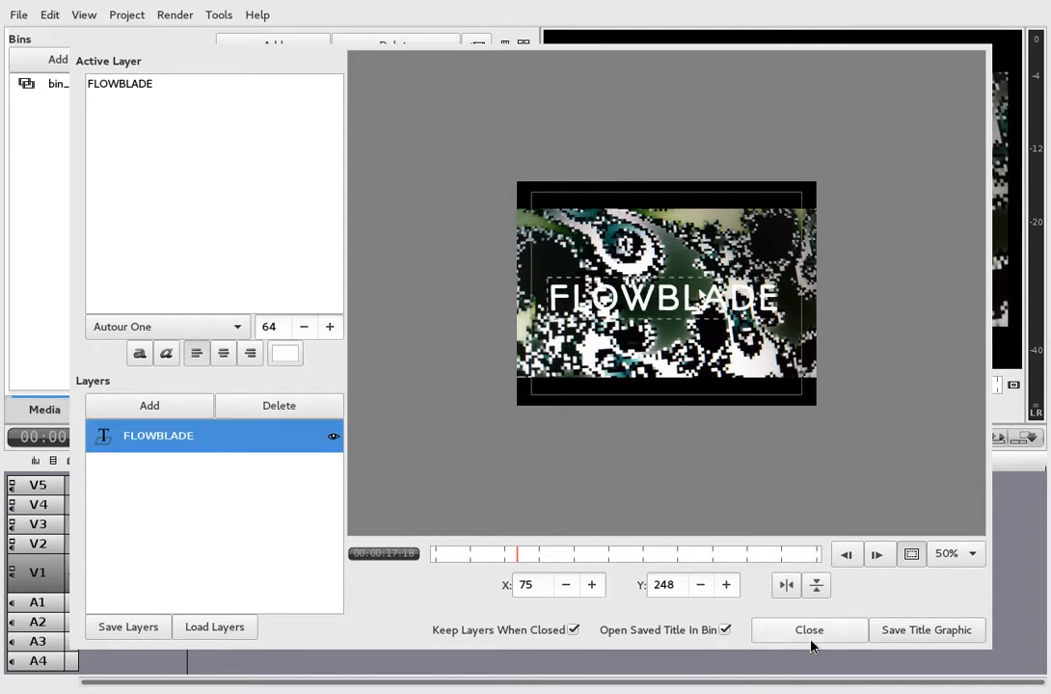
left_click(809, 630)
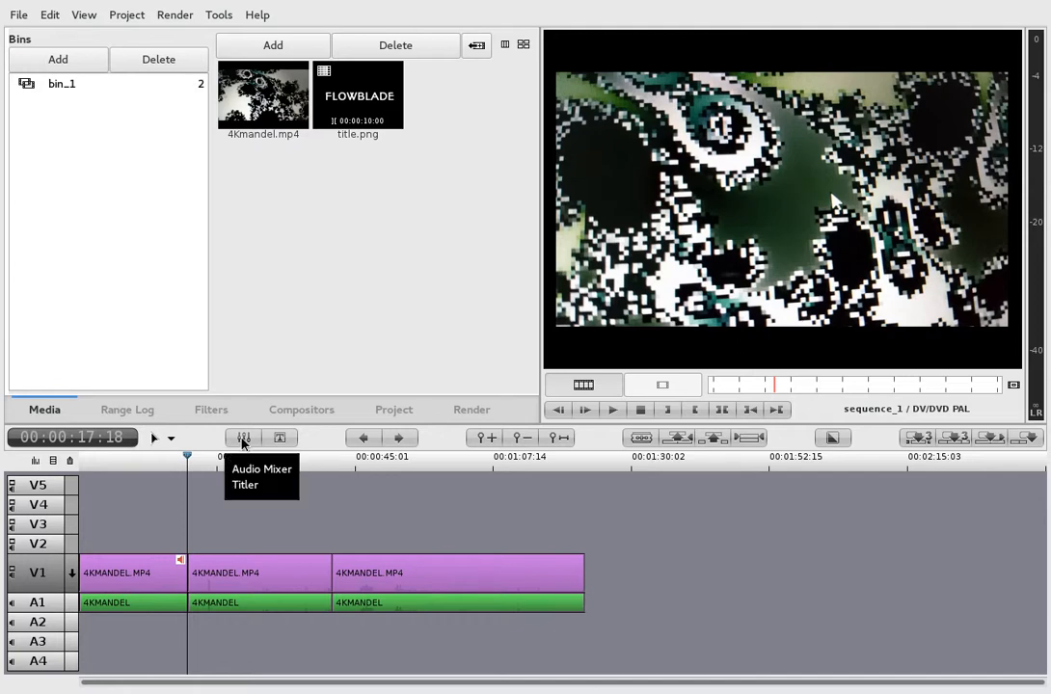
Switch through the Range Log and Render panels back to the Media bin
left_click(126, 410)
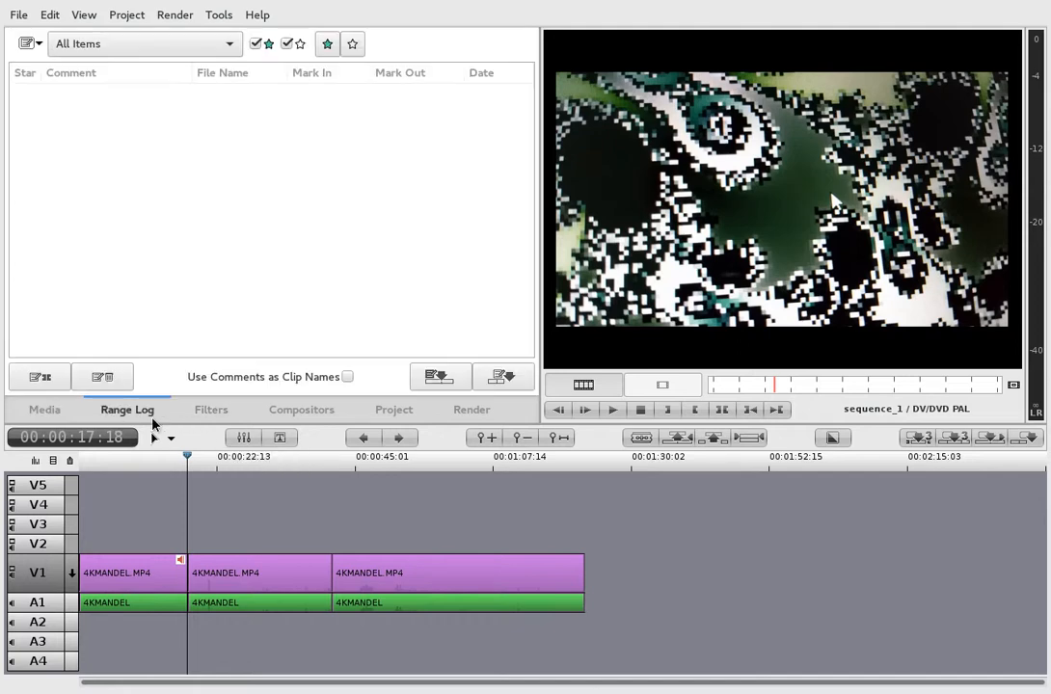
left_click(472, 409)
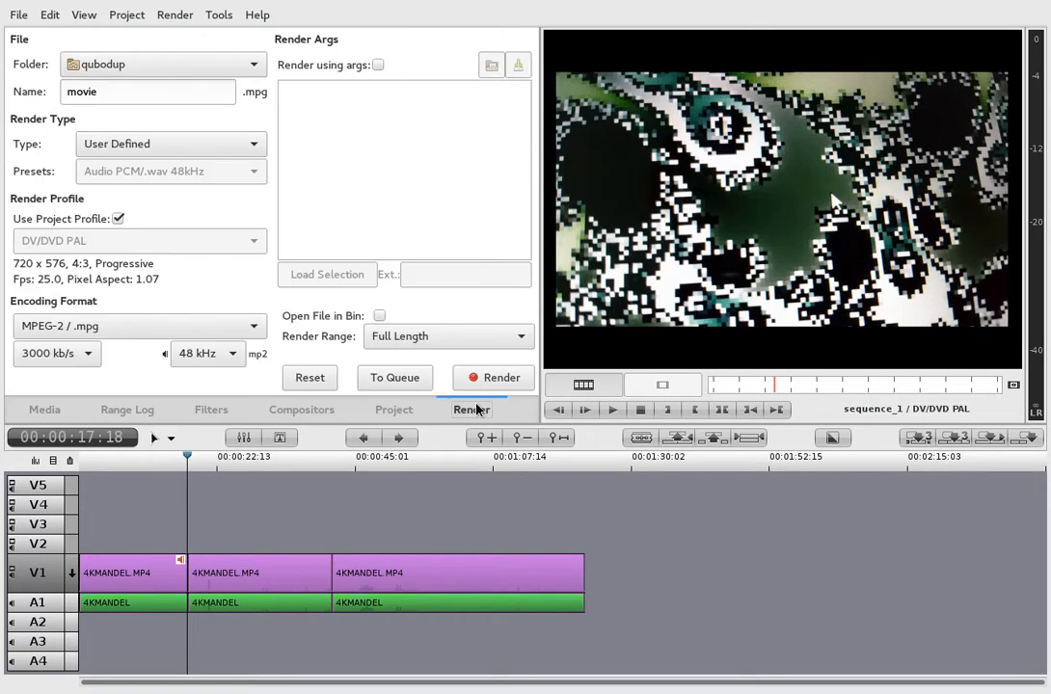
left_click(44, 409)
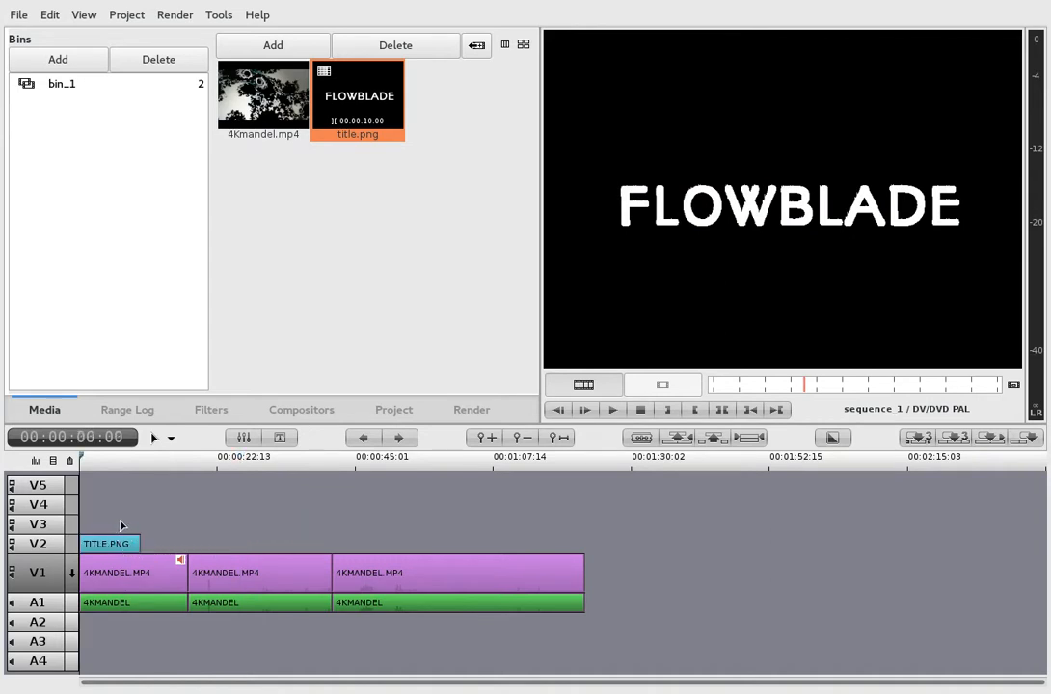
left_click(102, 468)
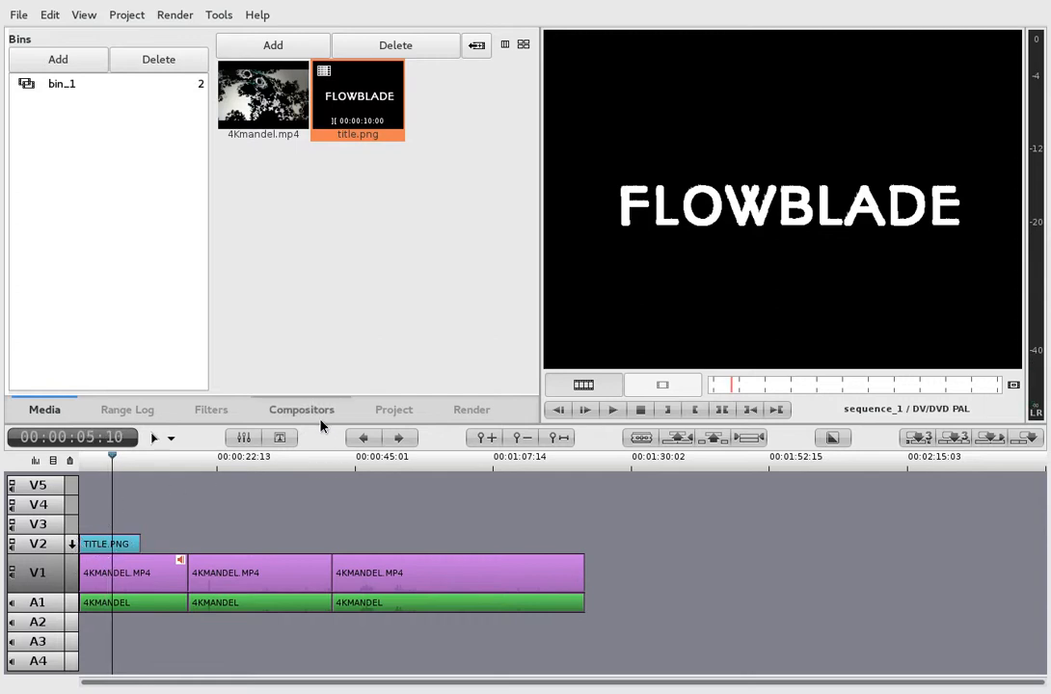
left_click(300, 409)
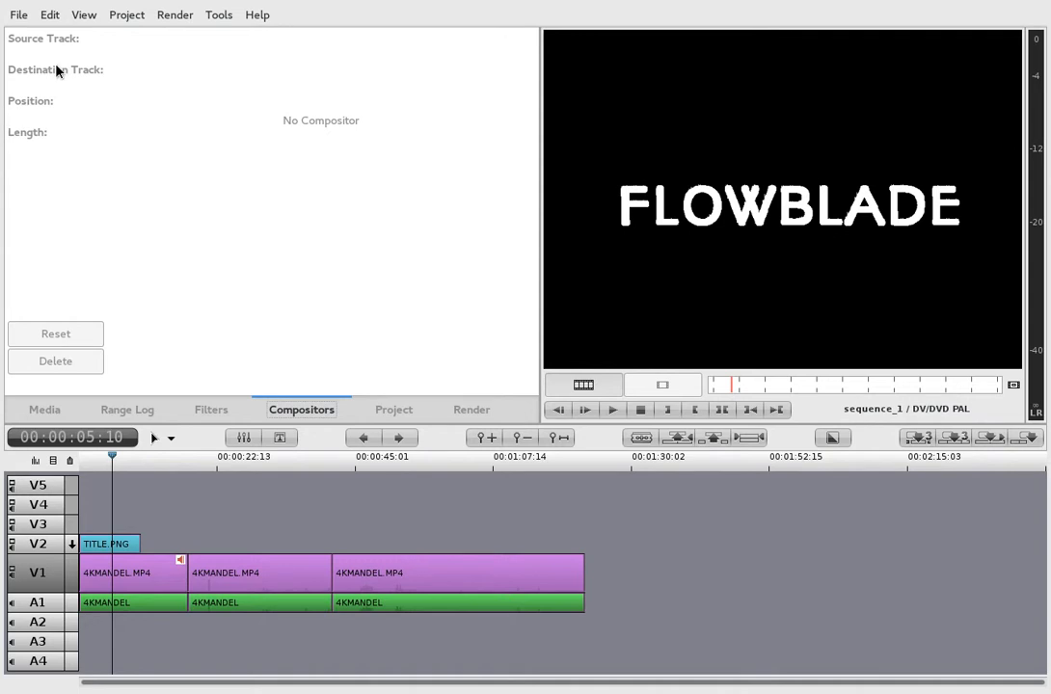
mouse_move(46, 323)
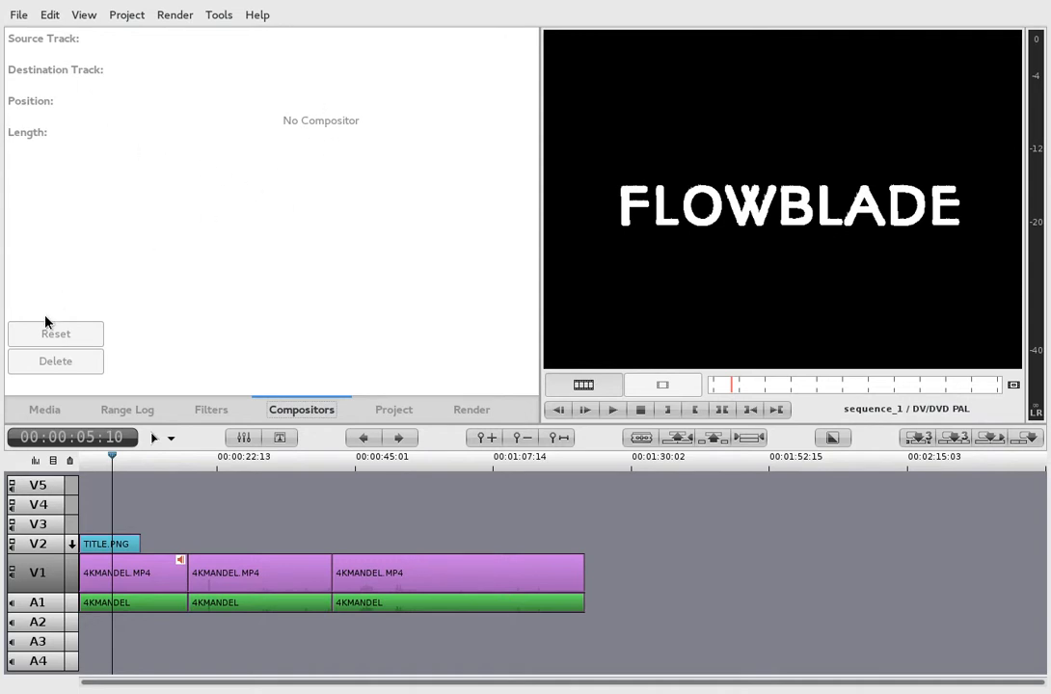
left_click(211, 409)
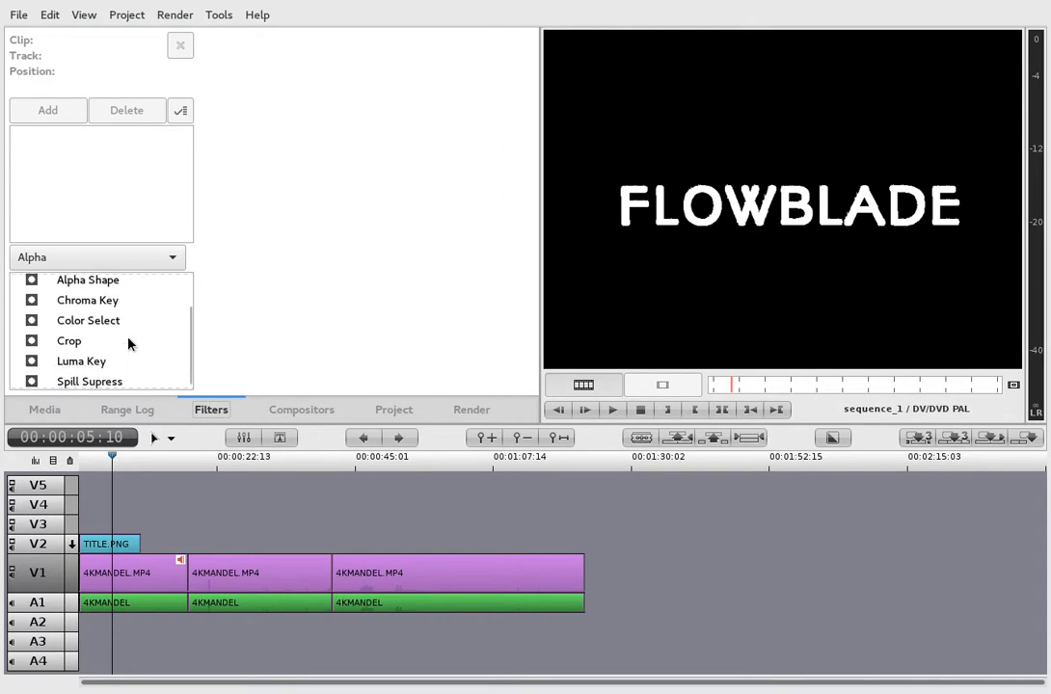
left_click(393, 409)
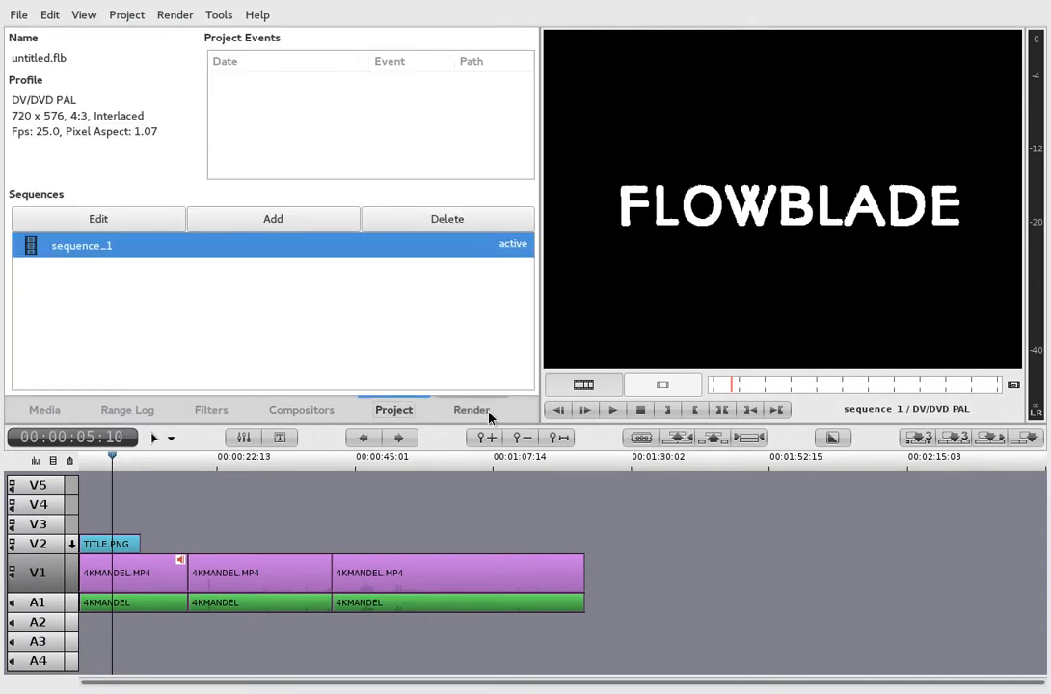
left_click(301, 408)
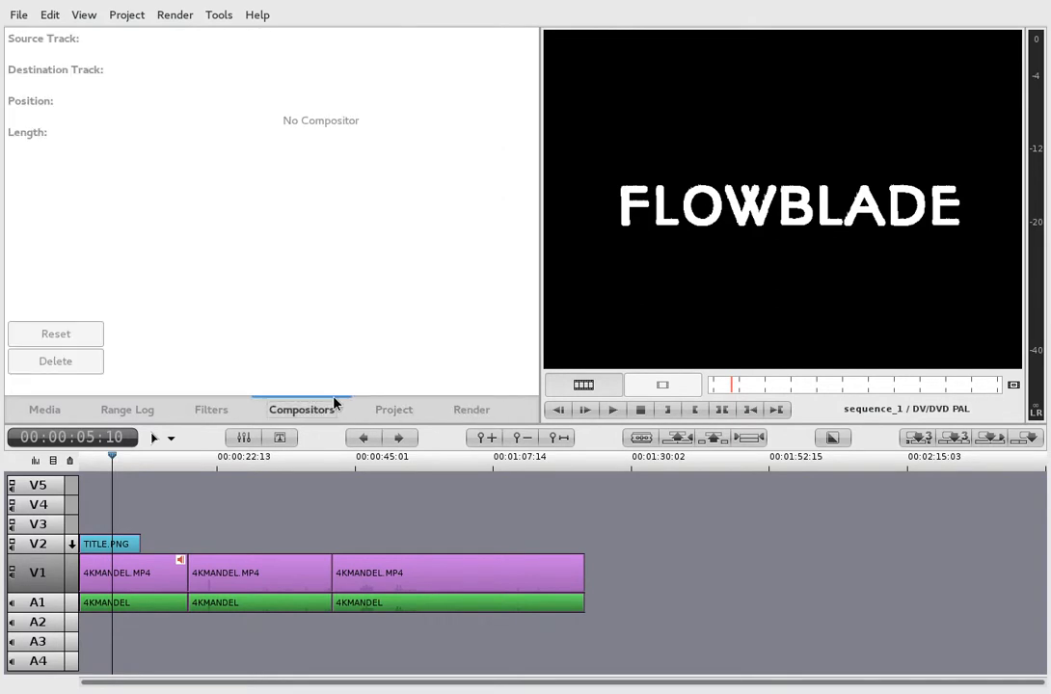
mouse_move(248, 345)
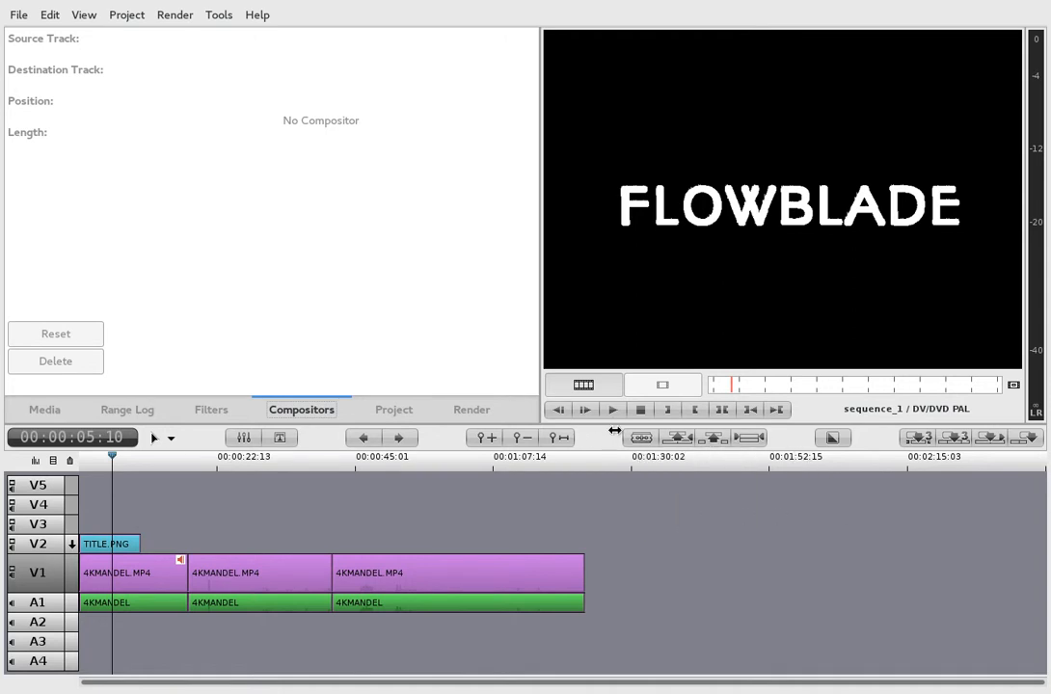
mouse_move(518, 438)
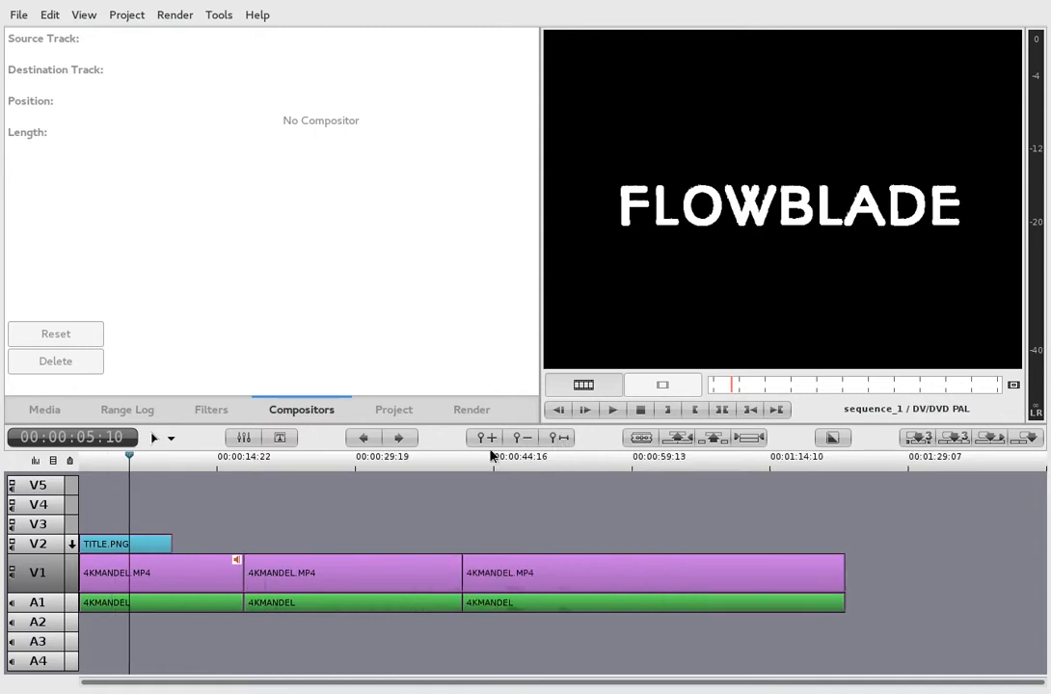
mouse_move(244, 438)
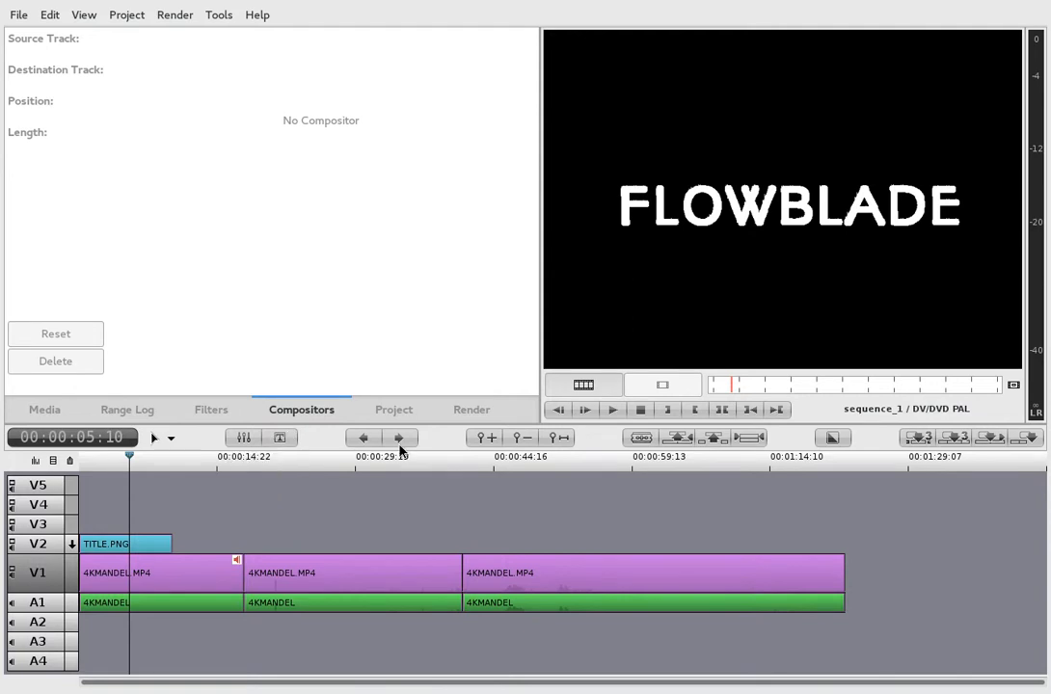
mouse_move(279, 438)
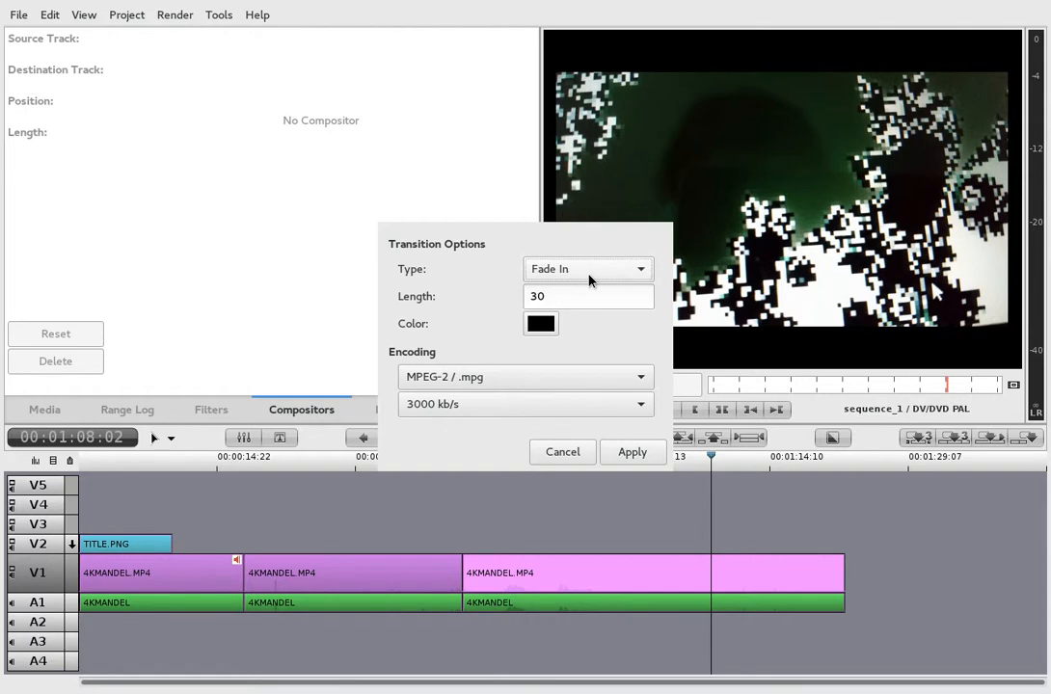
mouse_move(581, 428)
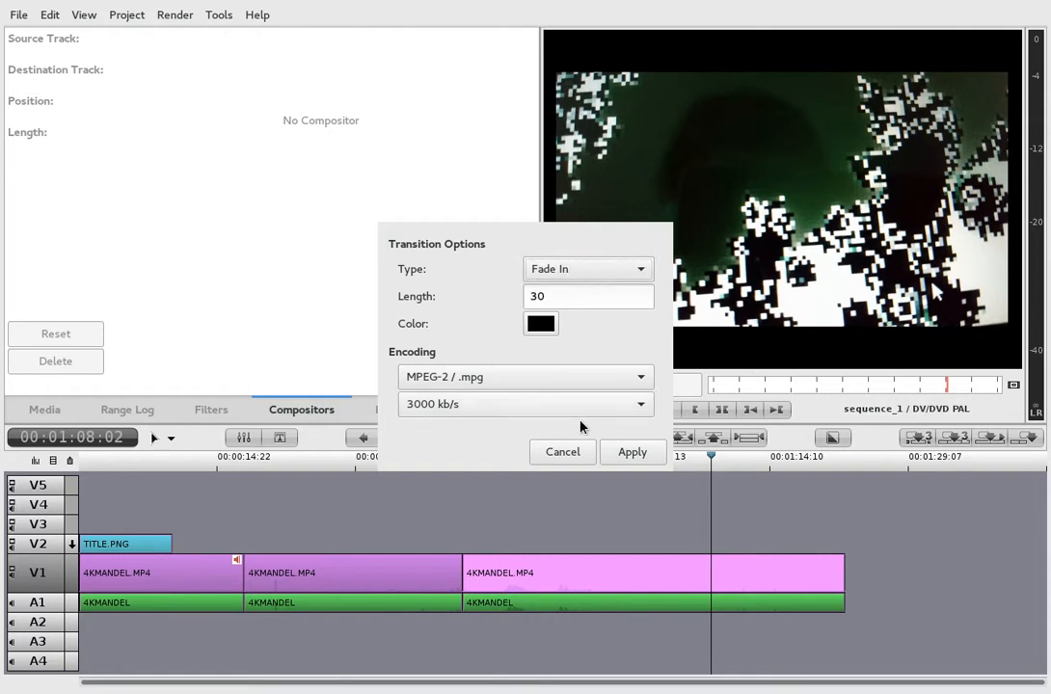
Set the fade-in encoding to H.264 and apply the 30-frame fade in to render it
left_click(526, 376)
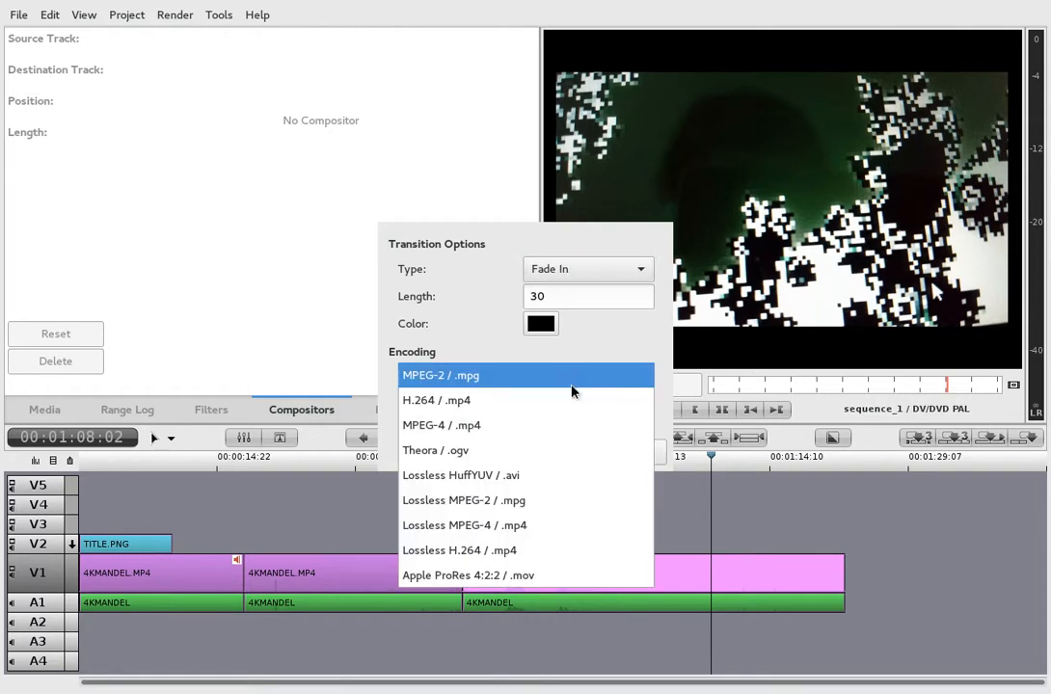
left_click(436, 400)
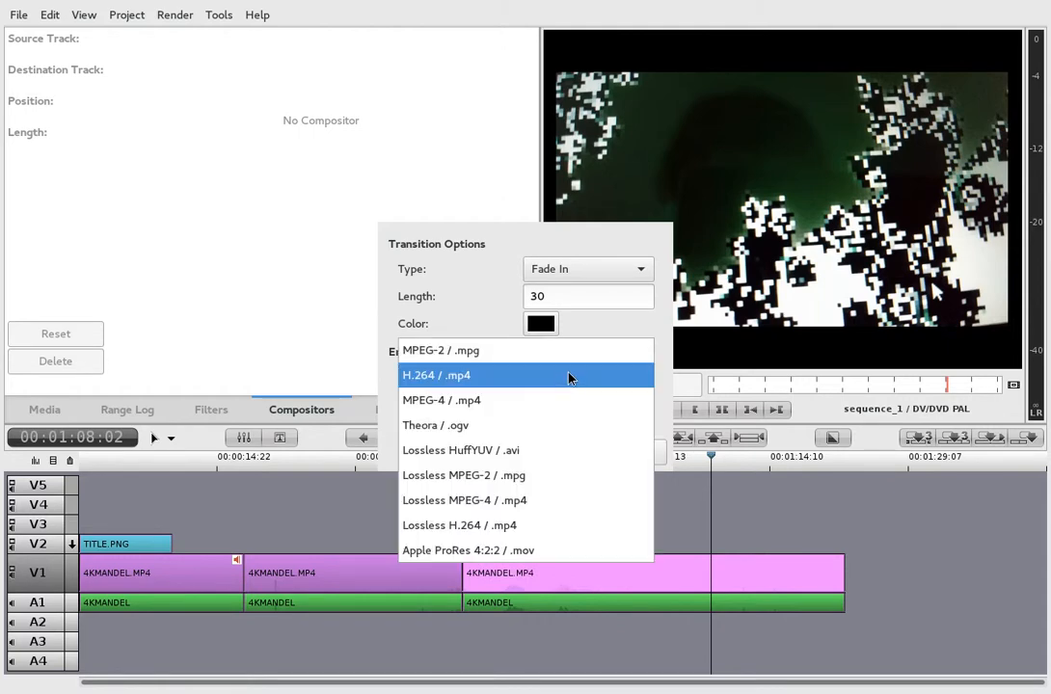
left_click(437, 375)
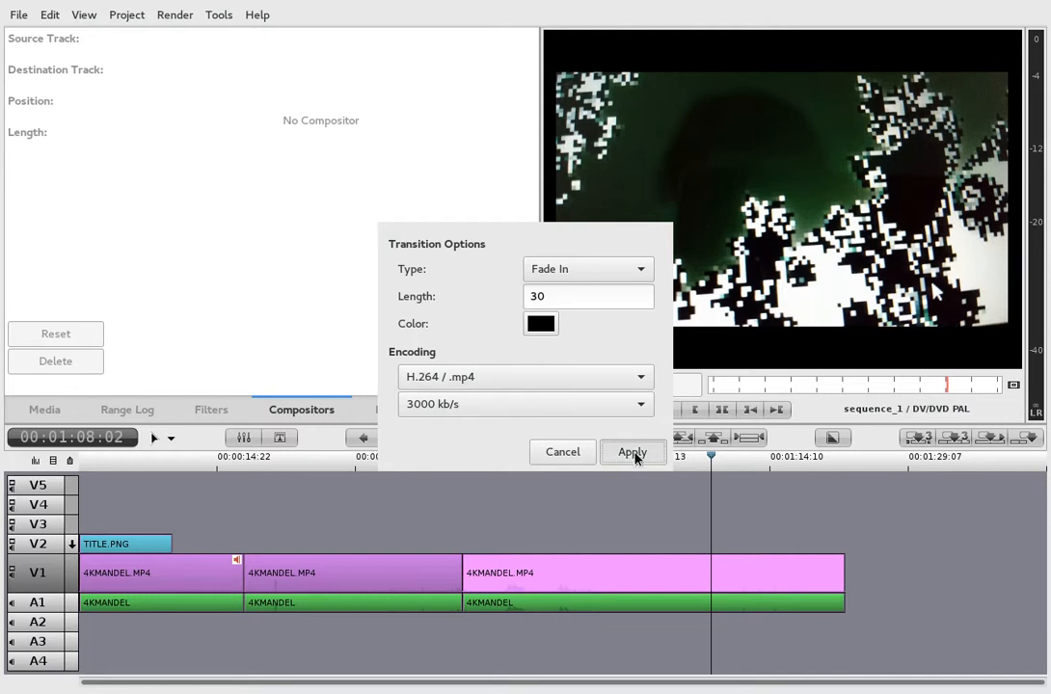
left_click(633, 453)
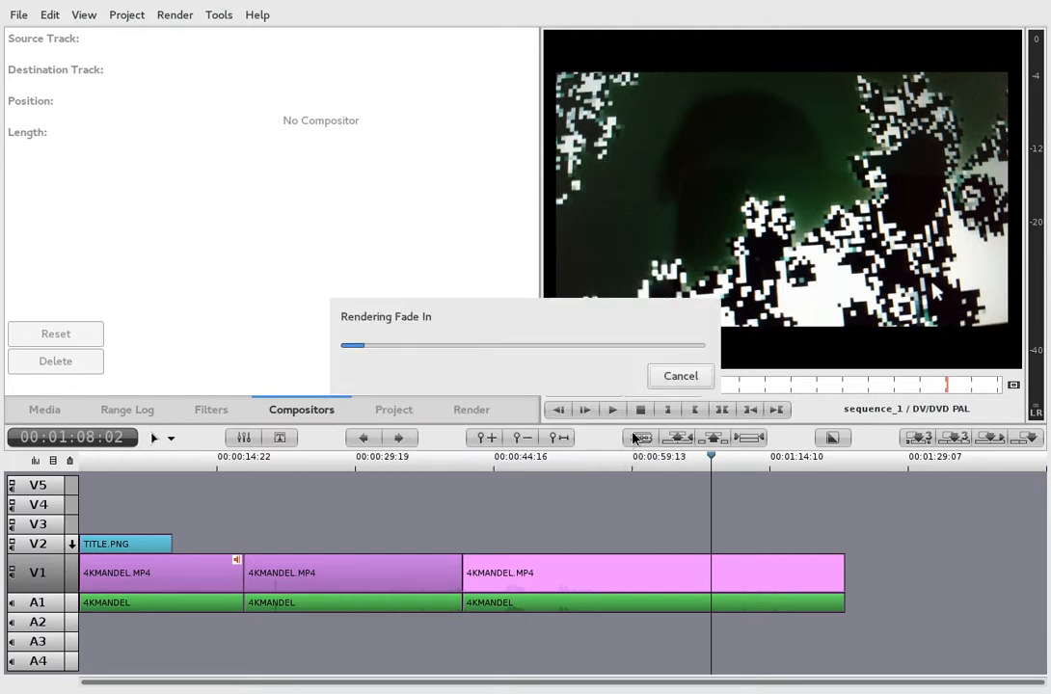
right_click(639, 438)
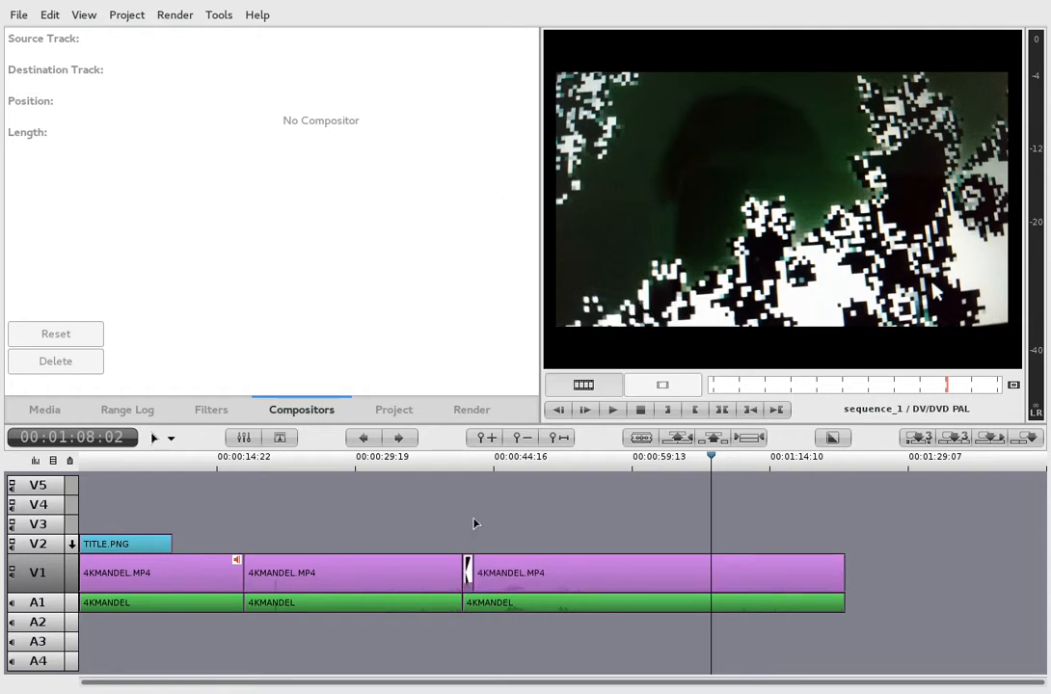
mouse_move(458, 455)
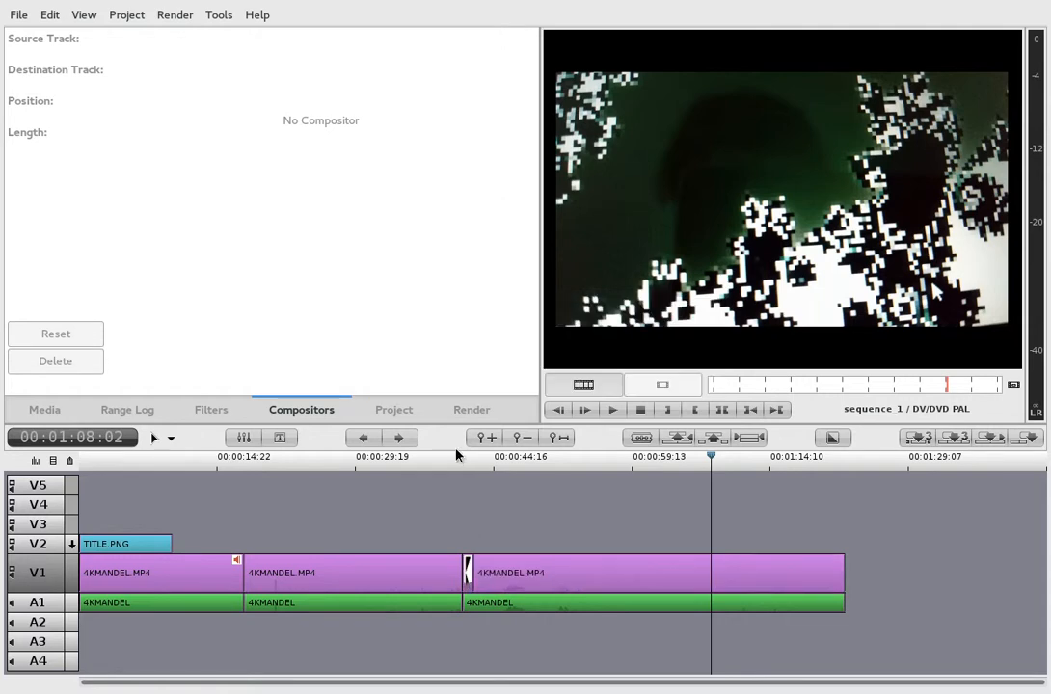
left_click(460, 457)
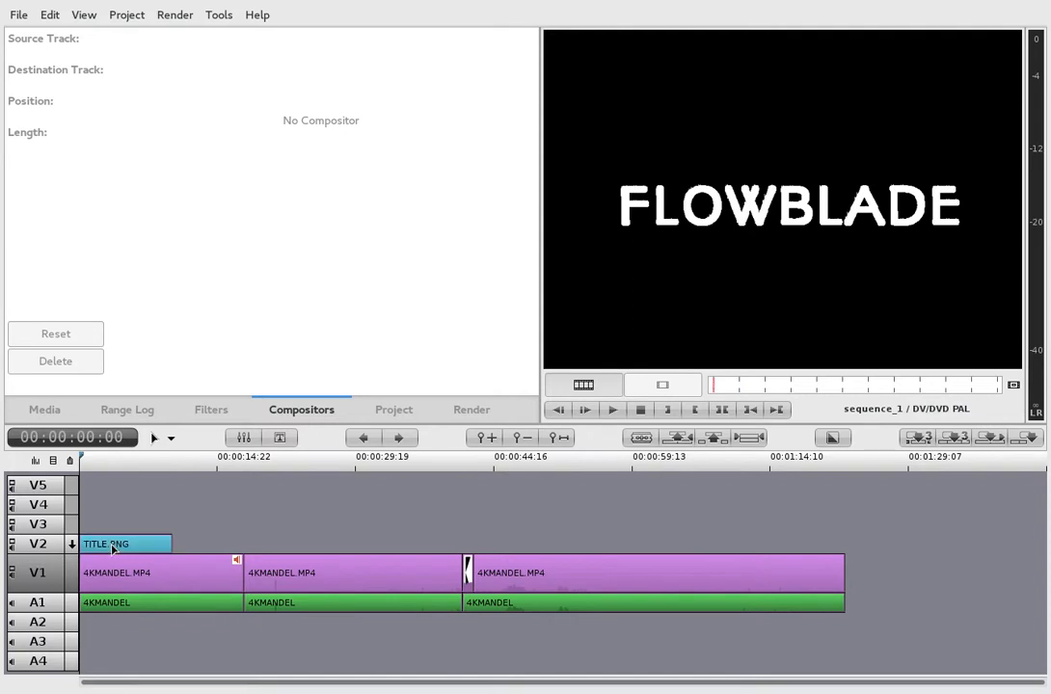
Go to the first 4Kmandel clip's filters to add a Color Select alpha filter
left_click(126, 409)
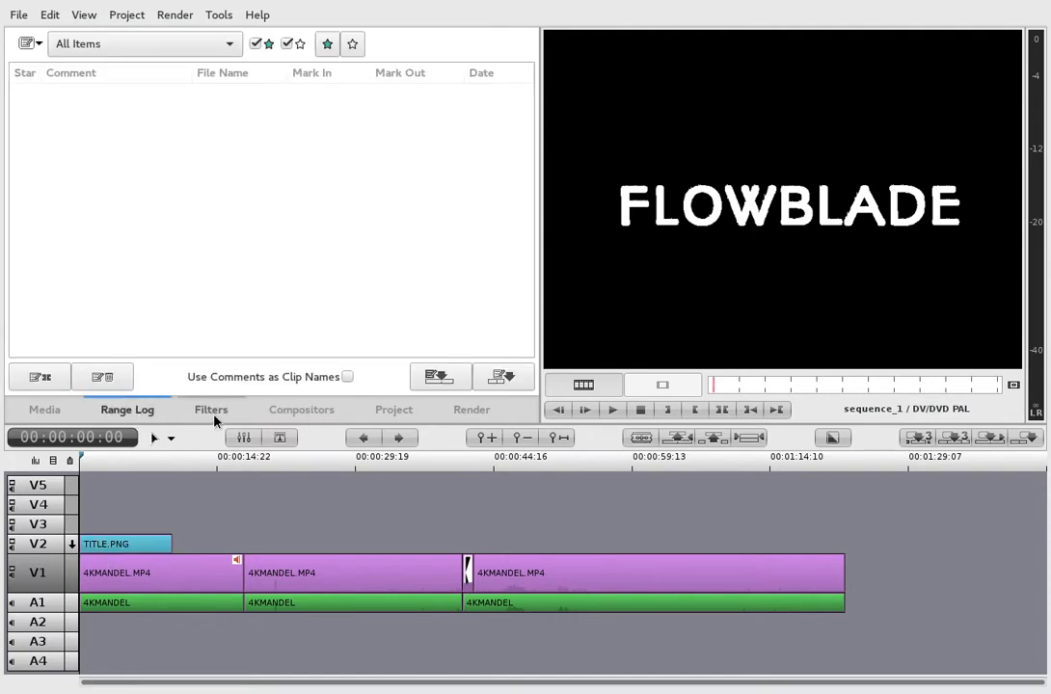
mouse_move(190, 415)
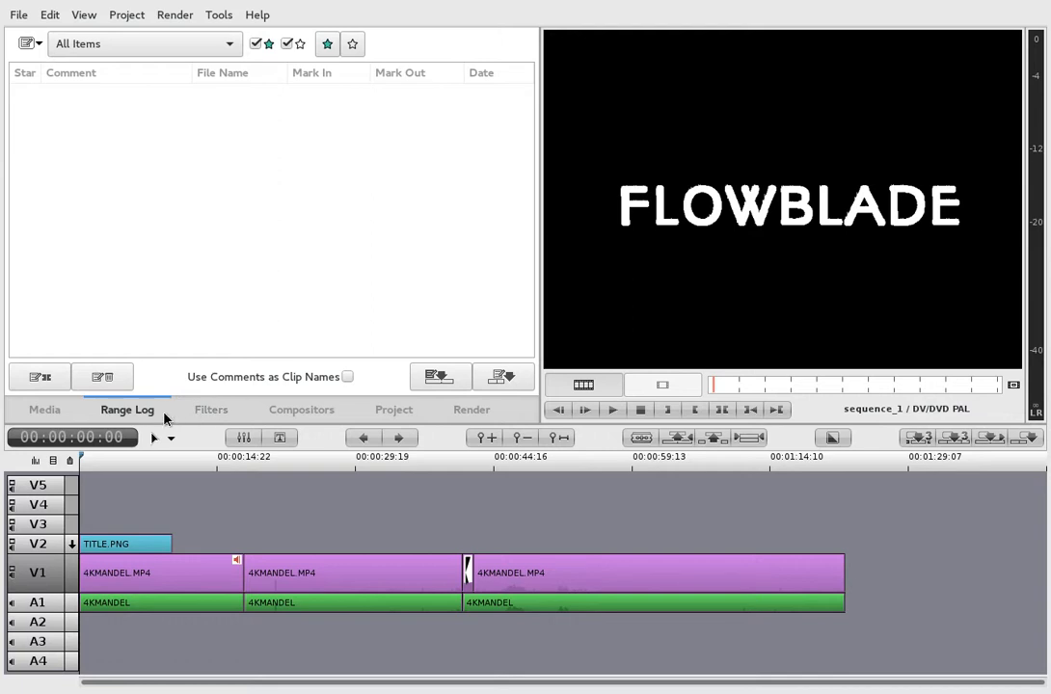
left_click(212, 409)
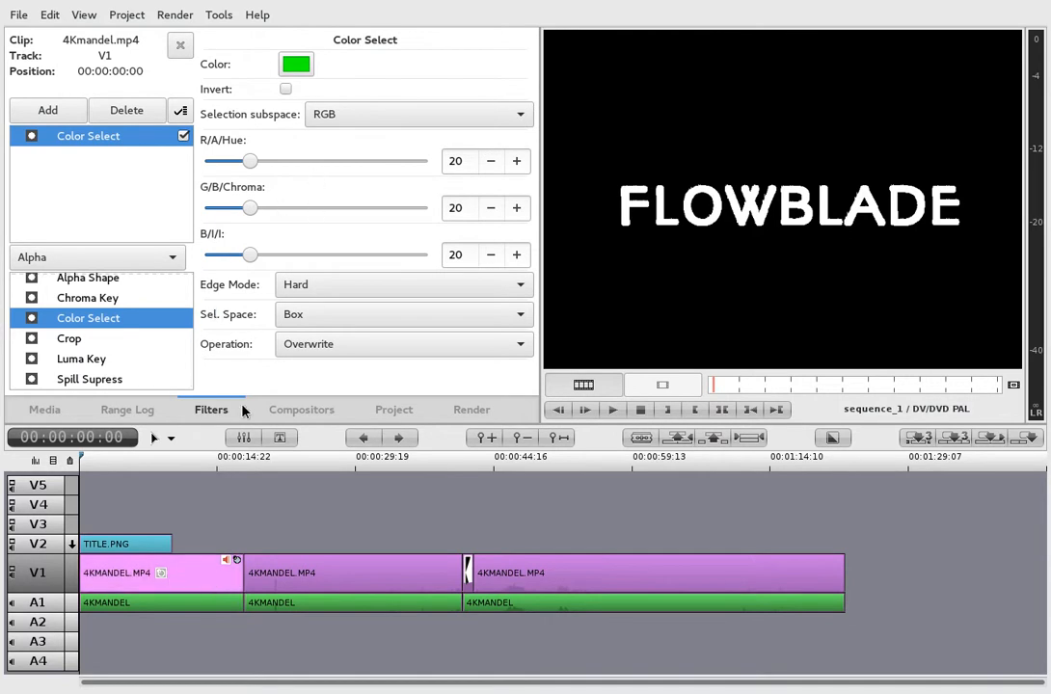
Set Color Select thresholds to red 89, green 77, blue 73, and toggle the filter
left_click(208, 456)
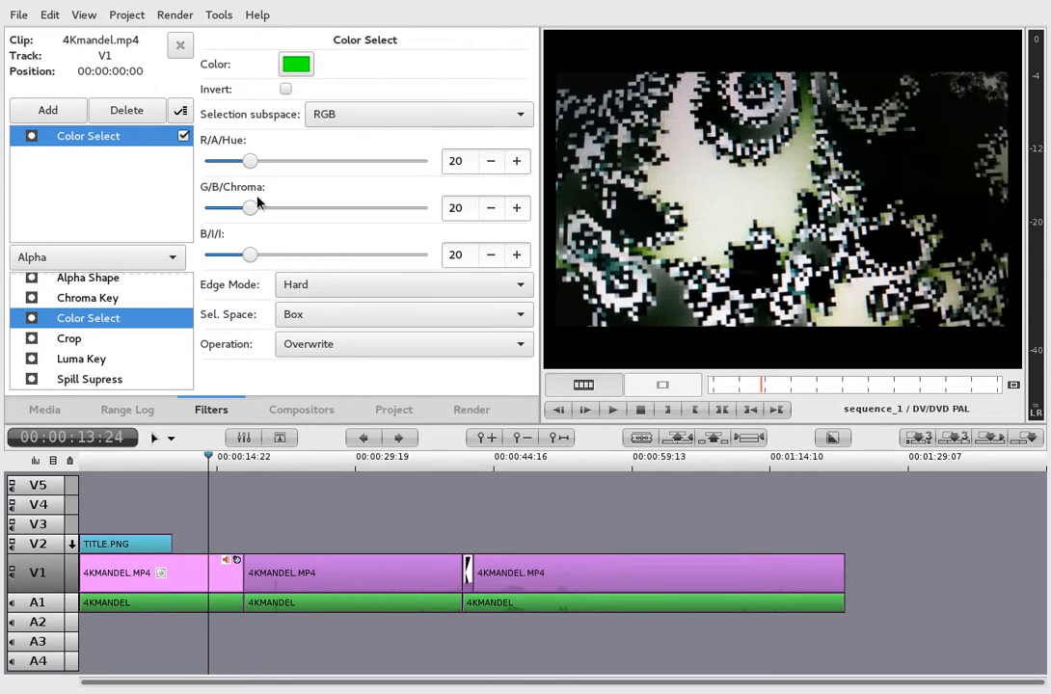
left_click_drag(251, 208, 373, 208)
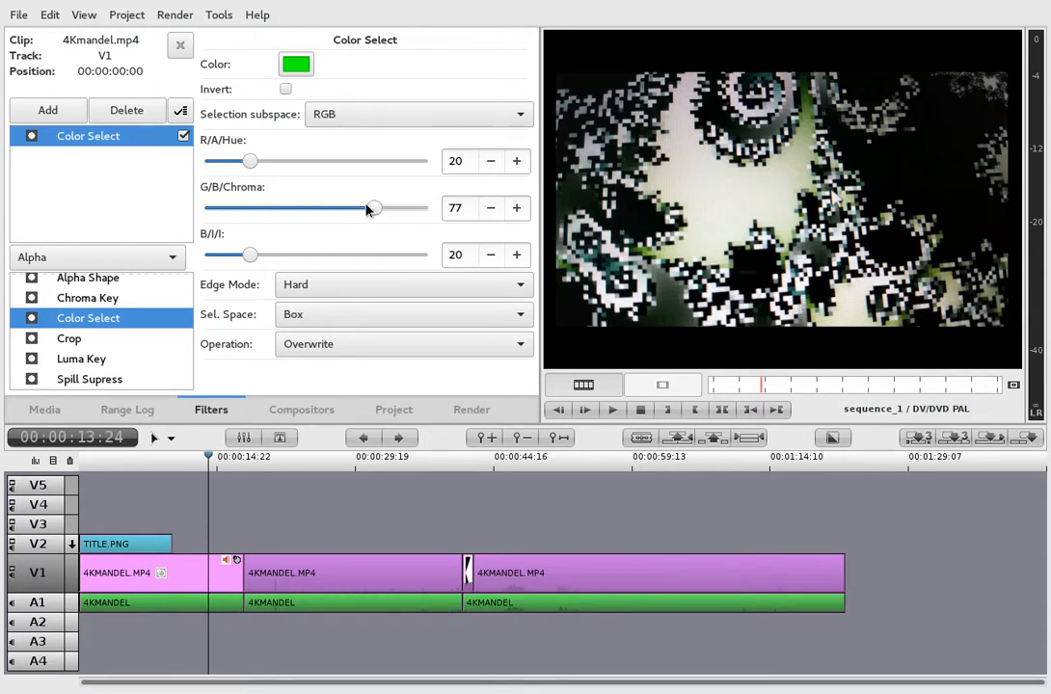
left_click_drag(251, 161, 401, 161)
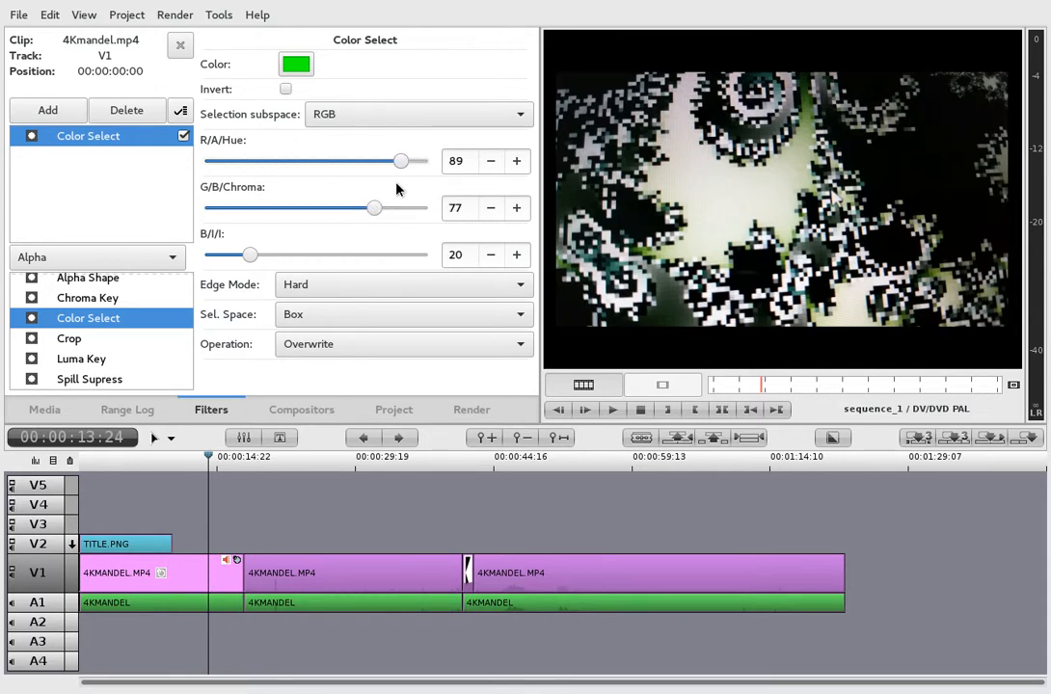
left_click_drag(252, 254, 254, 255)
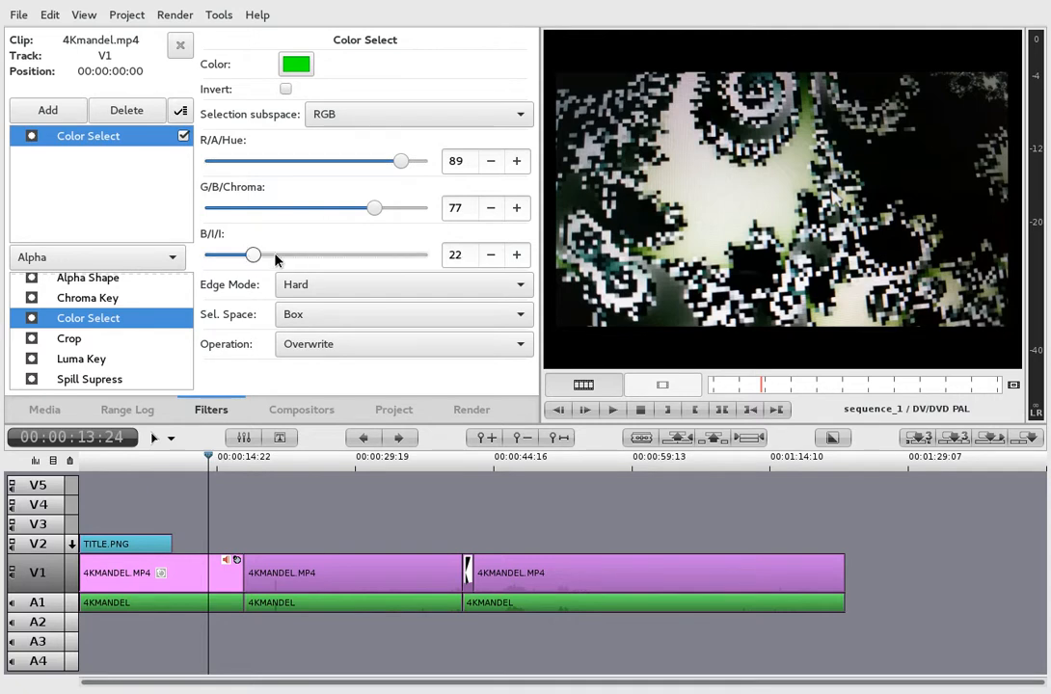
left_click_drag(254, 254, 367, 255)
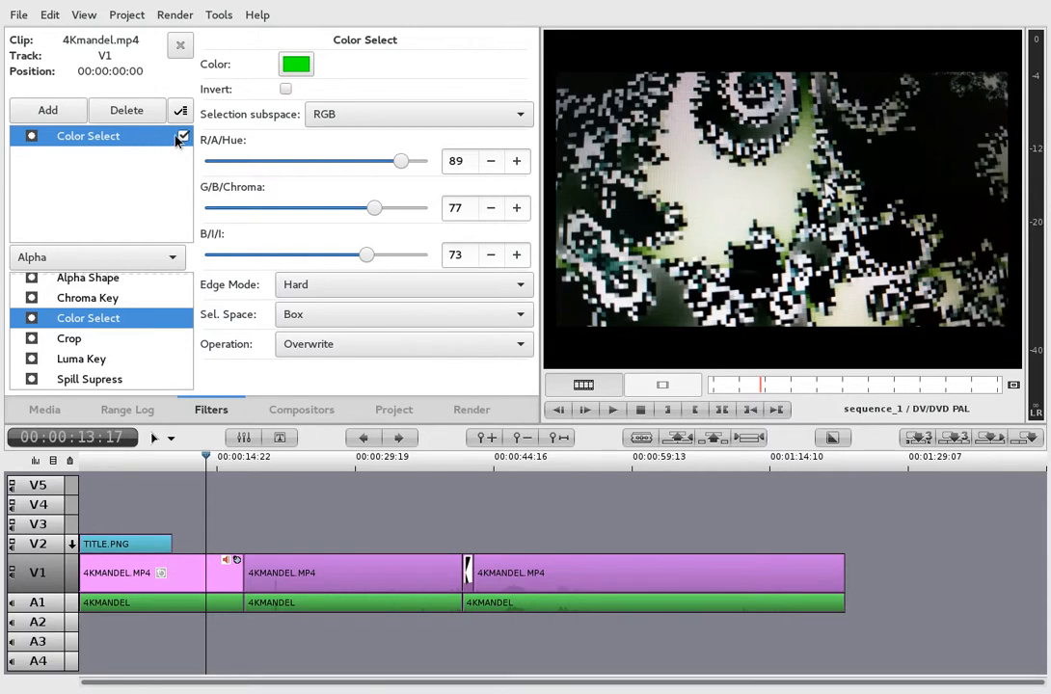
left_click(81, 358)
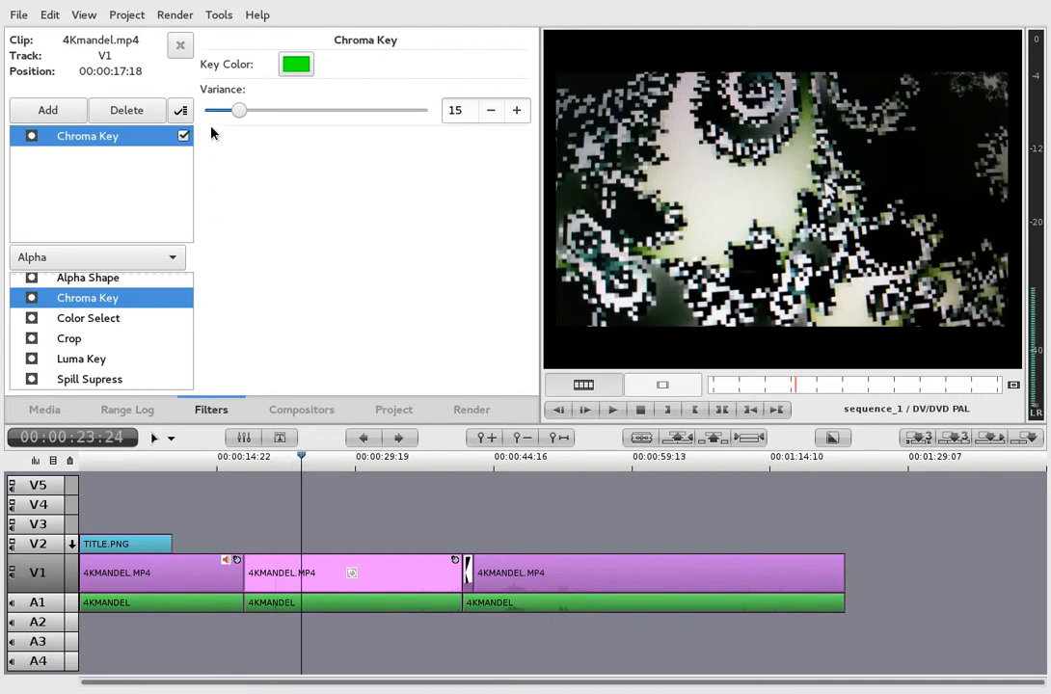
Raise the Chroma Key variance to 80 and open the key colour chooser
left_click_drag(239, 110, 308, 110)
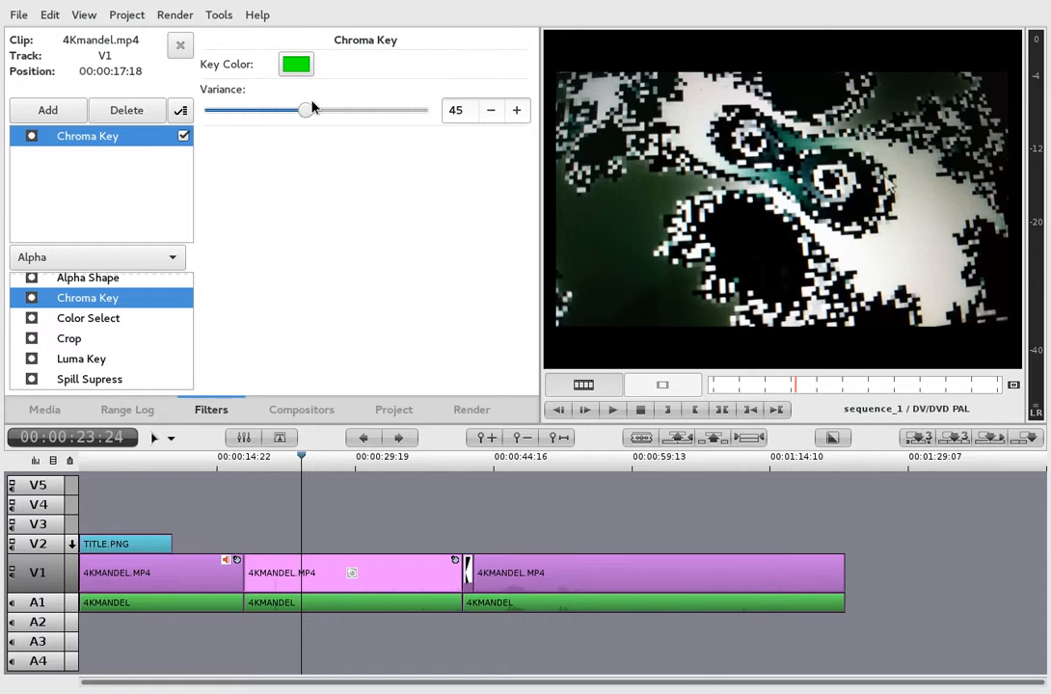
left_click_drag(307, 110, 383, 110)
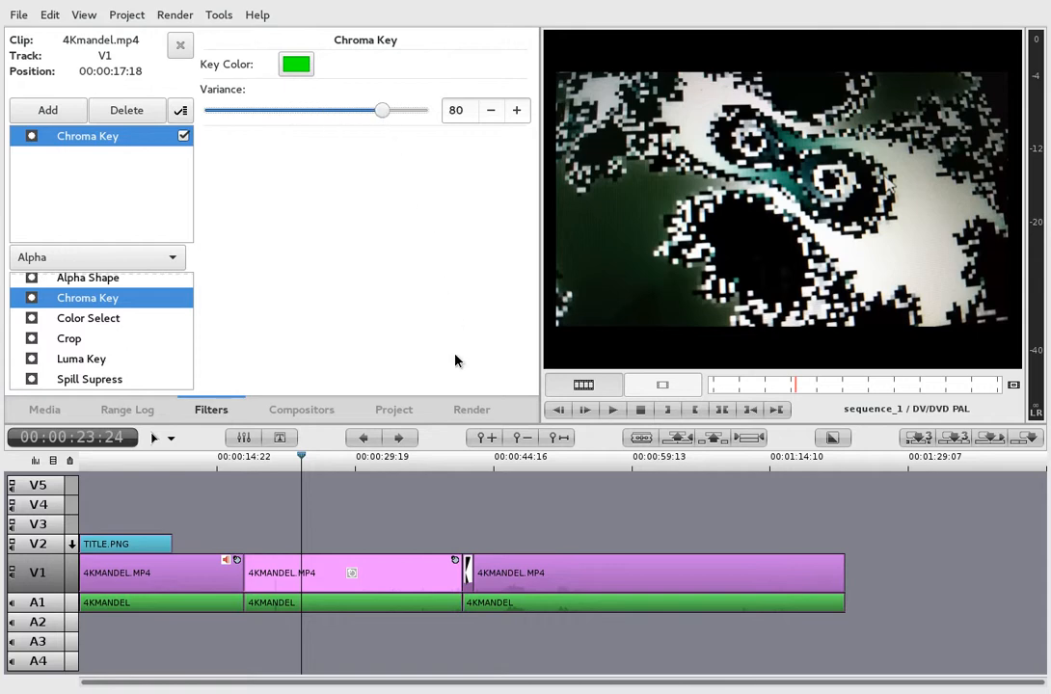
left_click(297, 64)
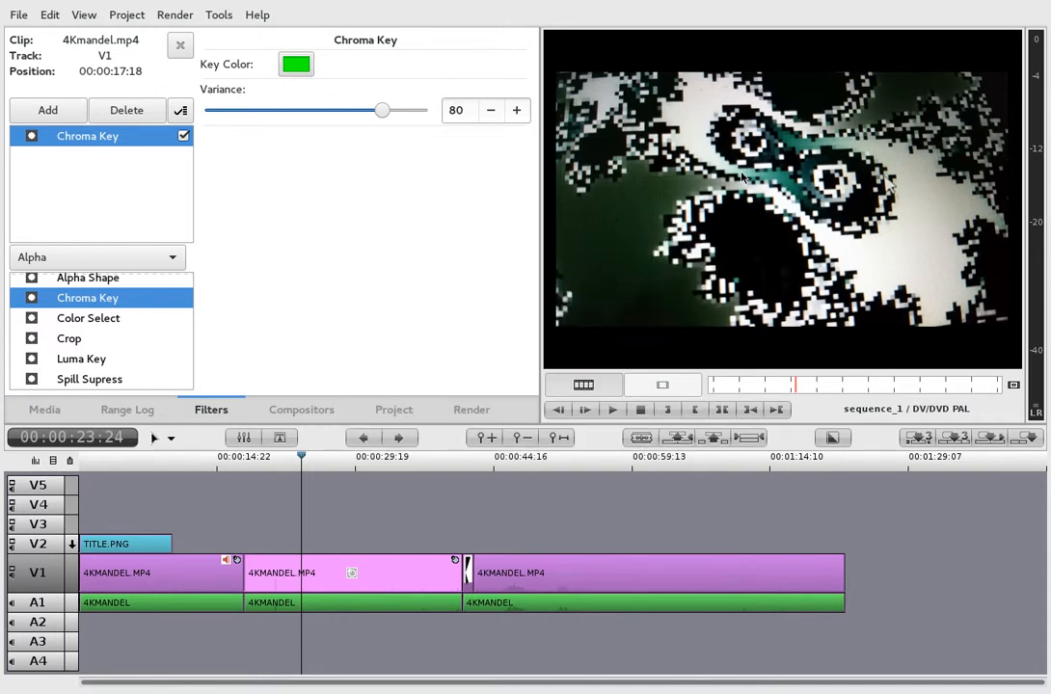
left_click(296, 64)
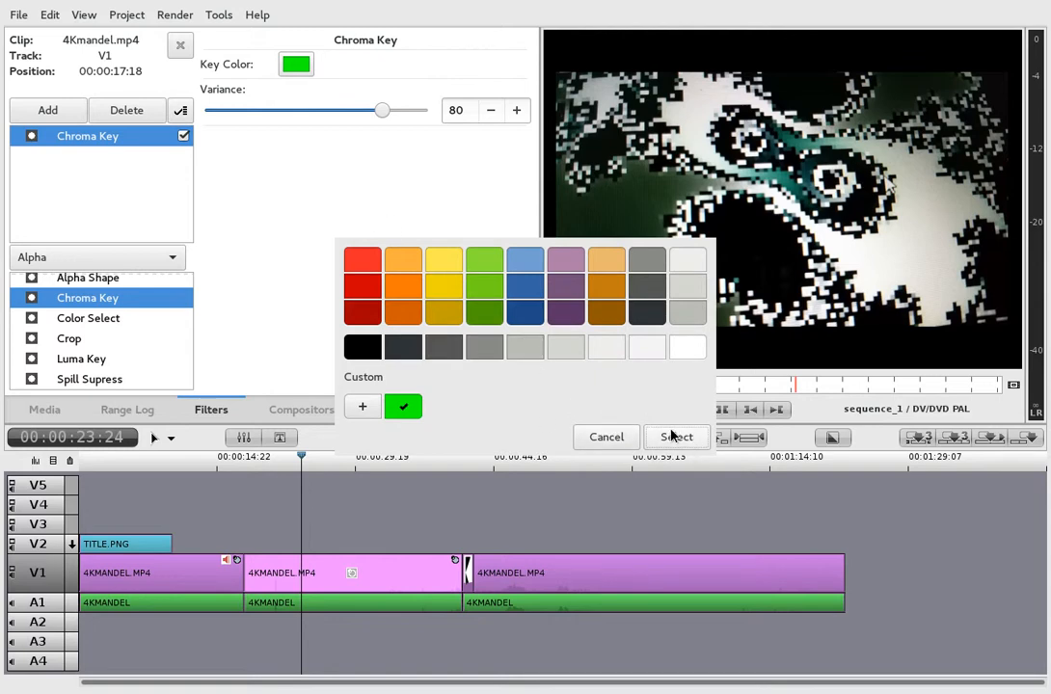
Keep green as the key colour and pick Crop from the Alpha filters
left_click(676, 437)
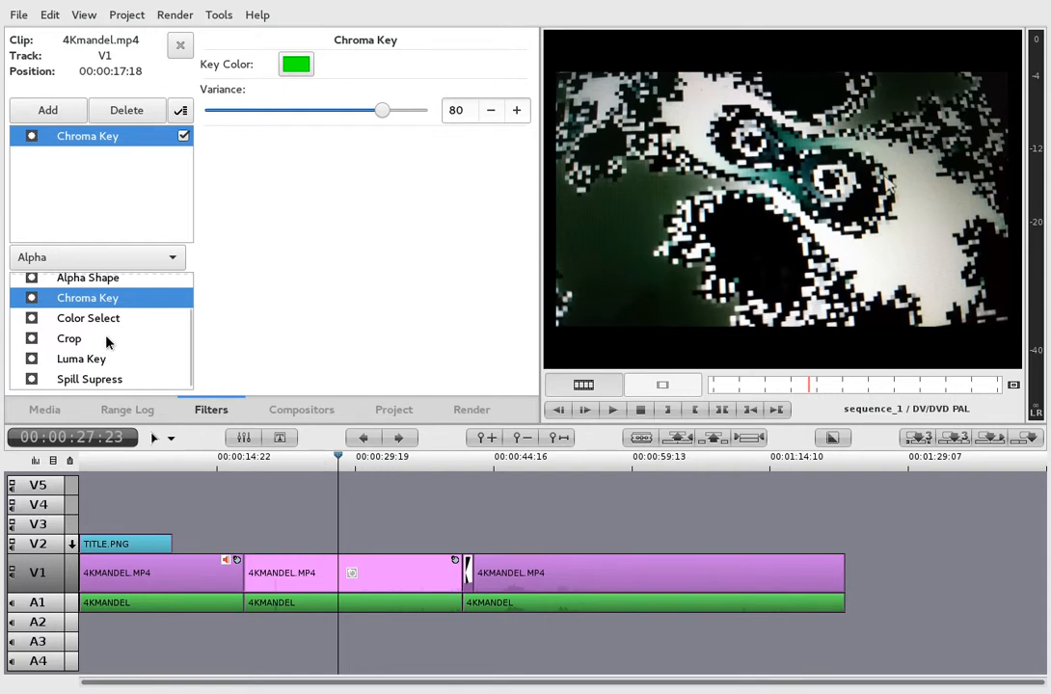
mouse_move(131, 386)
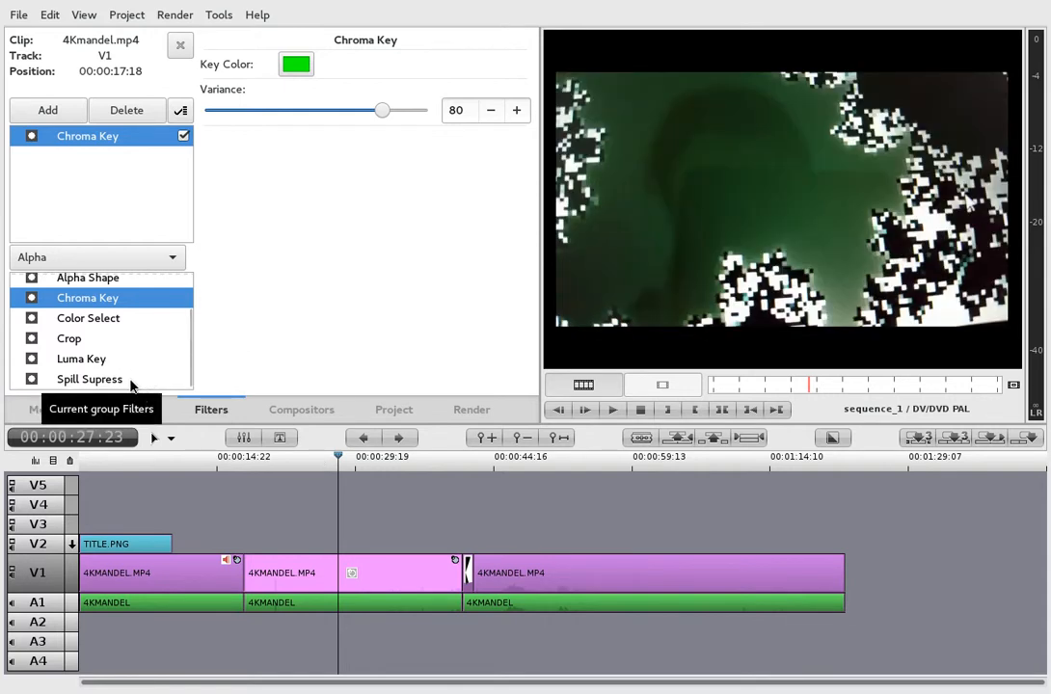
left_click(306, 456)
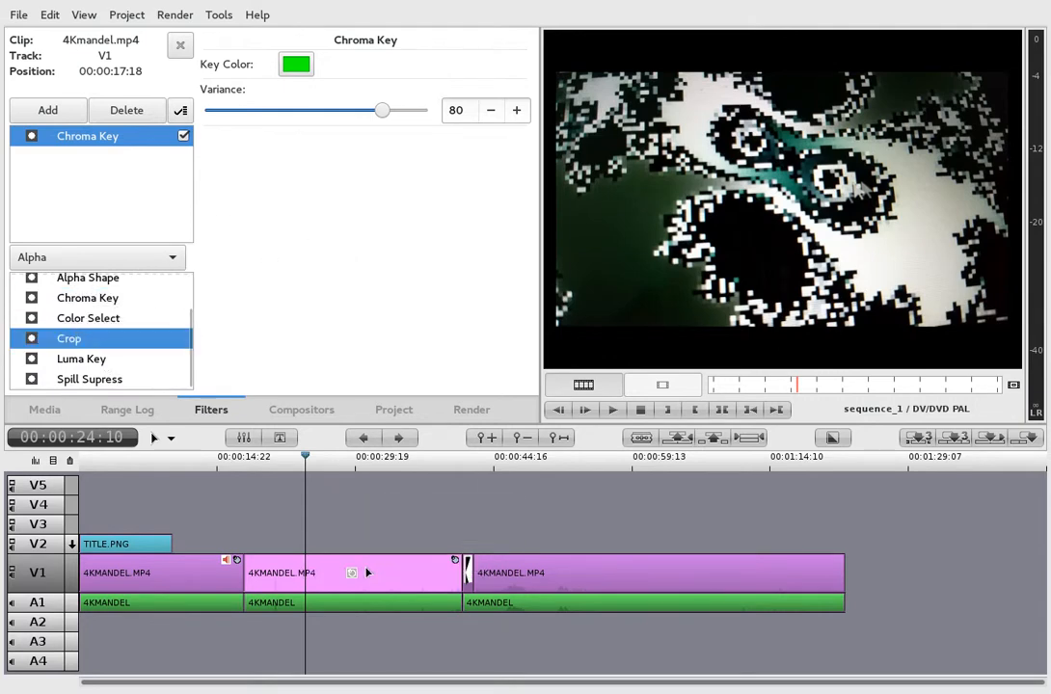
Add a Crop filter and crop the clip from the bottom and left (left 25.4)
left_click(87, 156)
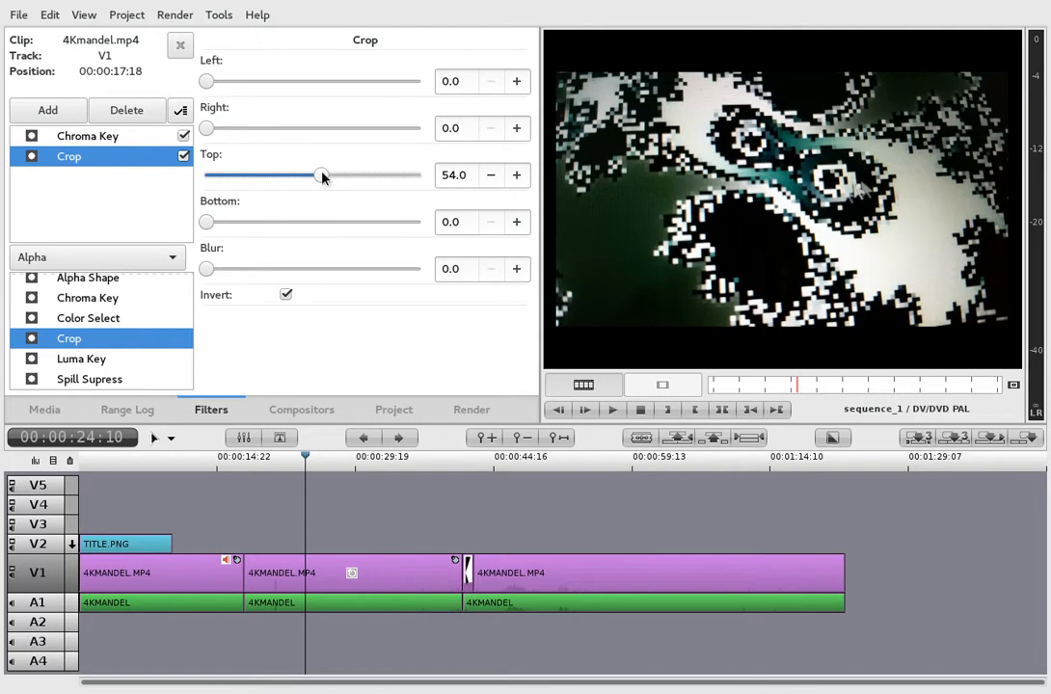
mouse_move(306, 175)
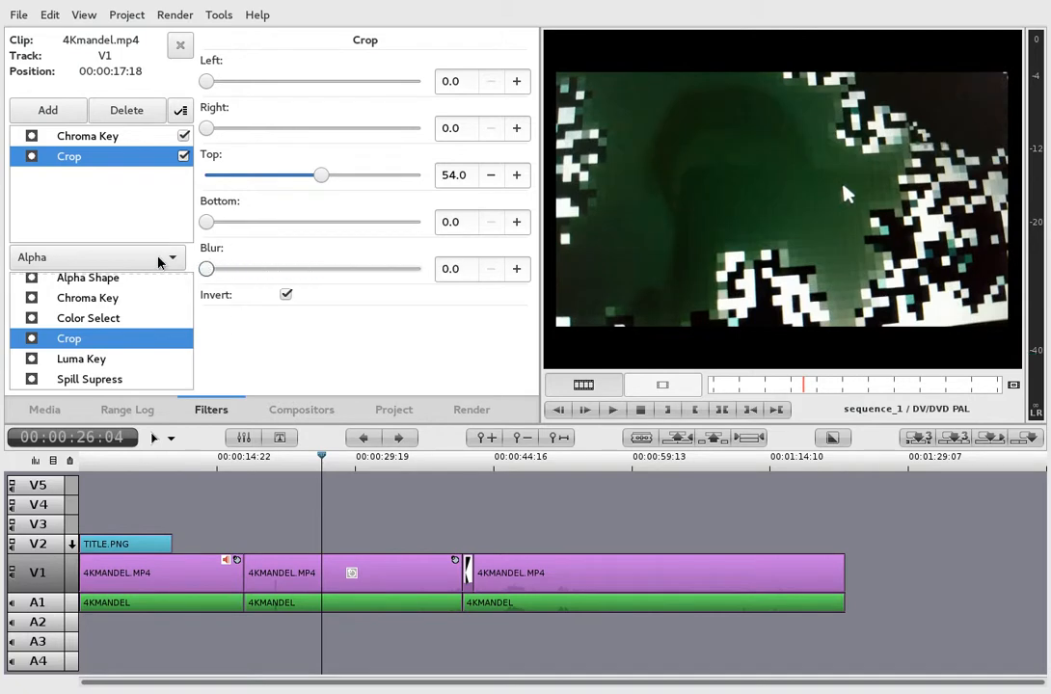
left_click_drag(205, 222, 227, 222)
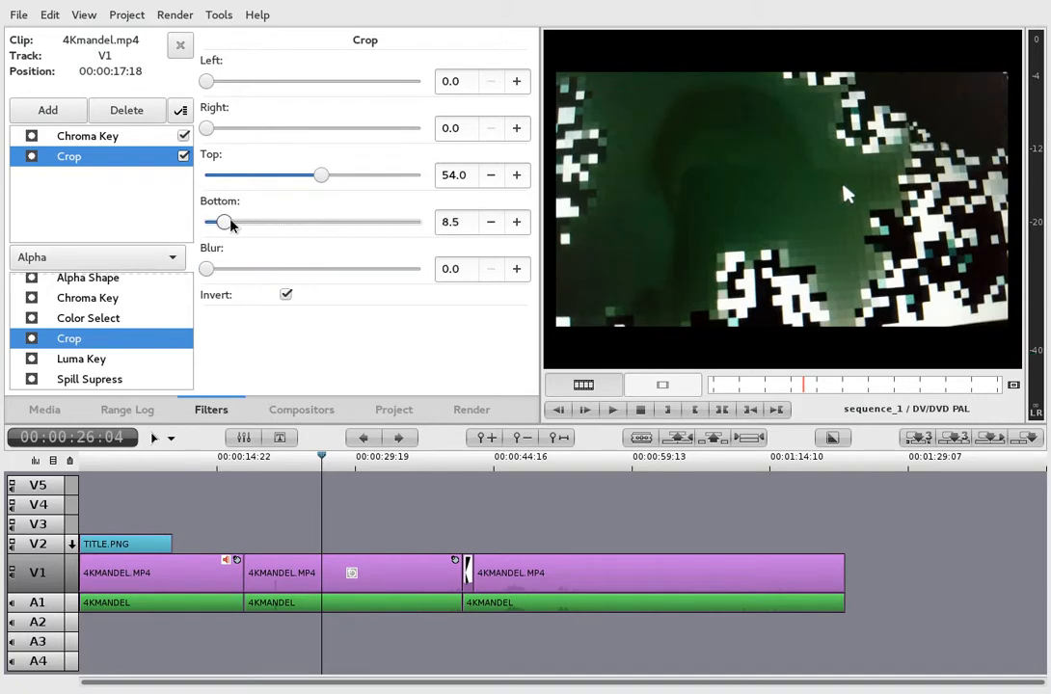
left_click(88, 135)
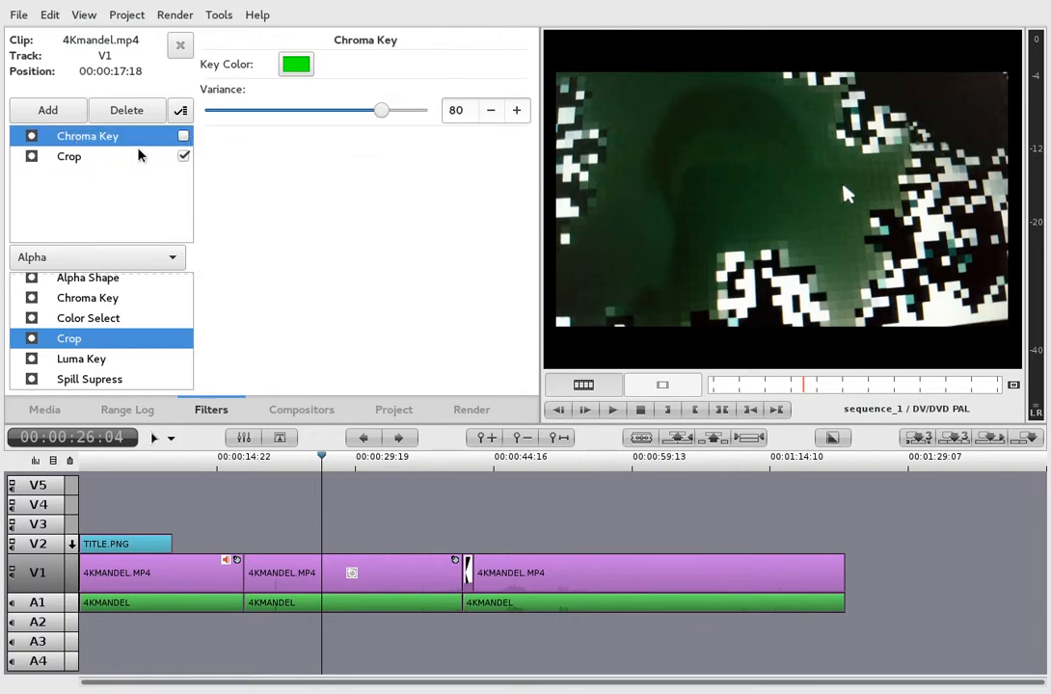
left_click(68, 156)
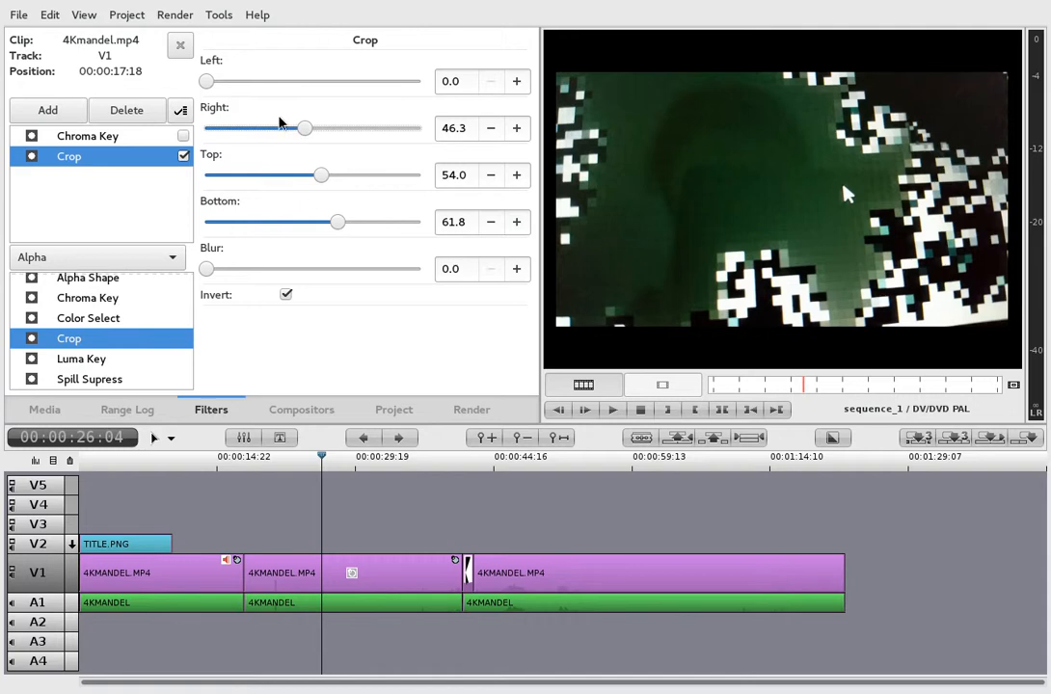
left_click_drag(205, 81, 259, 81)
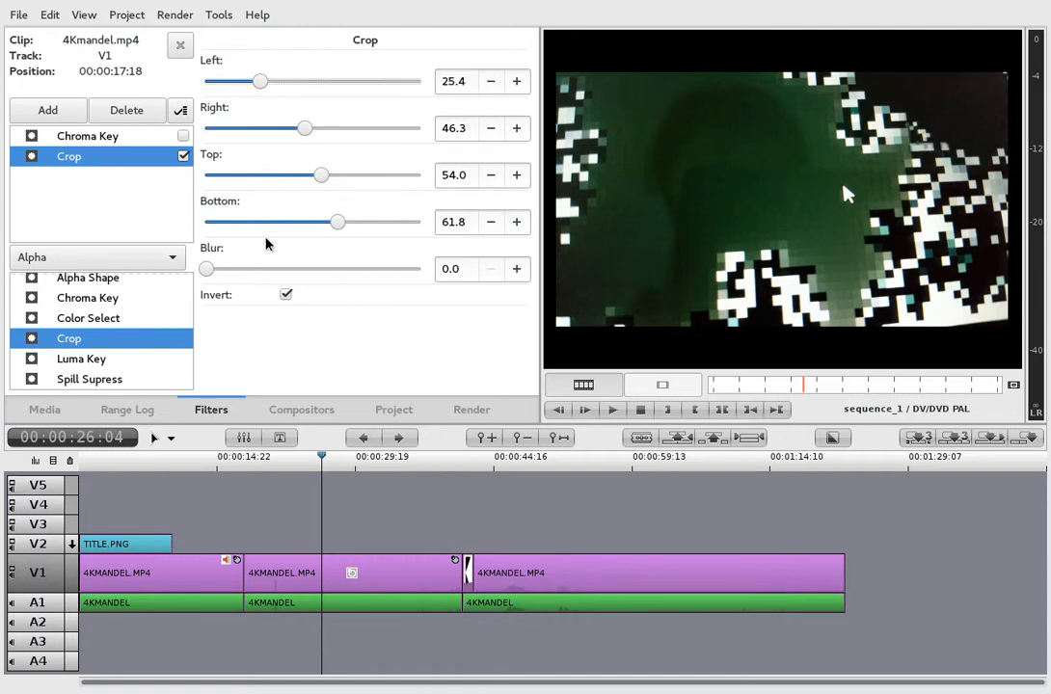
mouse_move(271, 190)
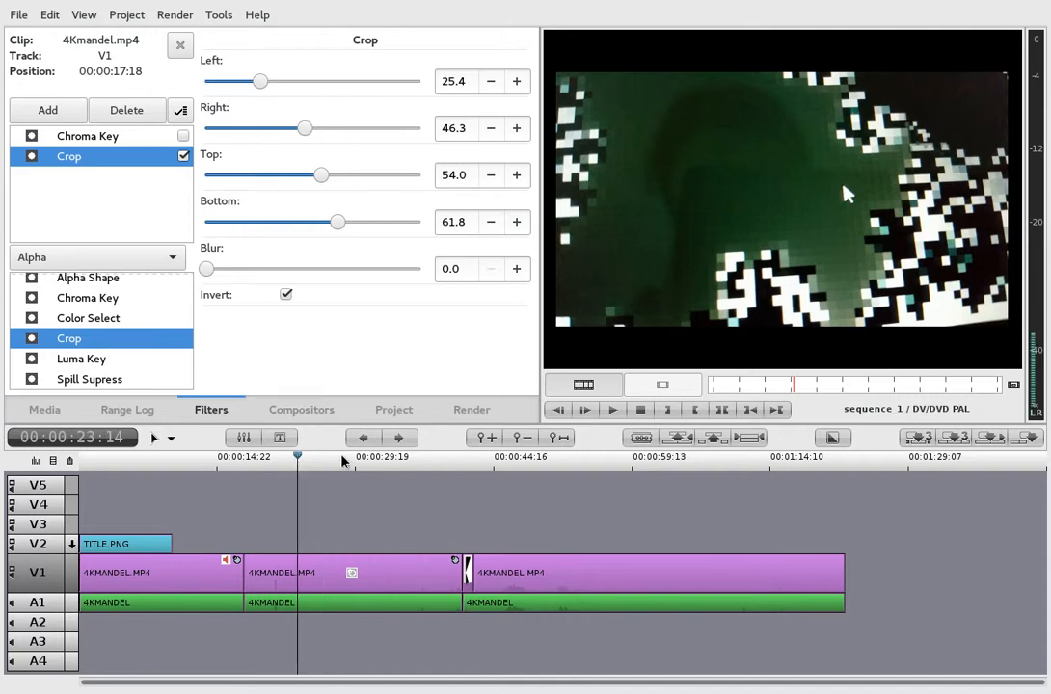
Delete the Chroma Key filter, leaving only the inverted Crop filter
left_click(87, 136)
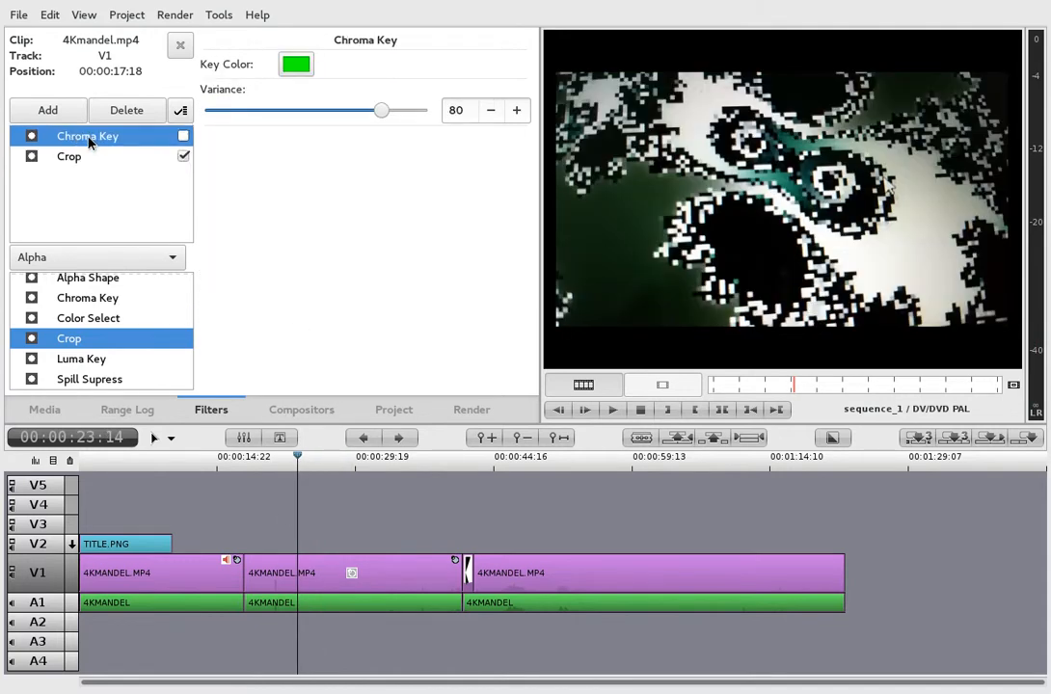
left_click(68, 135)
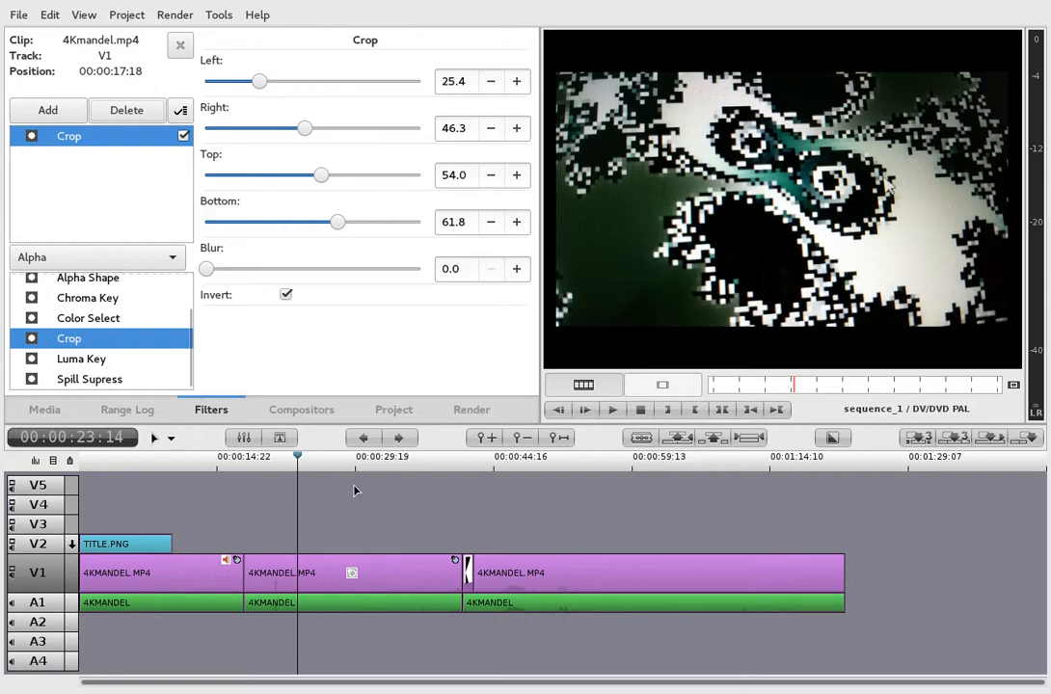
left_click(301, 409)
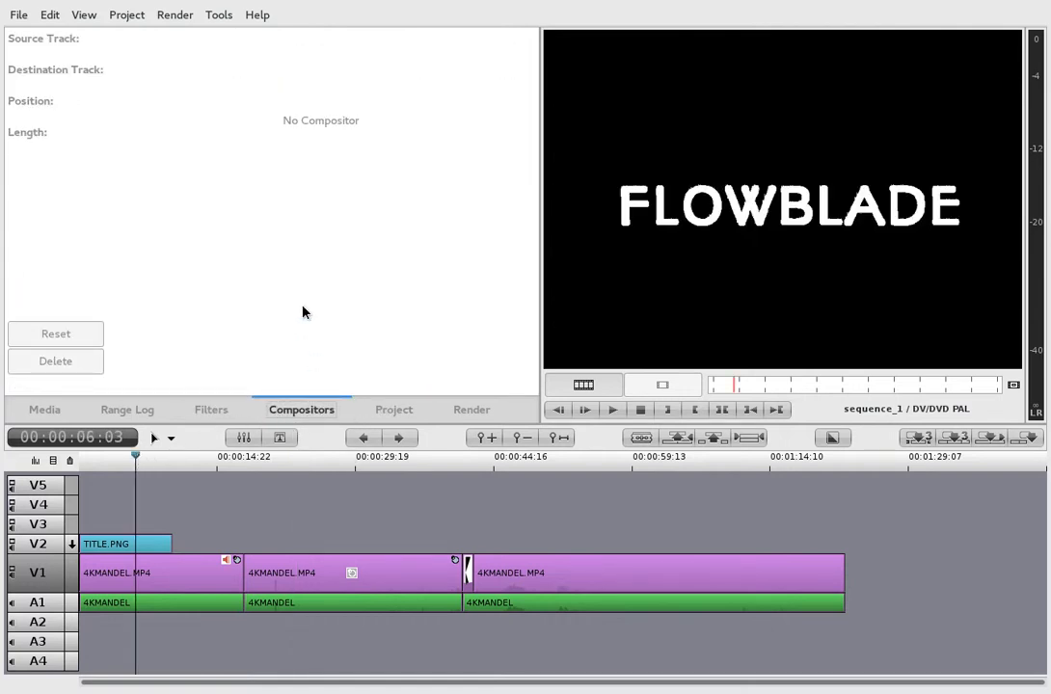
mouse_move(67, 203)
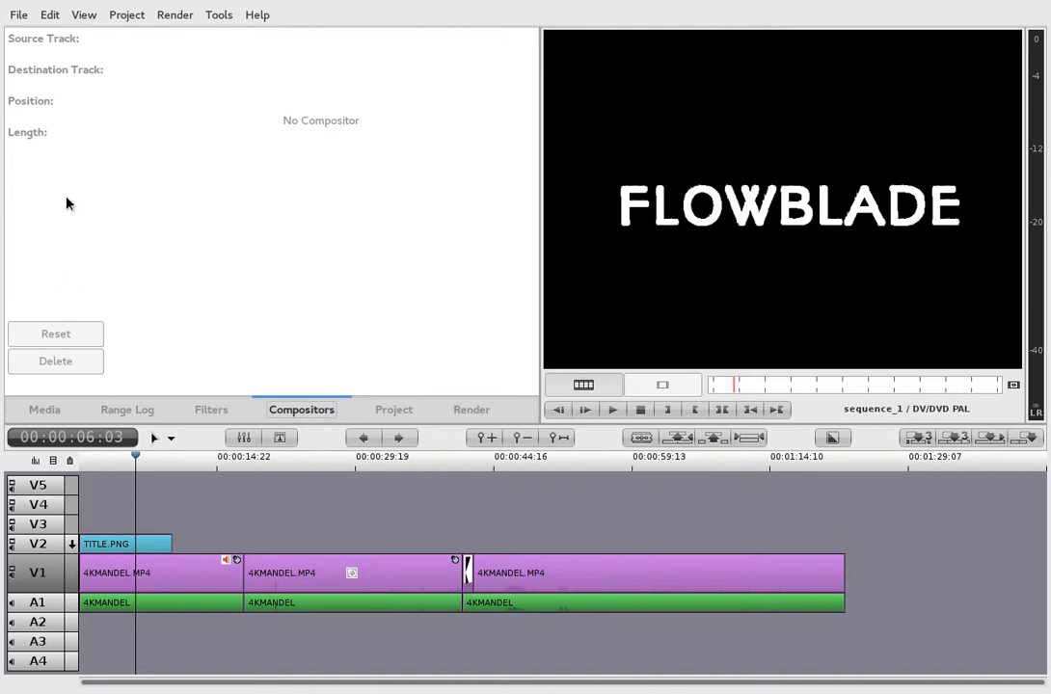
Browse the Render, Project and View menus, then bring up TITLE.PNG's action menu
left_click(174, 15)
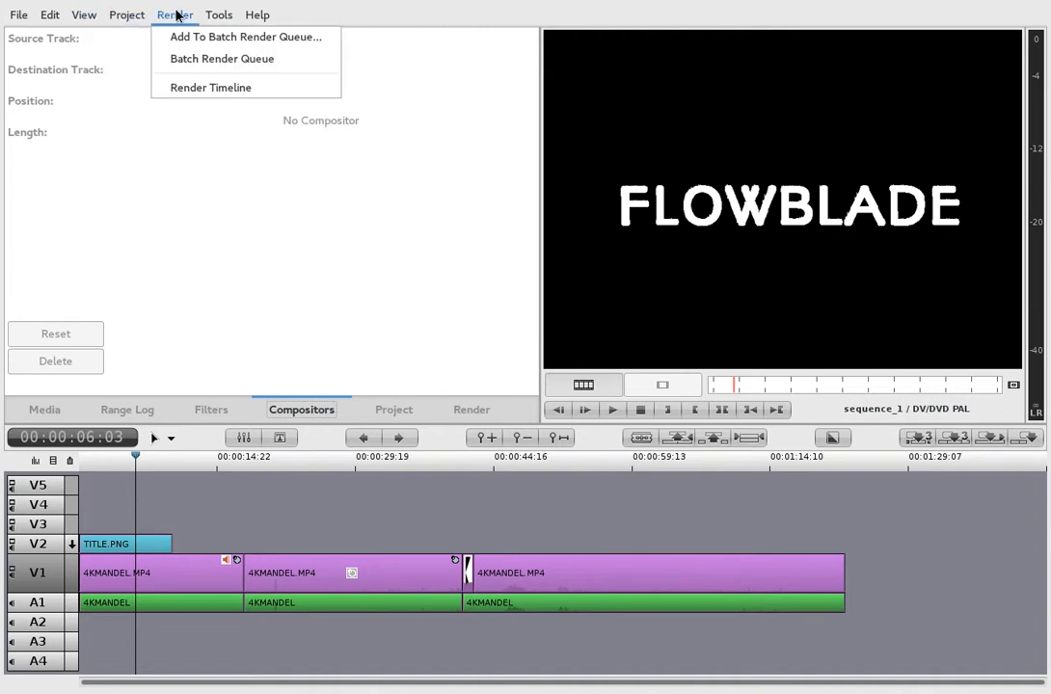
left_click(126, 15)
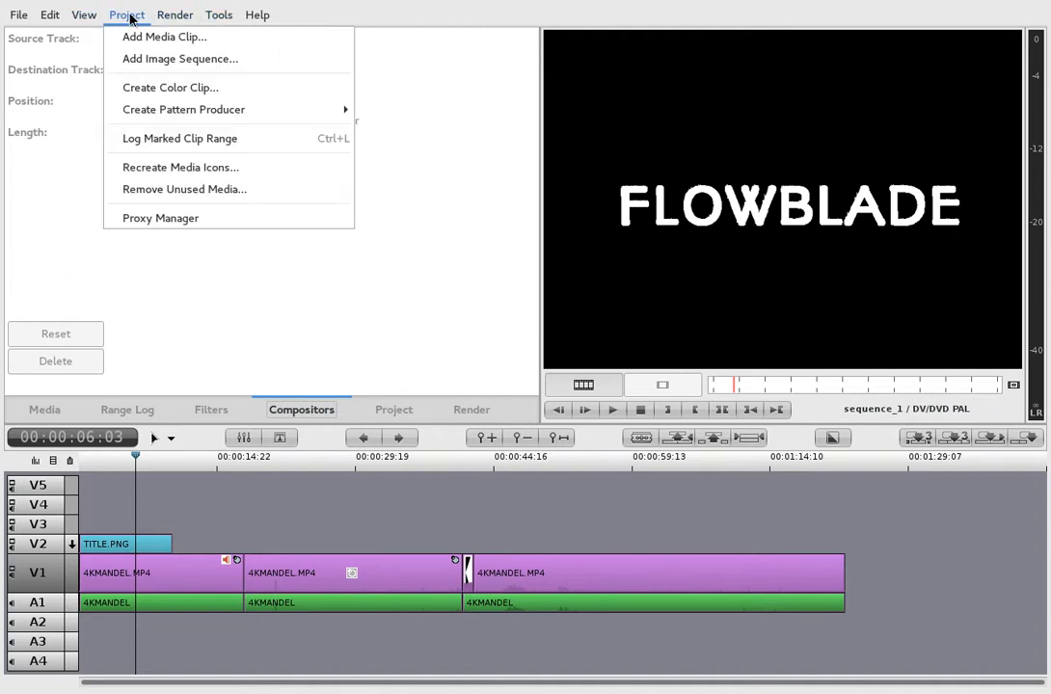
left_click(83, 15)
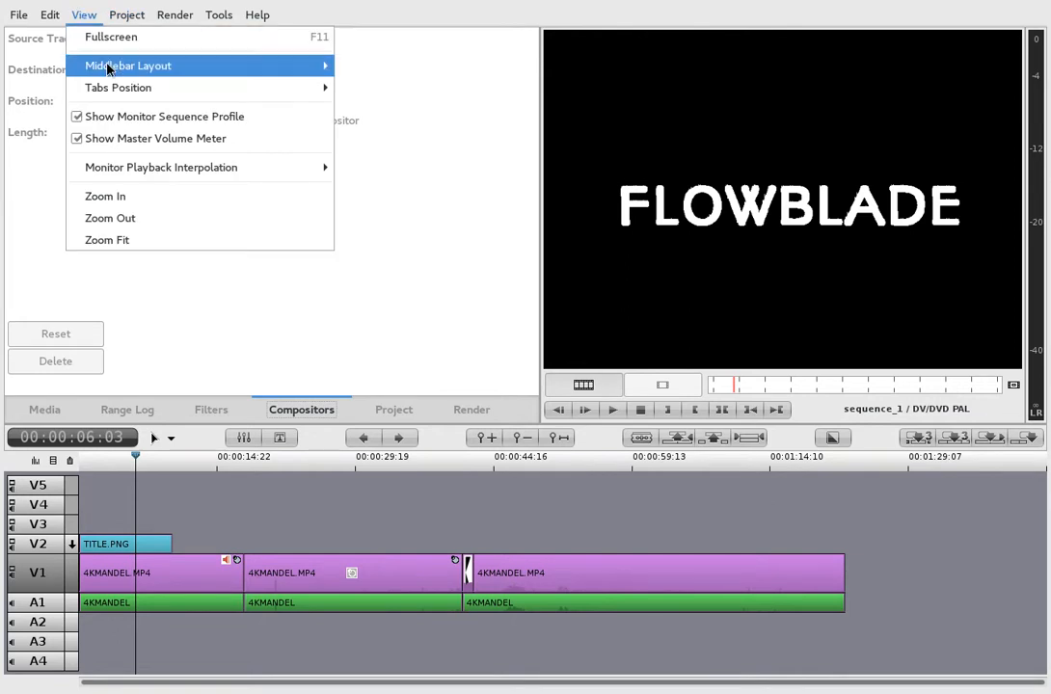
mouse_move(128, 65)
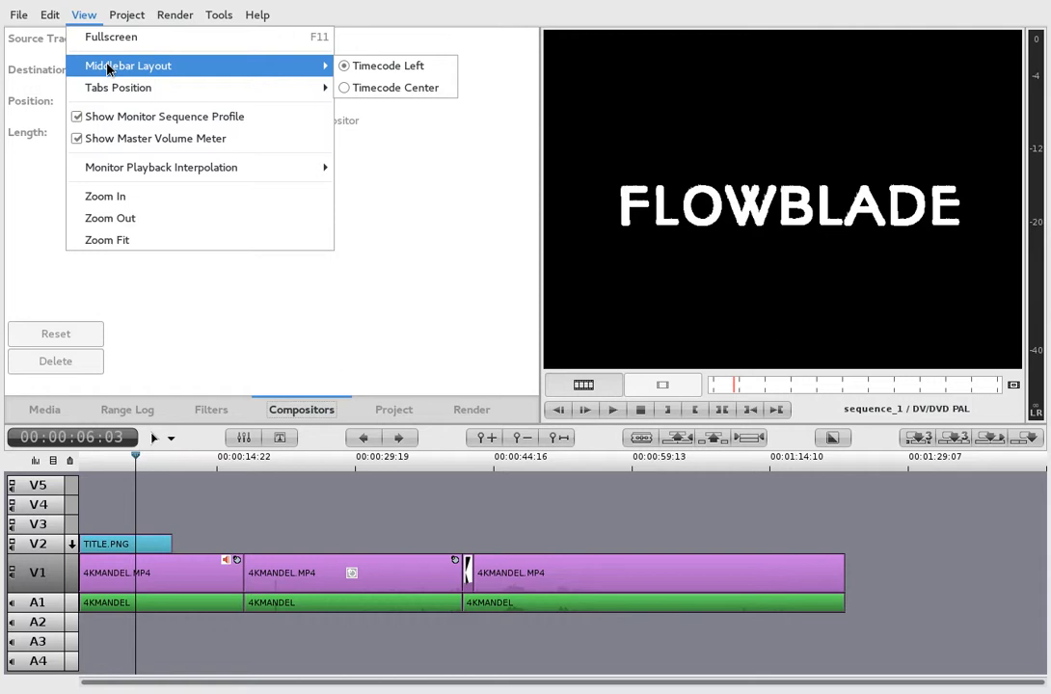
left_click(50, 14)
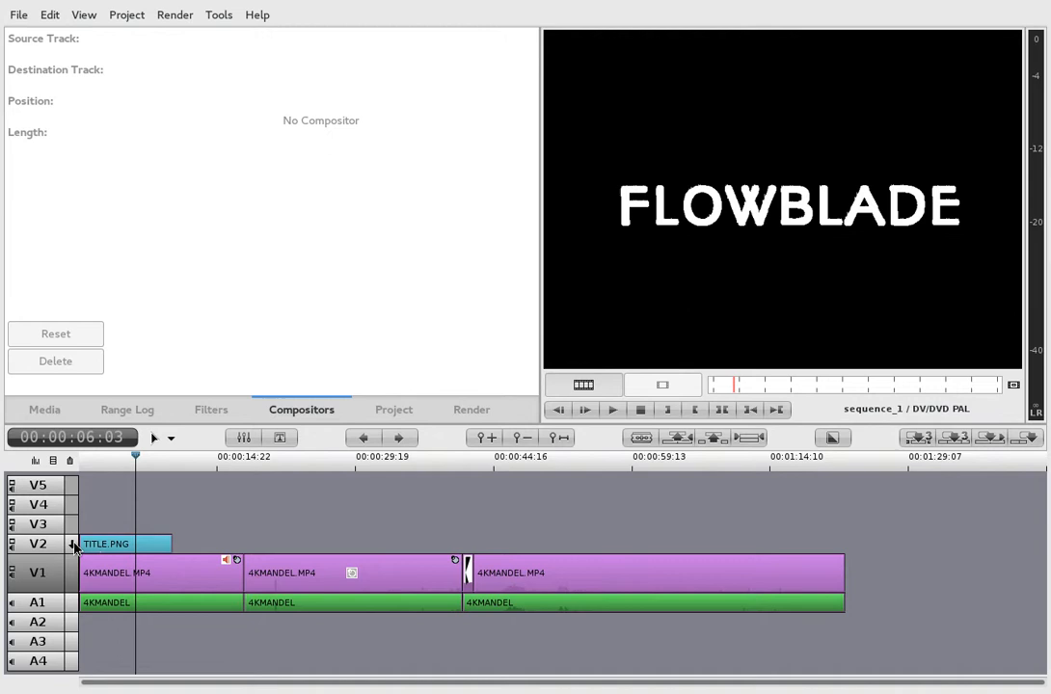
right_click(106, 543)
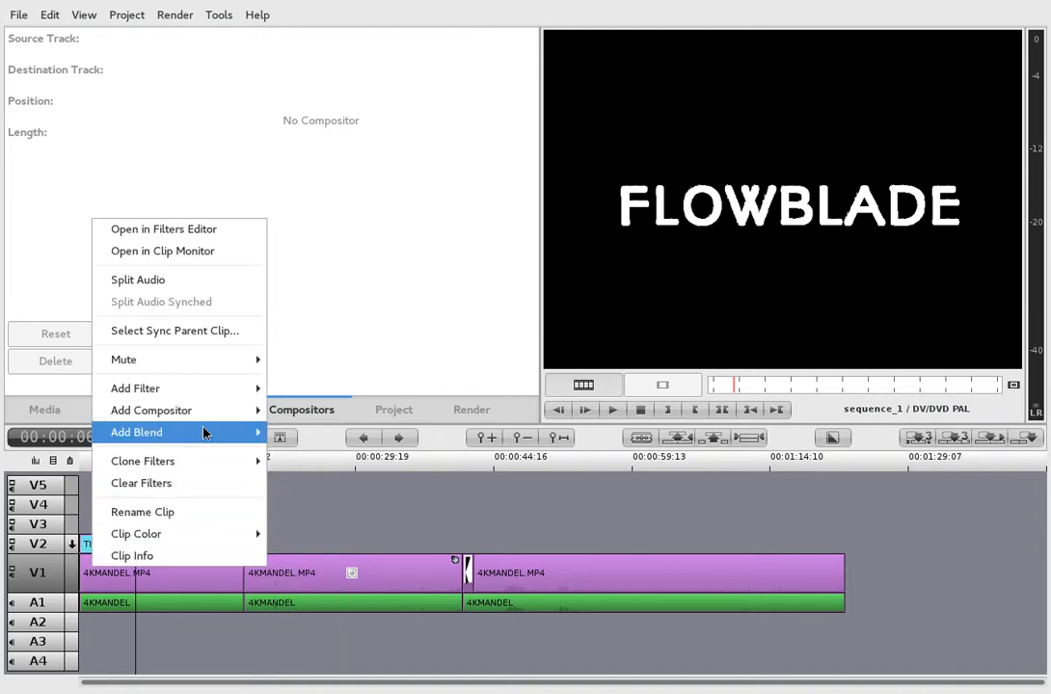
mouse_move(150, 410)
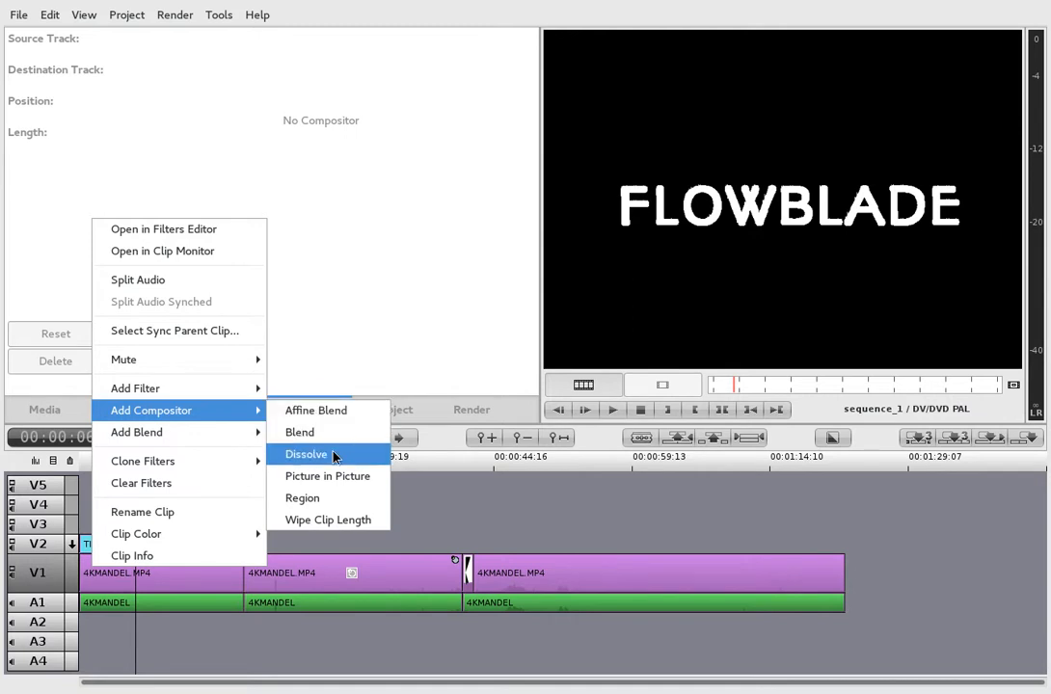
mouse_move(326, 476)
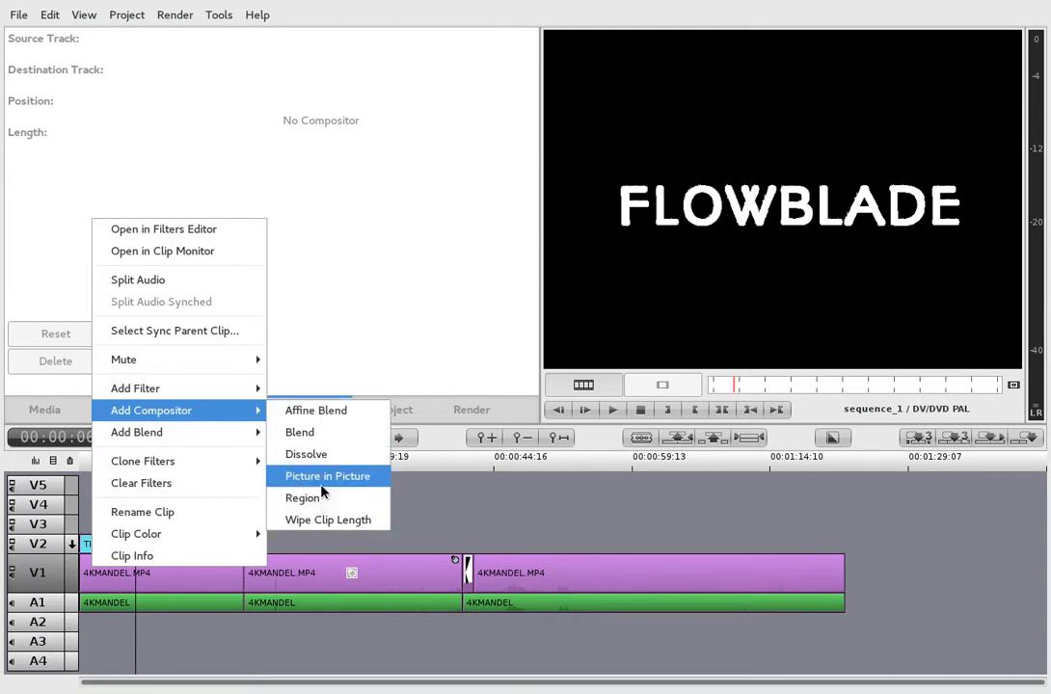
mouse_move(306, 454)
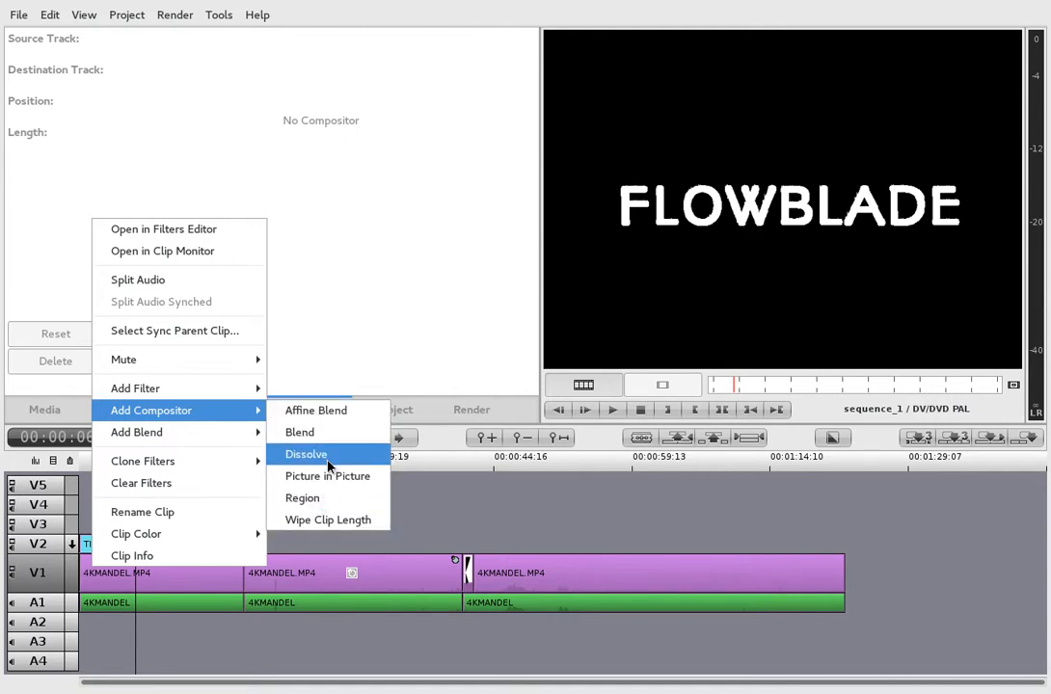
Add a Blend compositor to TITLE.PNG and try Saturate, Lighten, then Exclusion modes
left_click(299, 432)
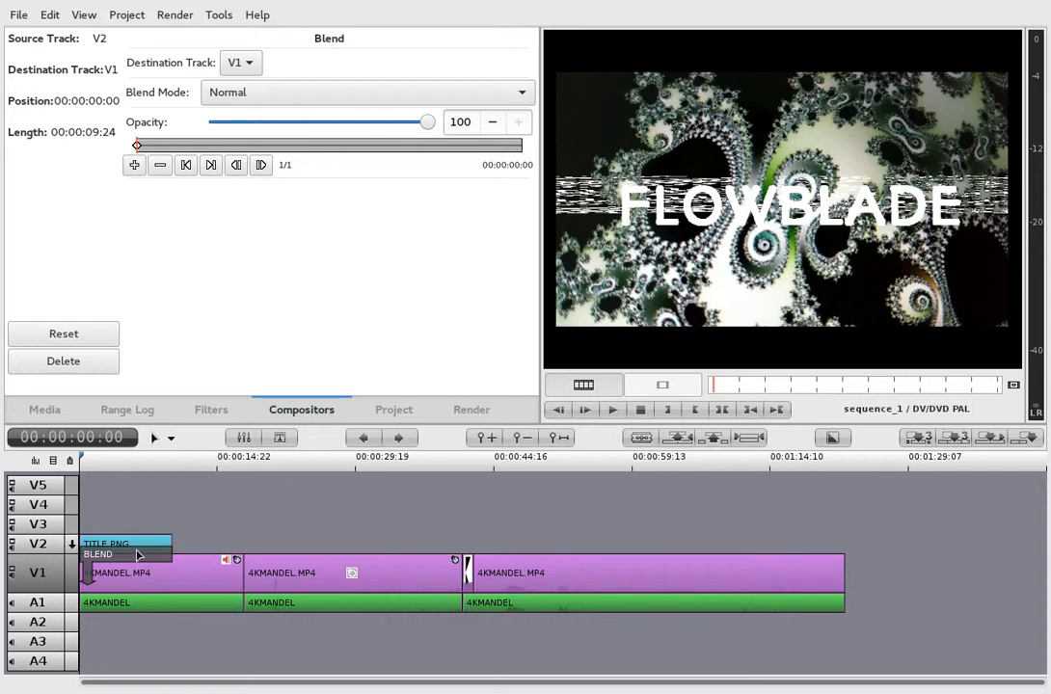
mouse_move(90, 495)
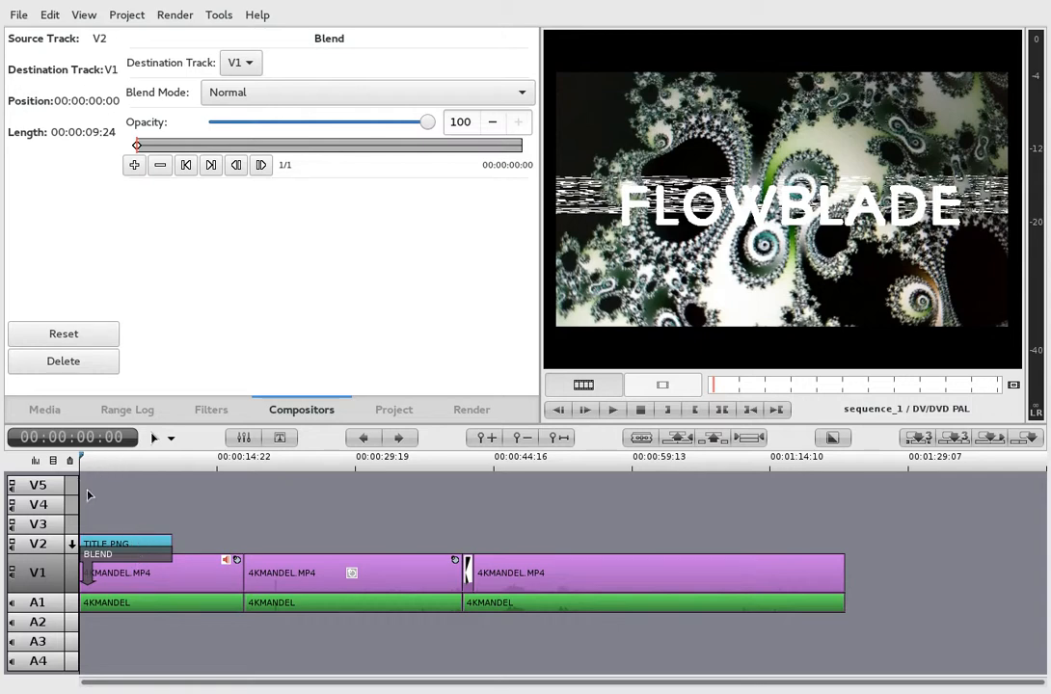
left_click(130, 473)
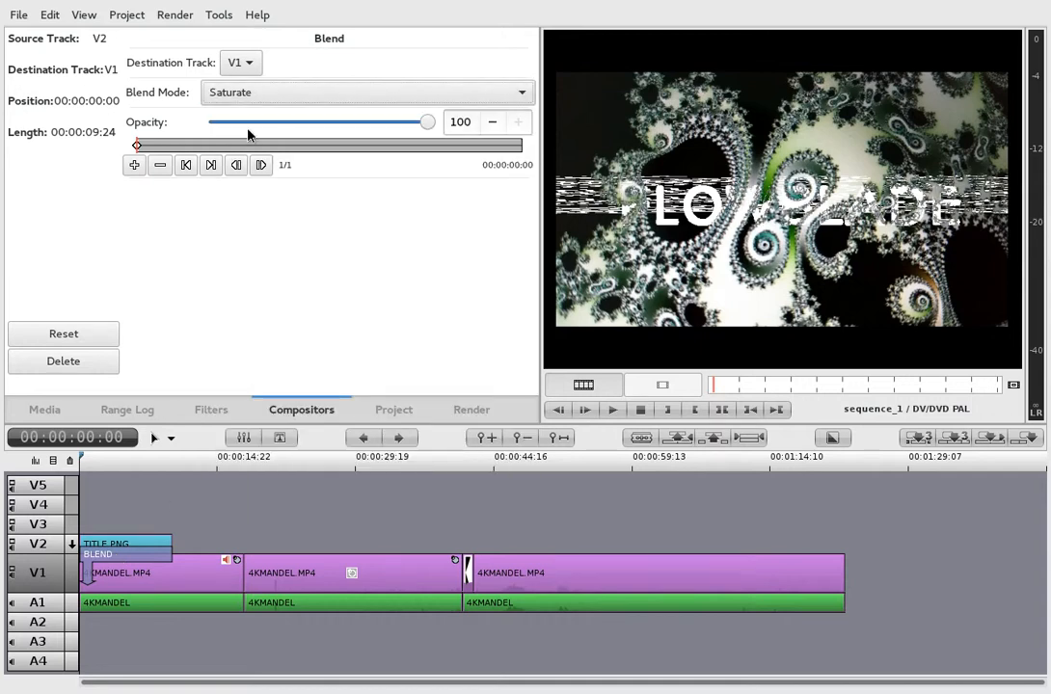
mouse_move(284, 111)
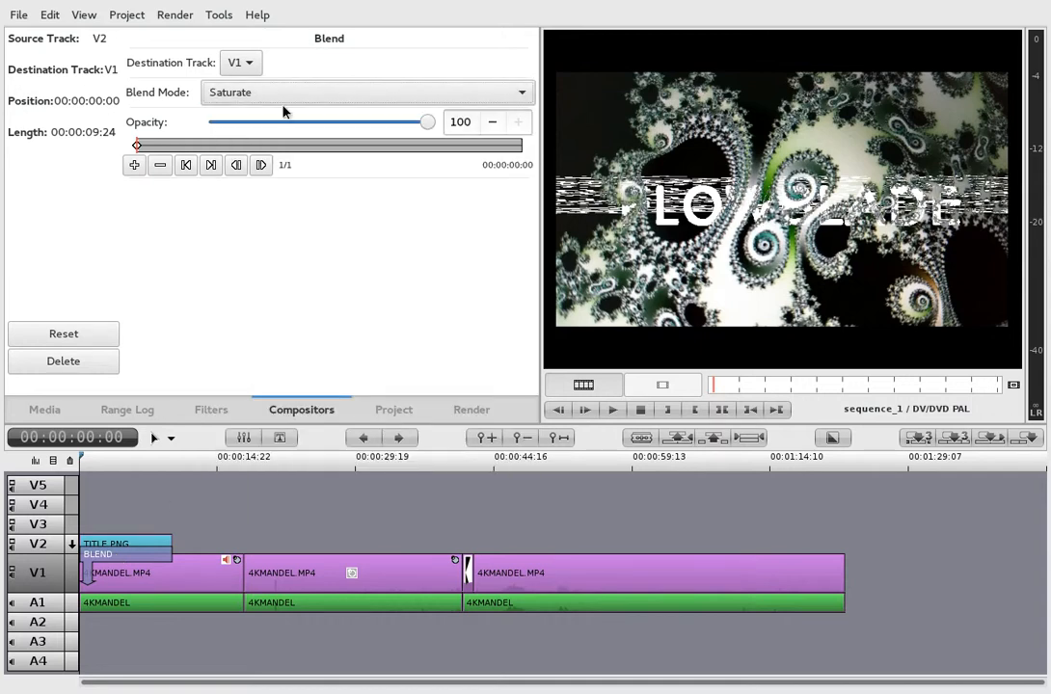
left_click(367, 92)
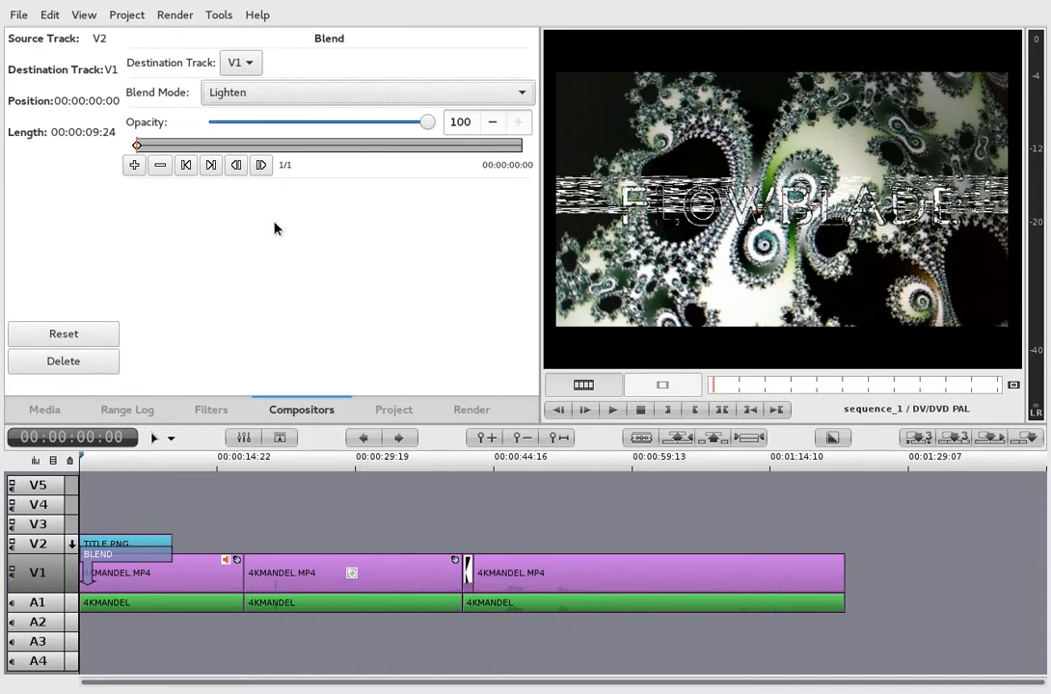
left_click(366, 92)
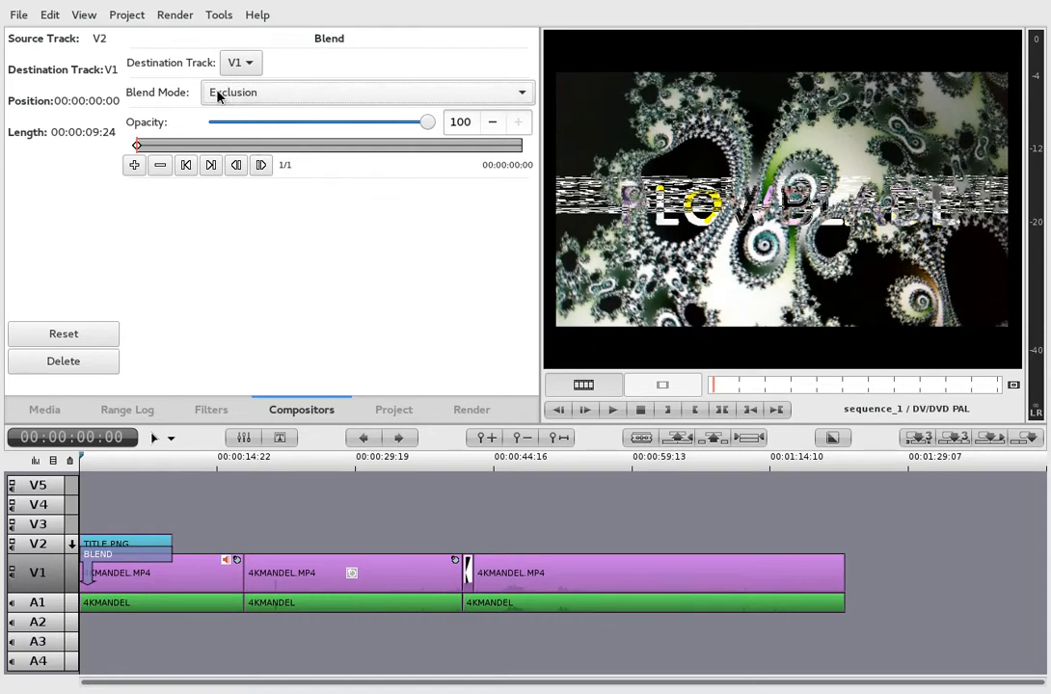
right_click(125, 557)
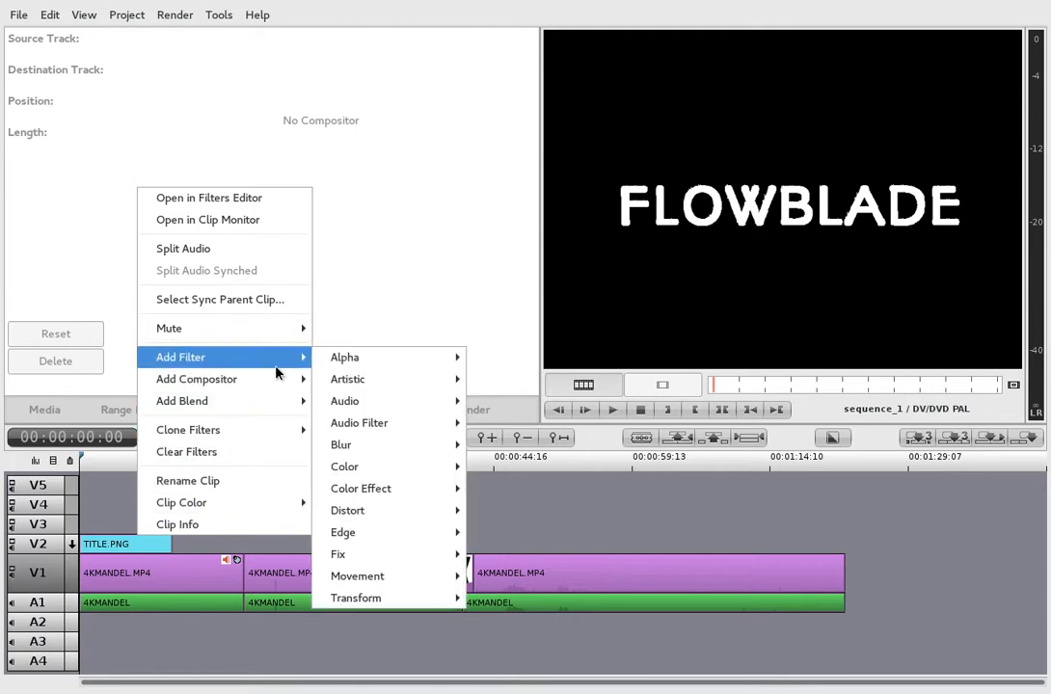
mouse_move(197, 379)
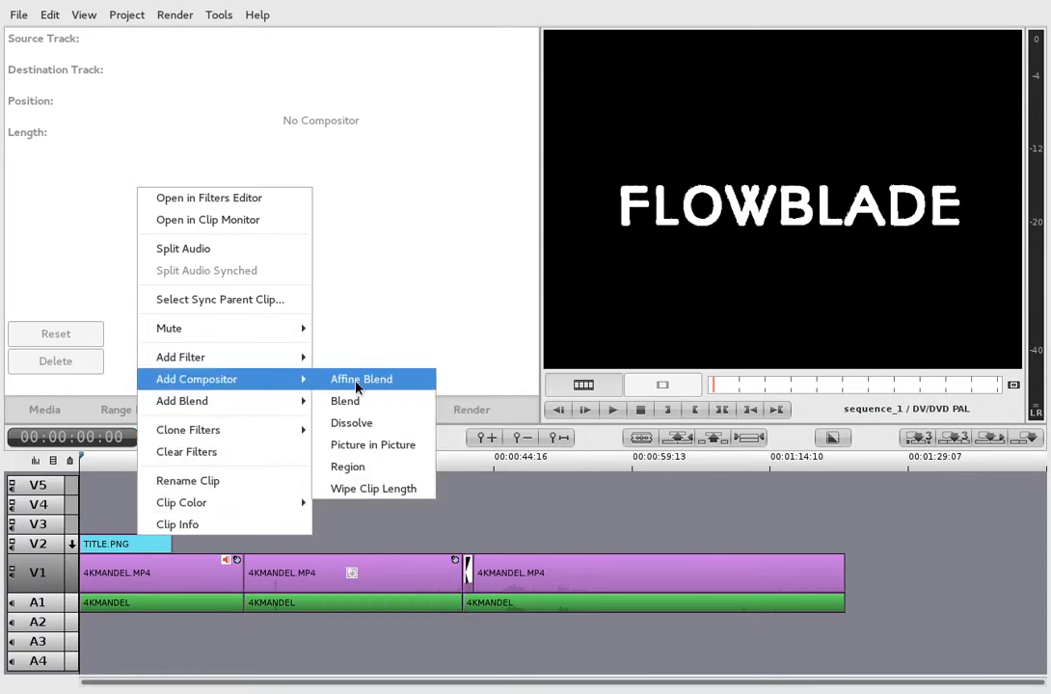
mouse_move(374, 444)
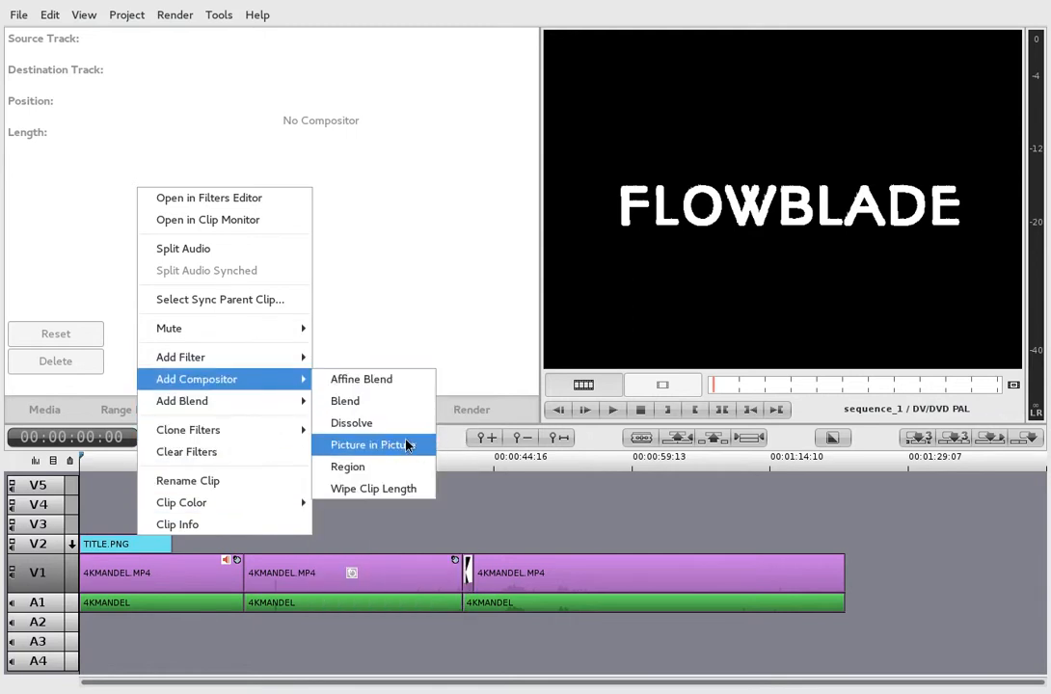
mouse_move(361, 379)
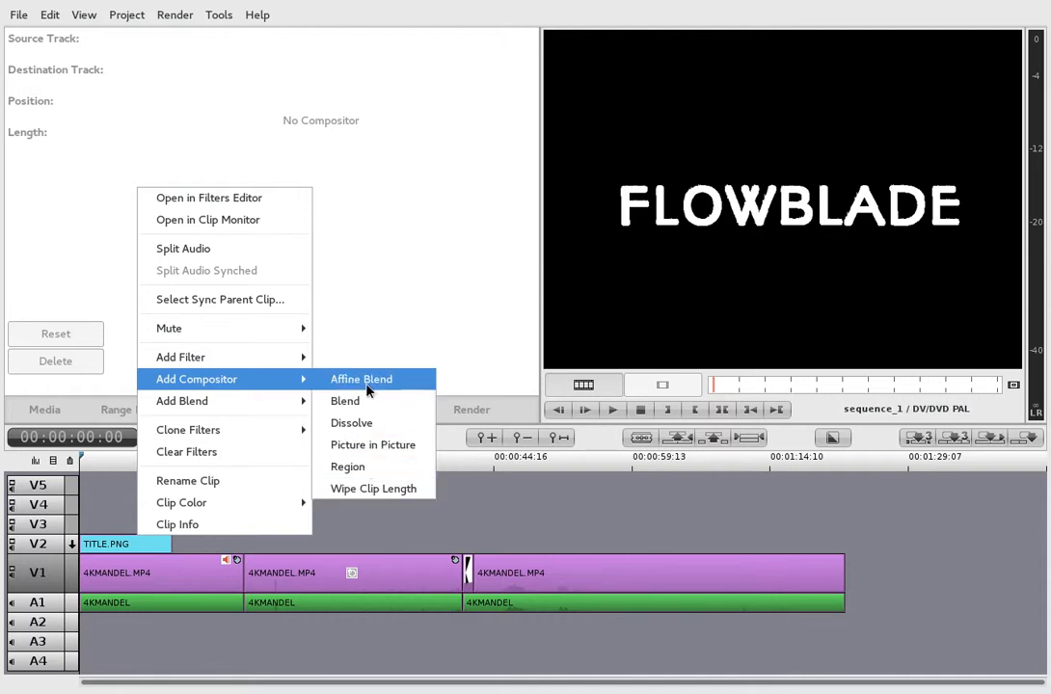
Add an Affine Blend compositor joining the TITLE.PNG title to the fractal clip
left_click(361, 379)
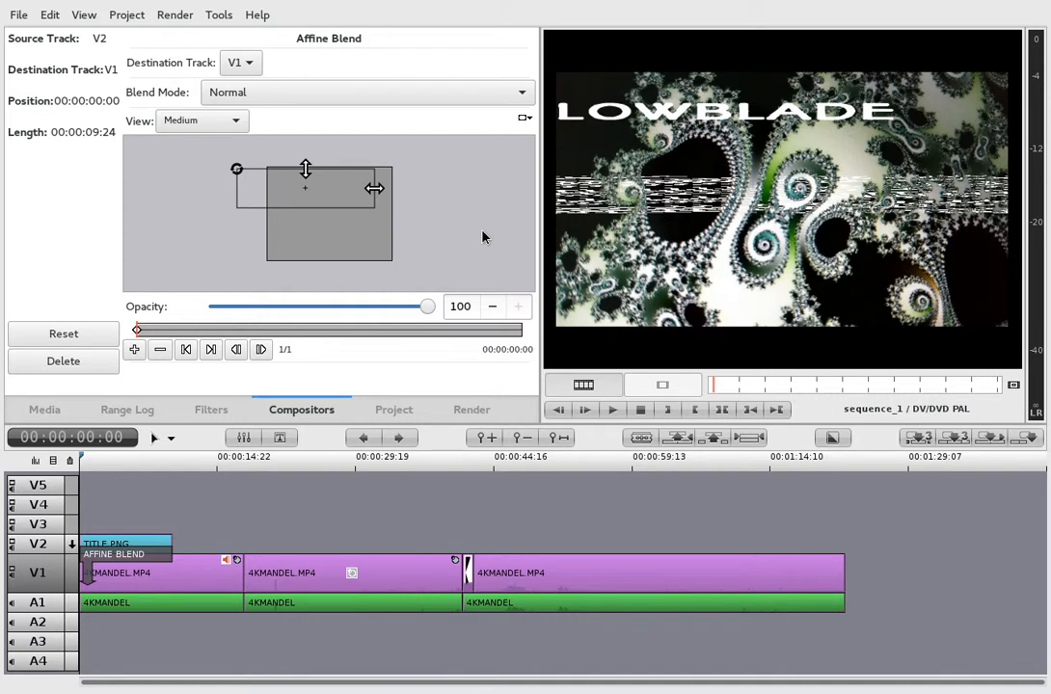
mouse_move(638, 177)
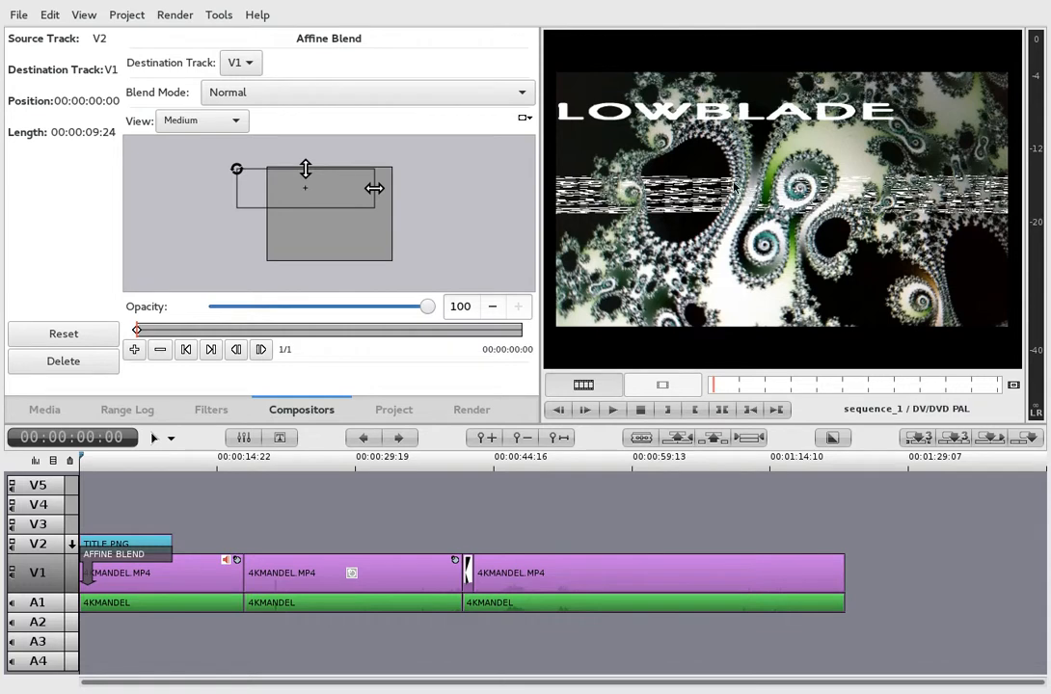
mouse_move(798, 189)
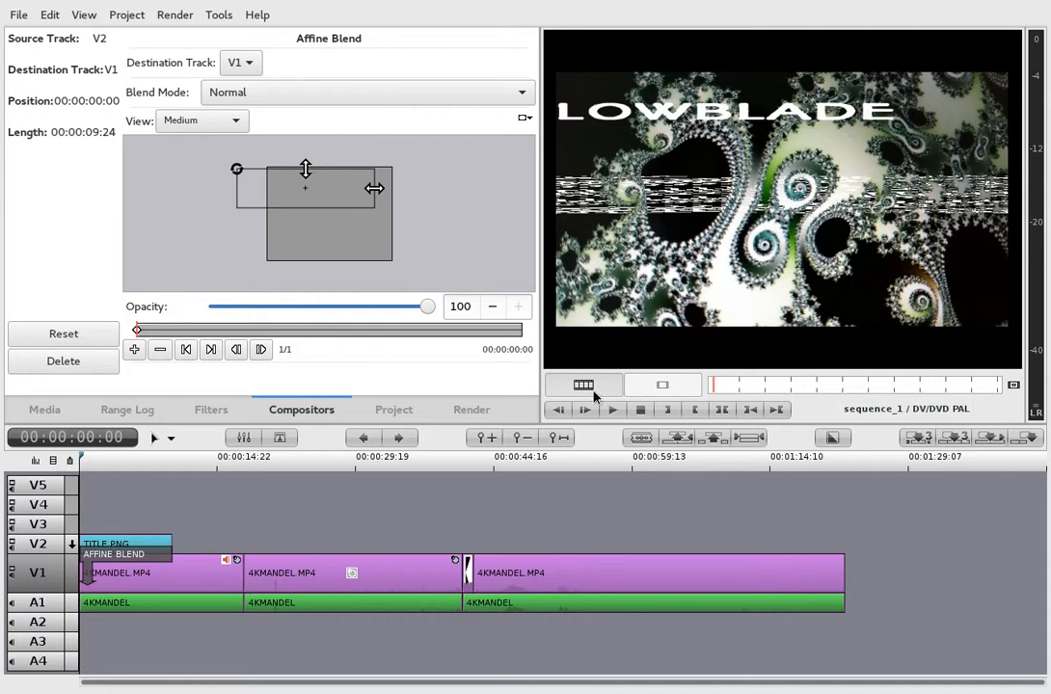
mouse_move(246, 467)
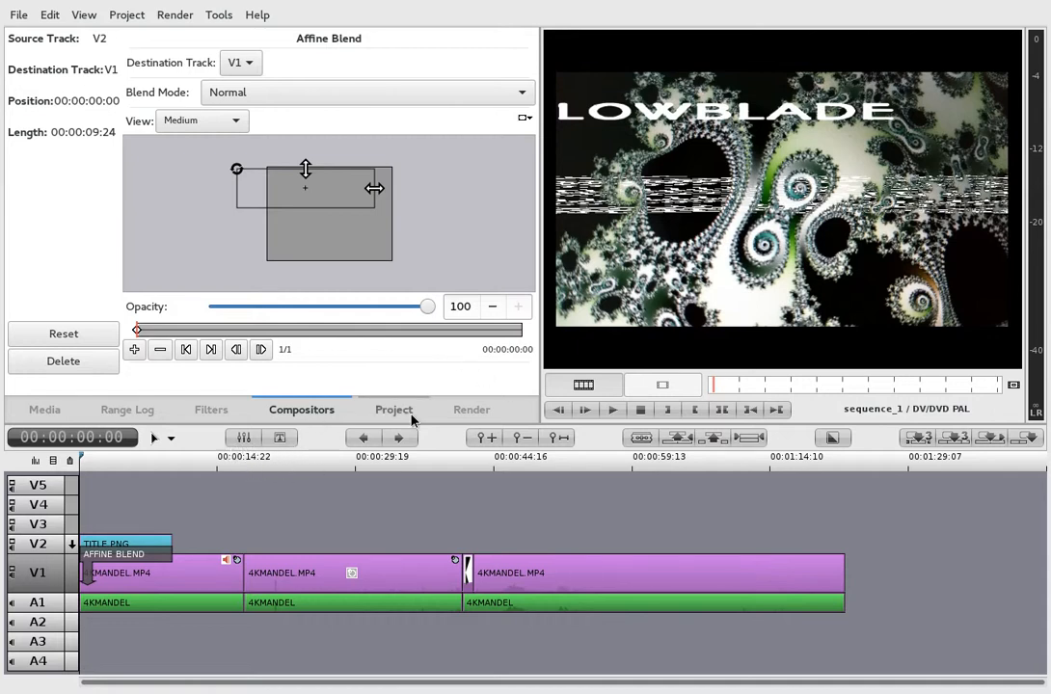
Render the sequence to movie.mp4 with H.264 / .mp4 encoding
left_click(472, 409)
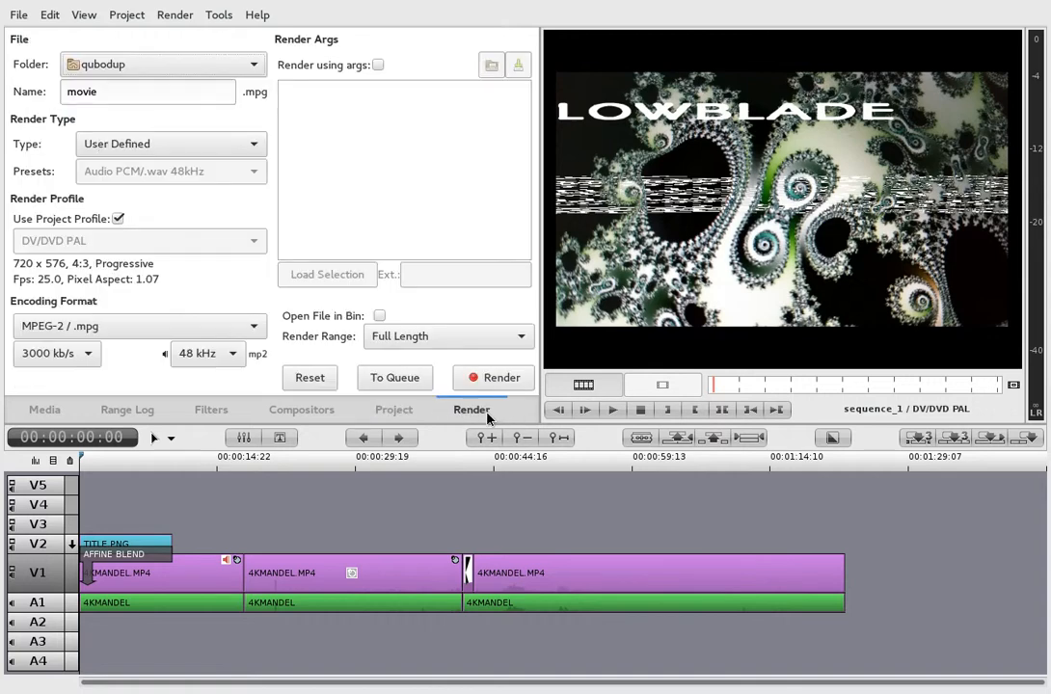
mouse_move(183, 326)
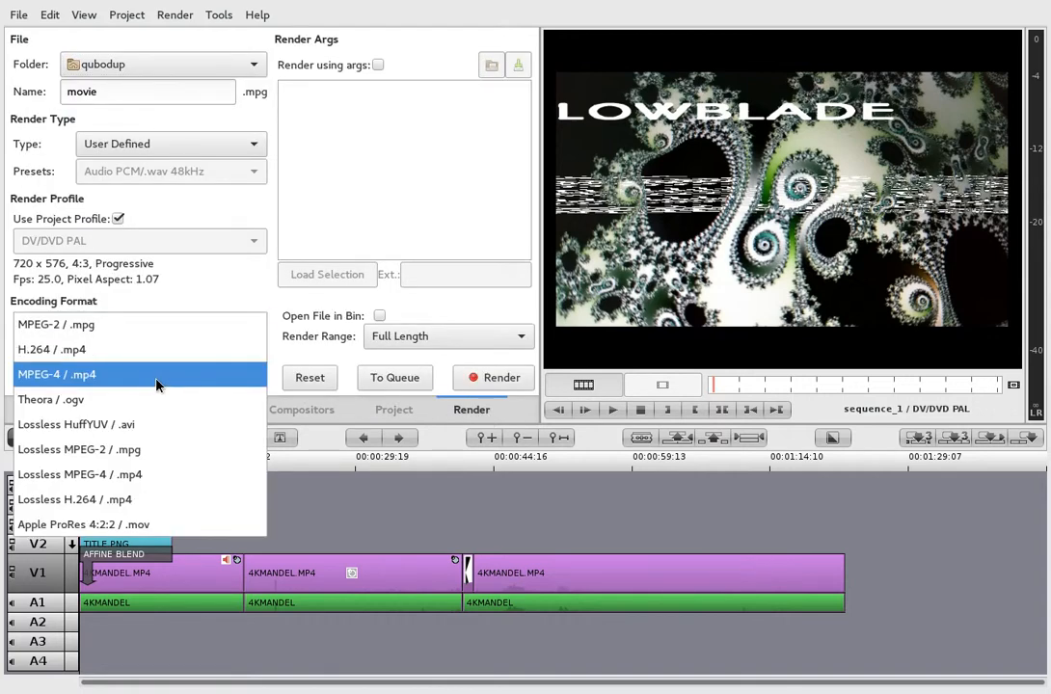
mouse_move(171, 376)
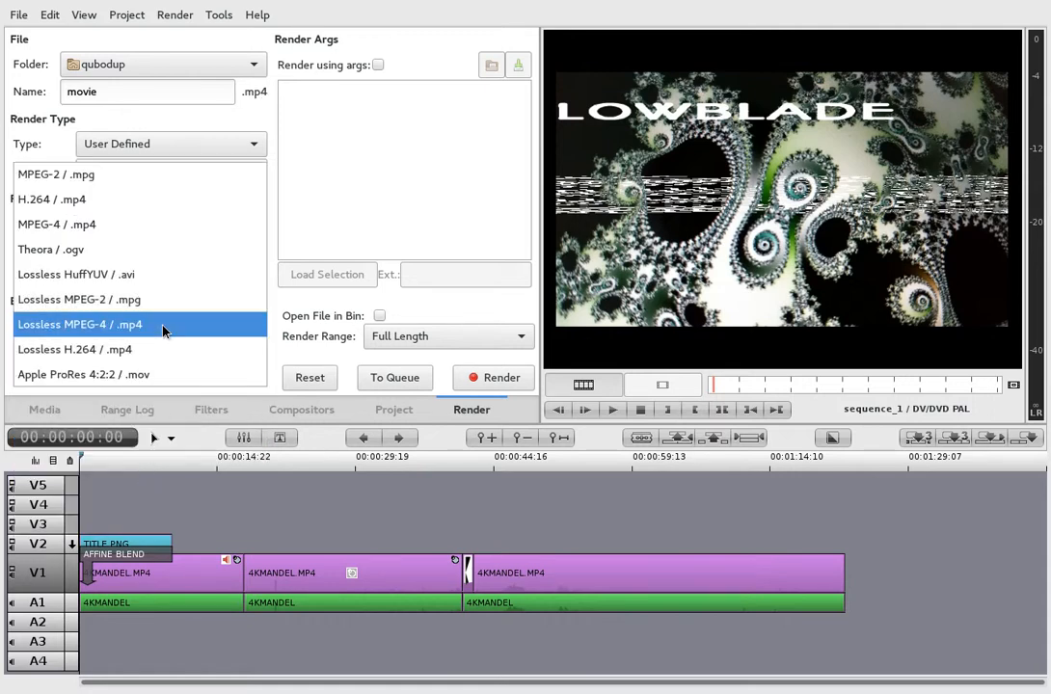
left_click(81, 324)
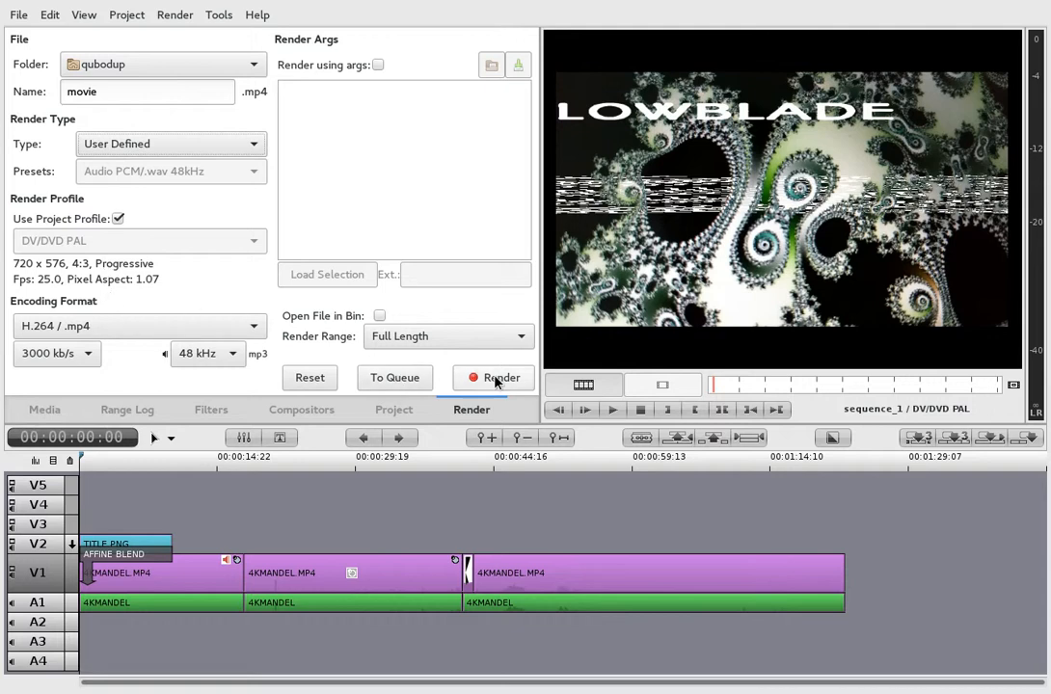
mouse_move(493, 377)
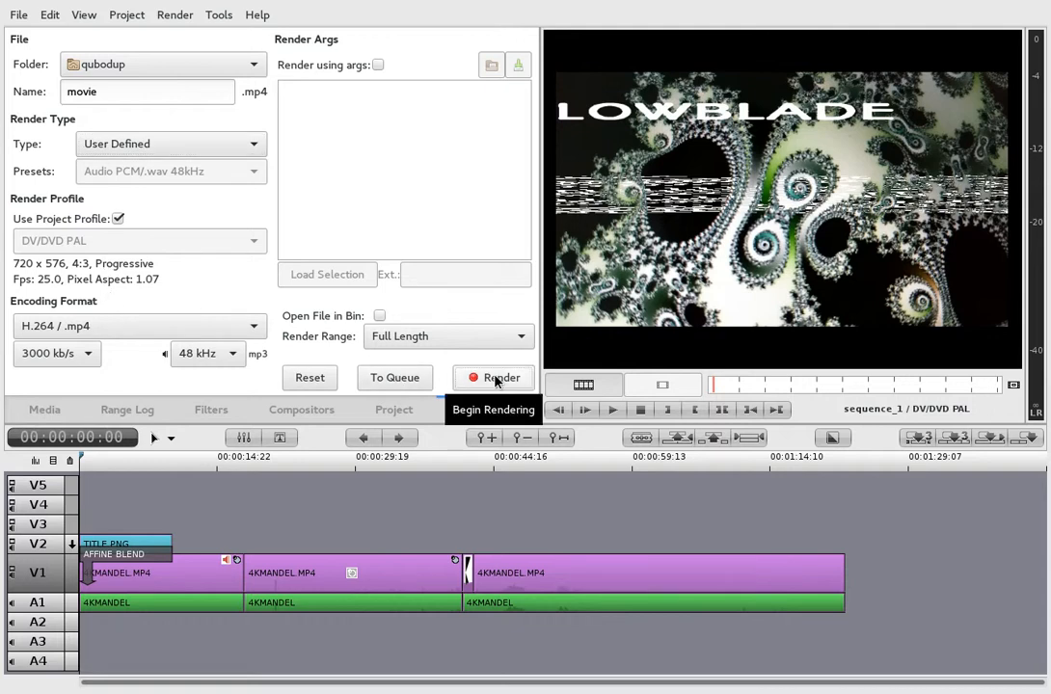
left_click(500, 377)
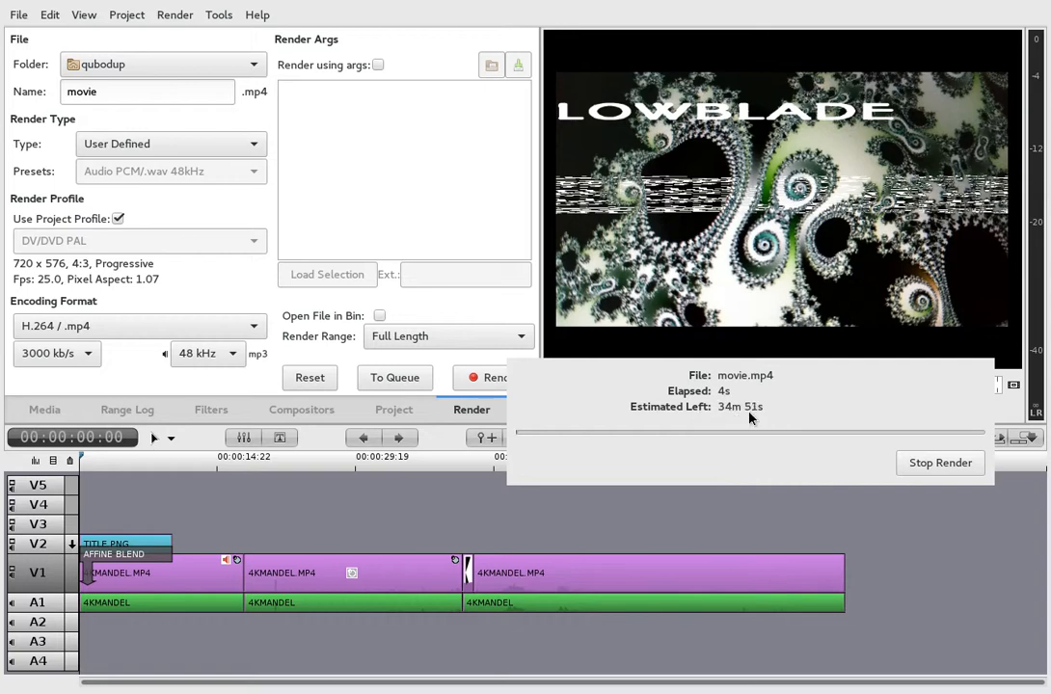
mouse_move(743, 417)
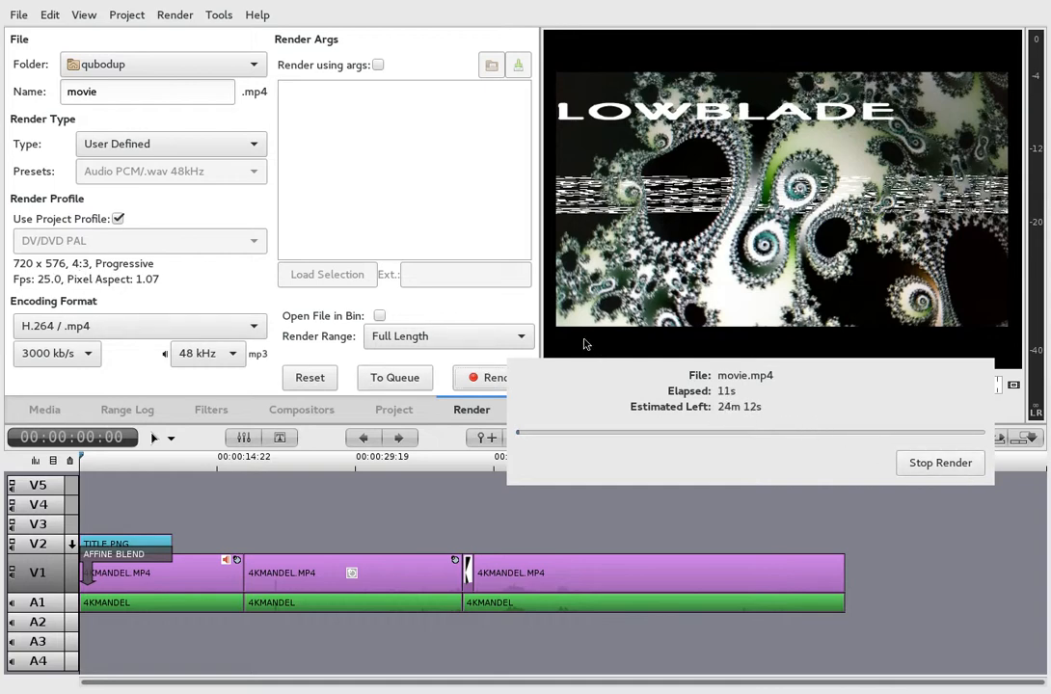
mouse_move(156, 35)
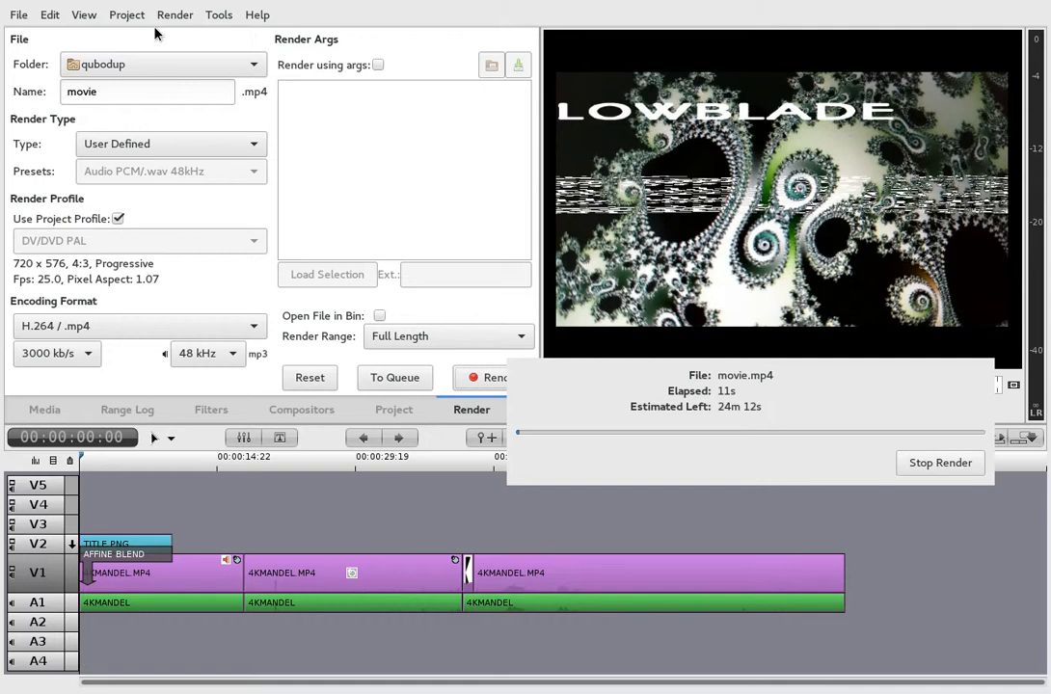
Browse the Project and View menus without choosing anything
left_click(127, 15)
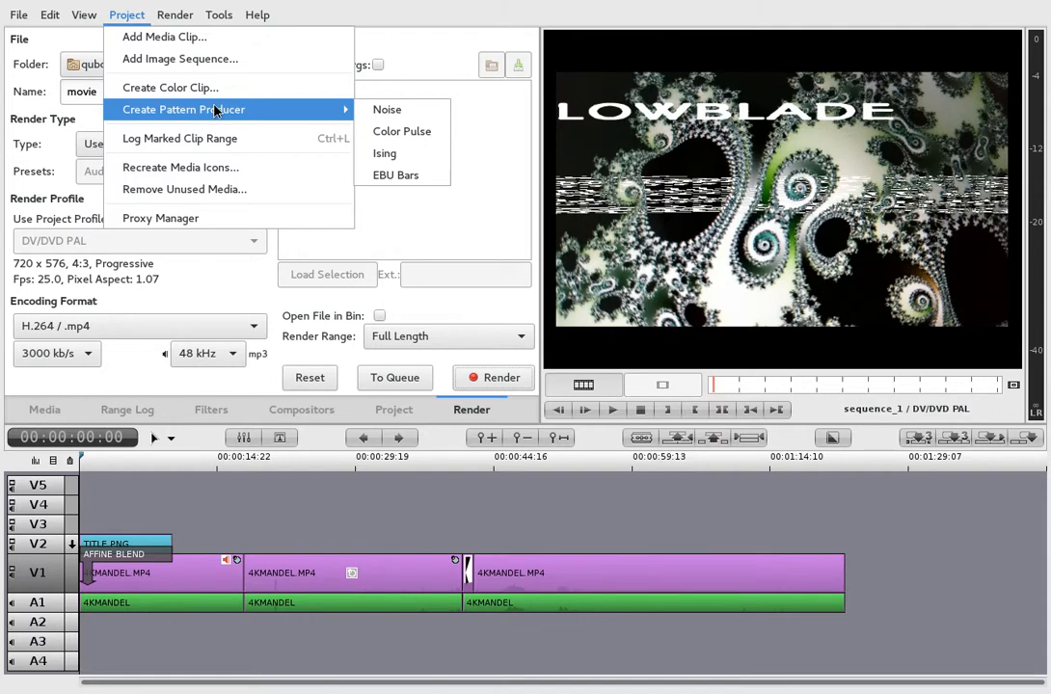
mouse_move(170, 87)
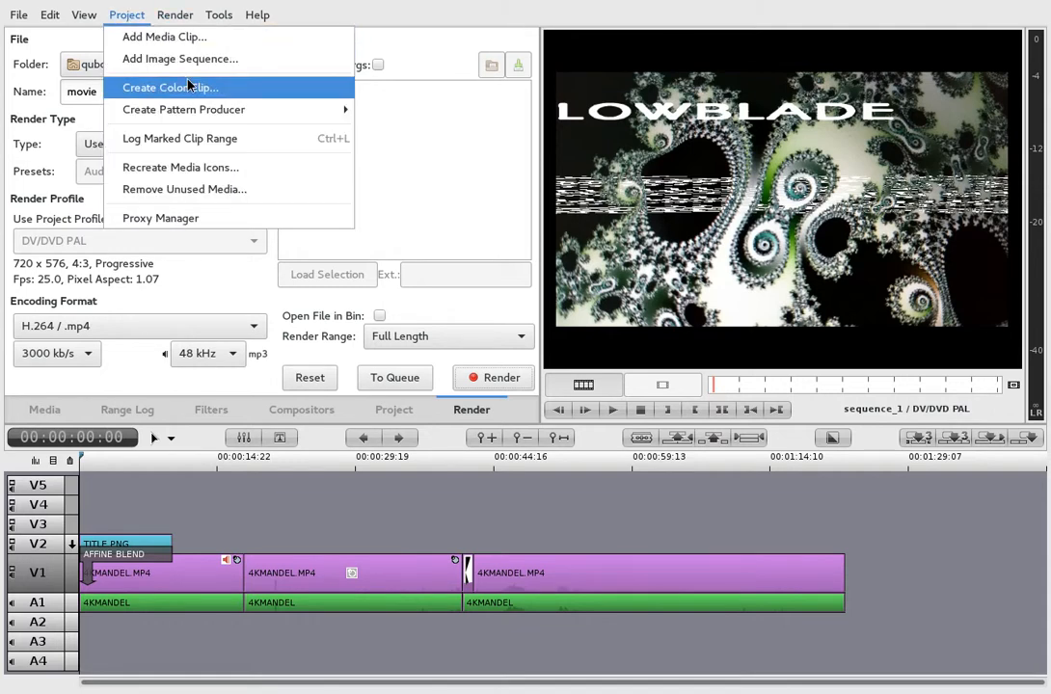
mouse_move(157, 65)
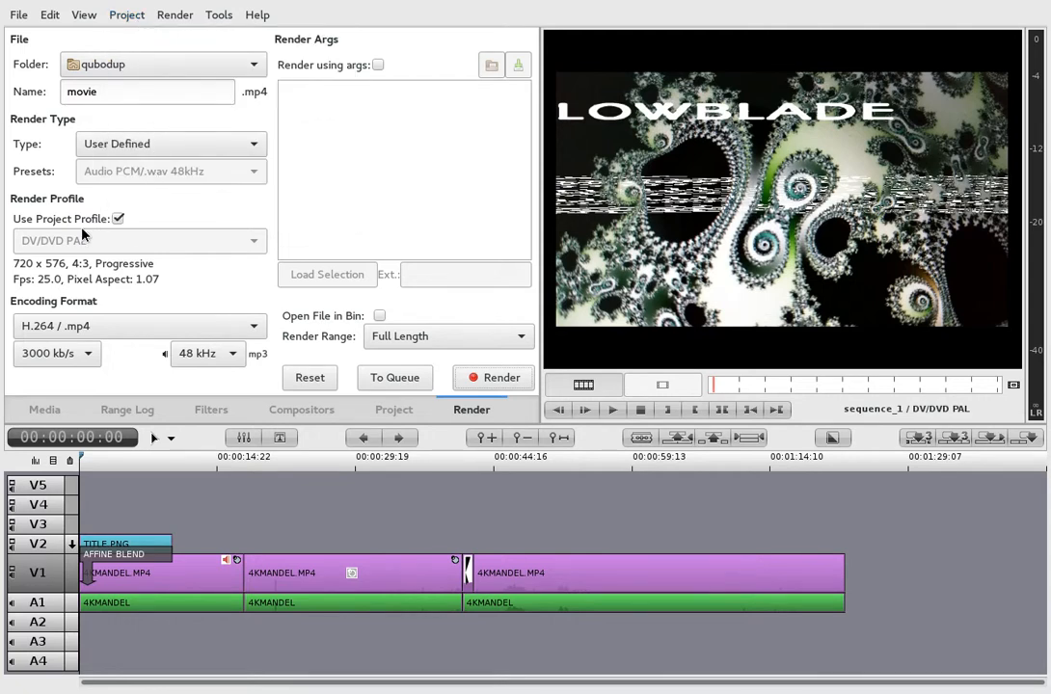
mouse_move(140, 171)
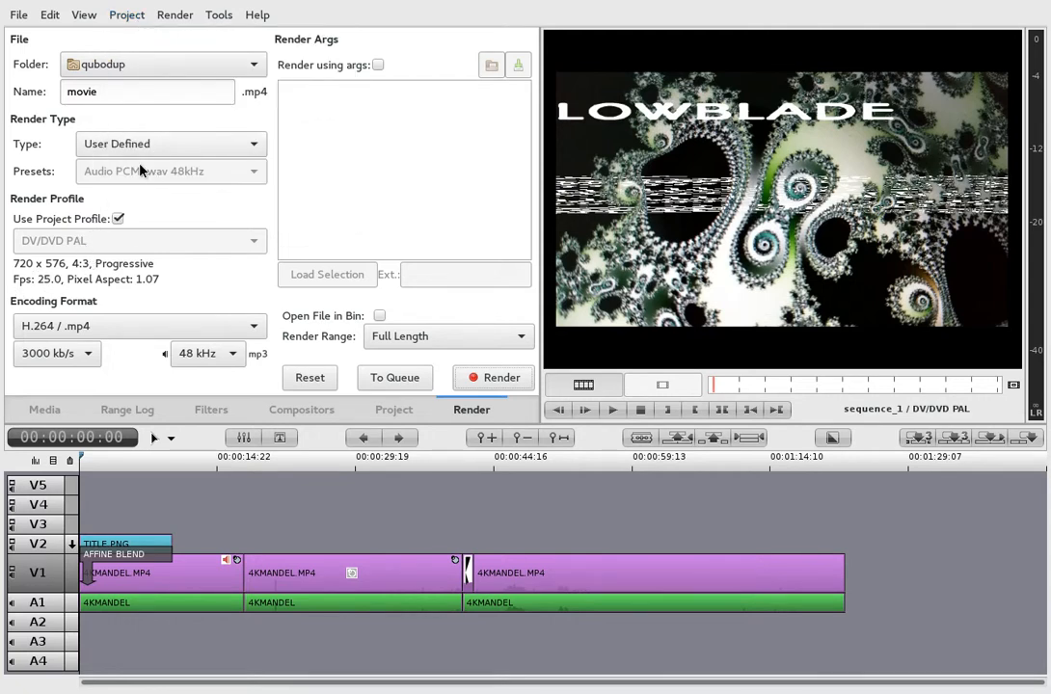
left_click(126, 15)
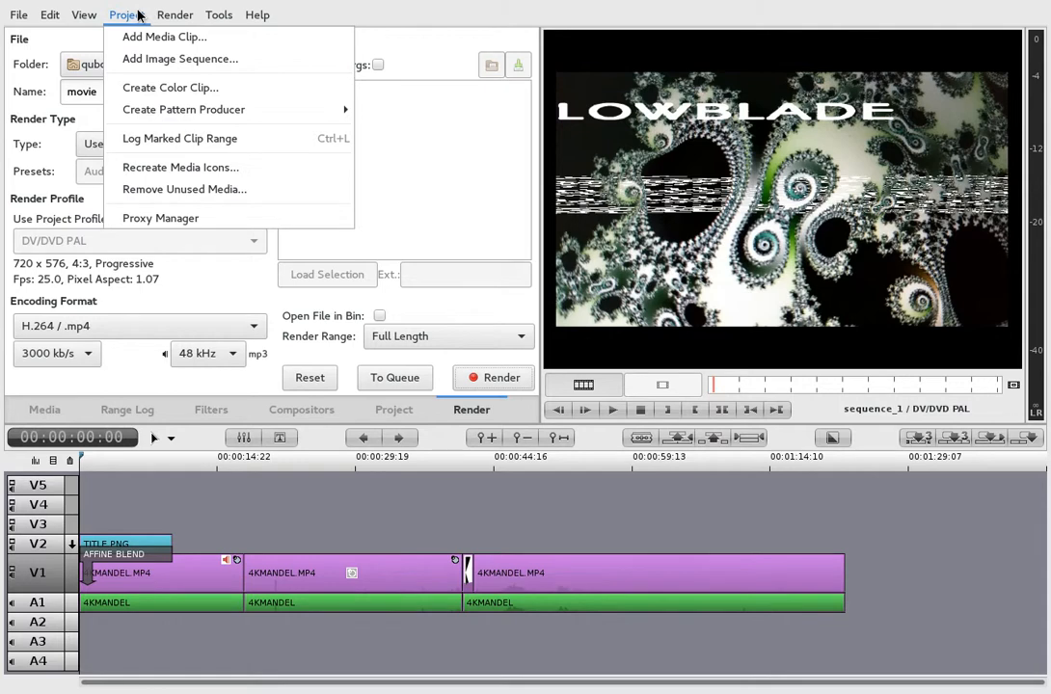
mouse_move(135, 17)
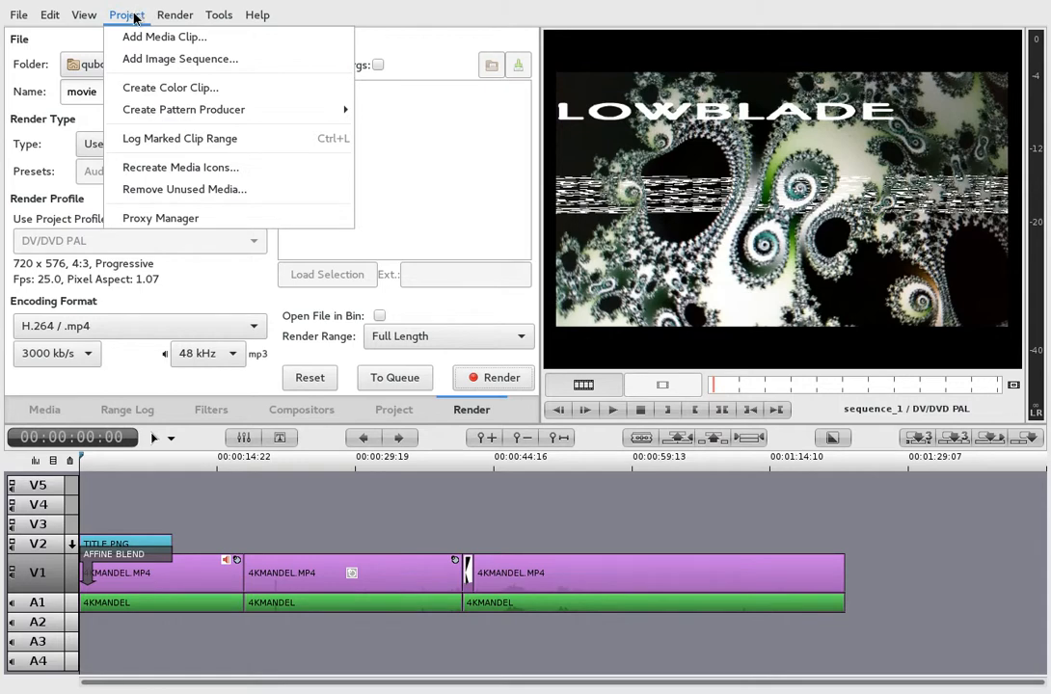
mouse_move(179, 59)
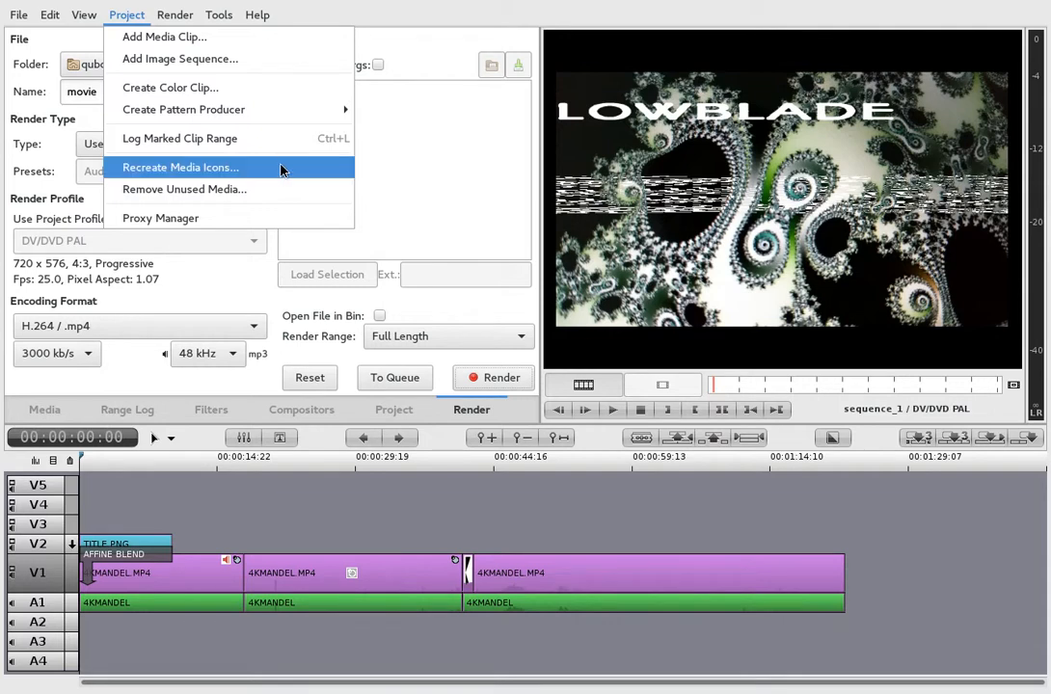
mouse_move(164, 36)
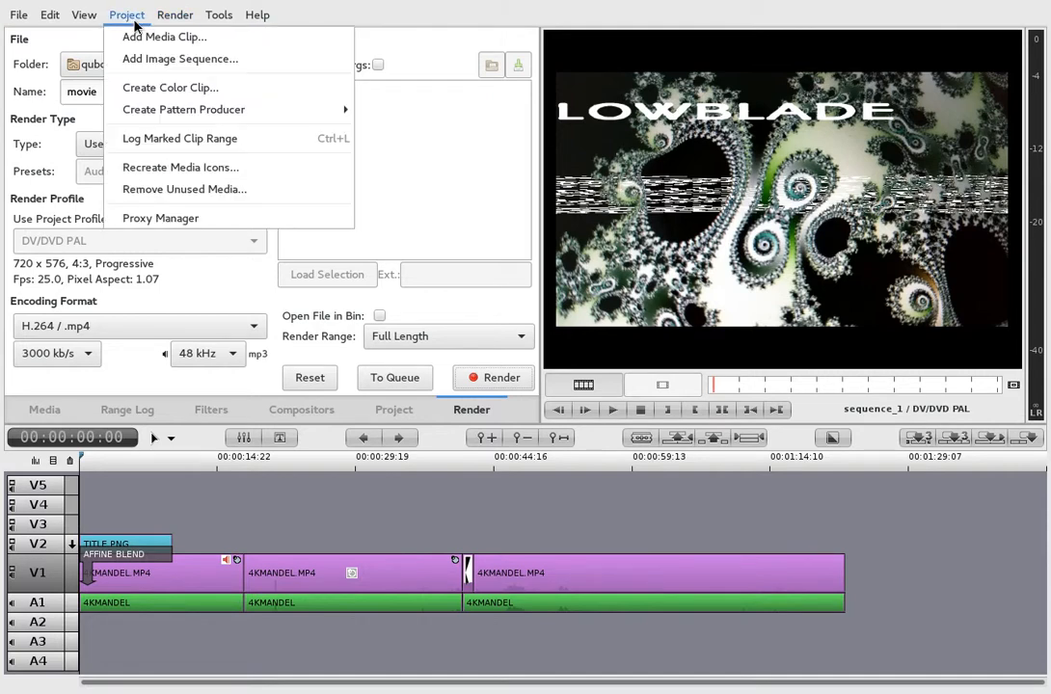
mouse_move(184, 109)
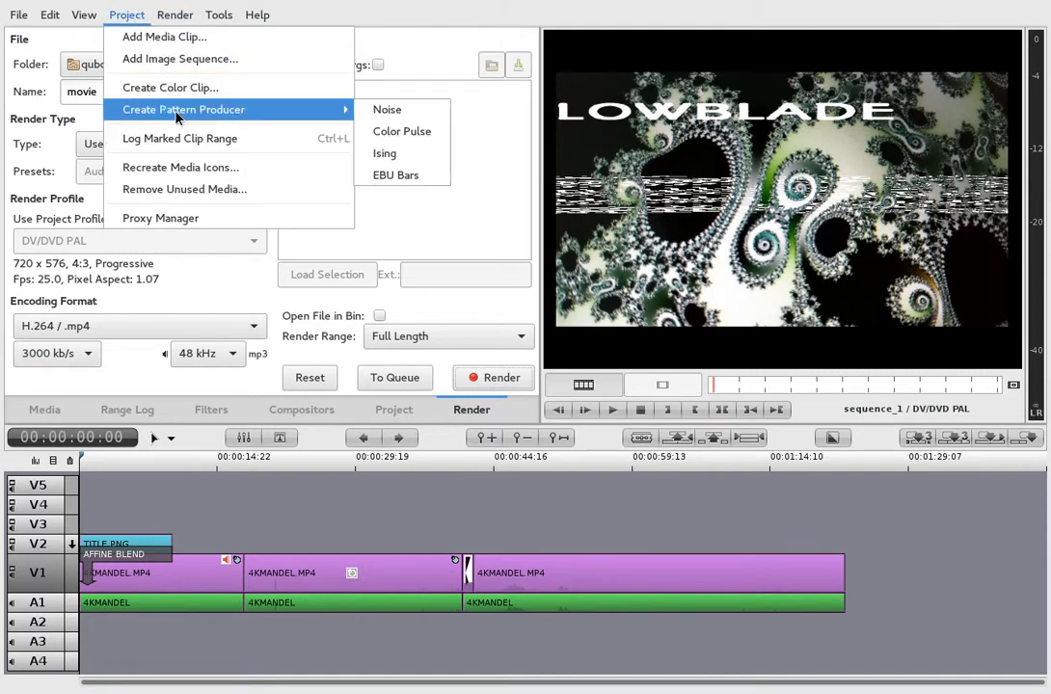
left_click(84, 14)
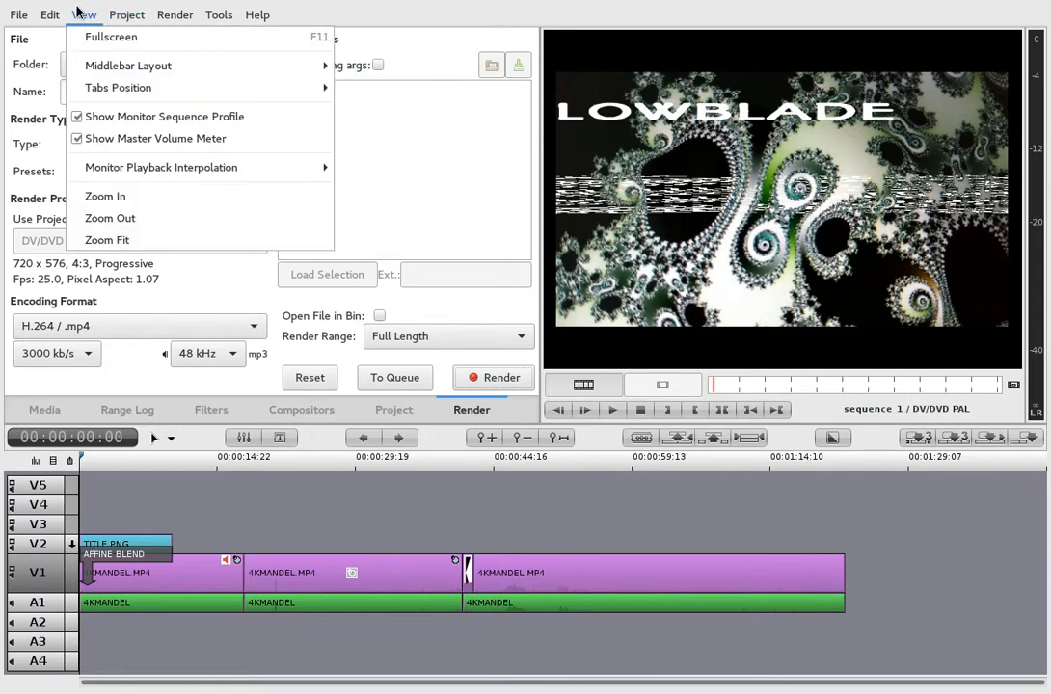
left_click(85, 15)
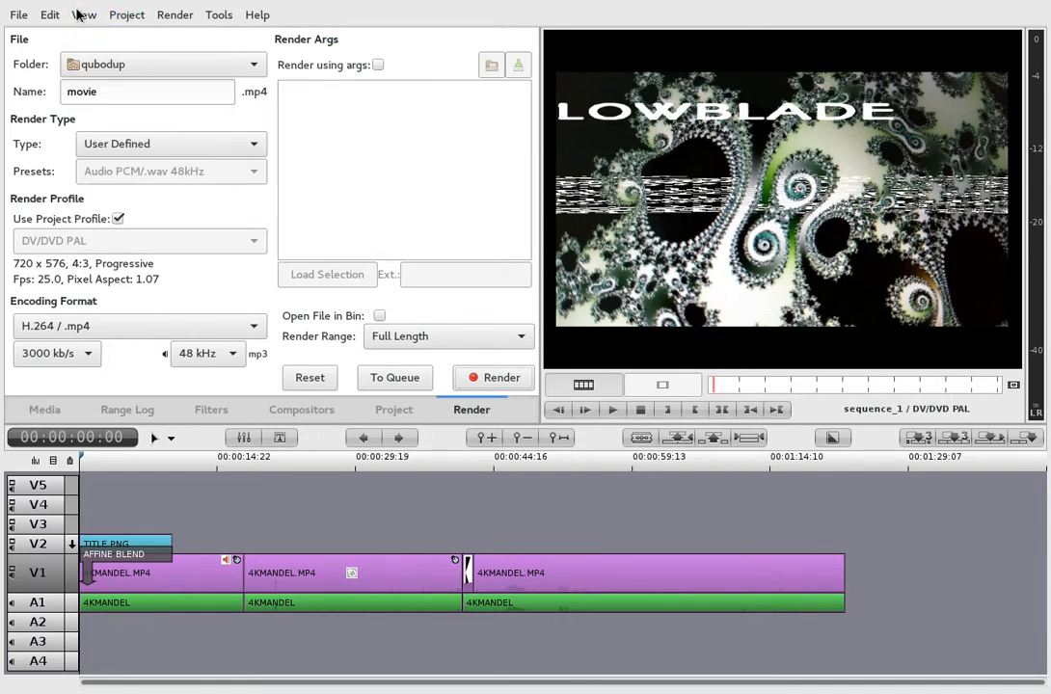
left_click(85, 14)
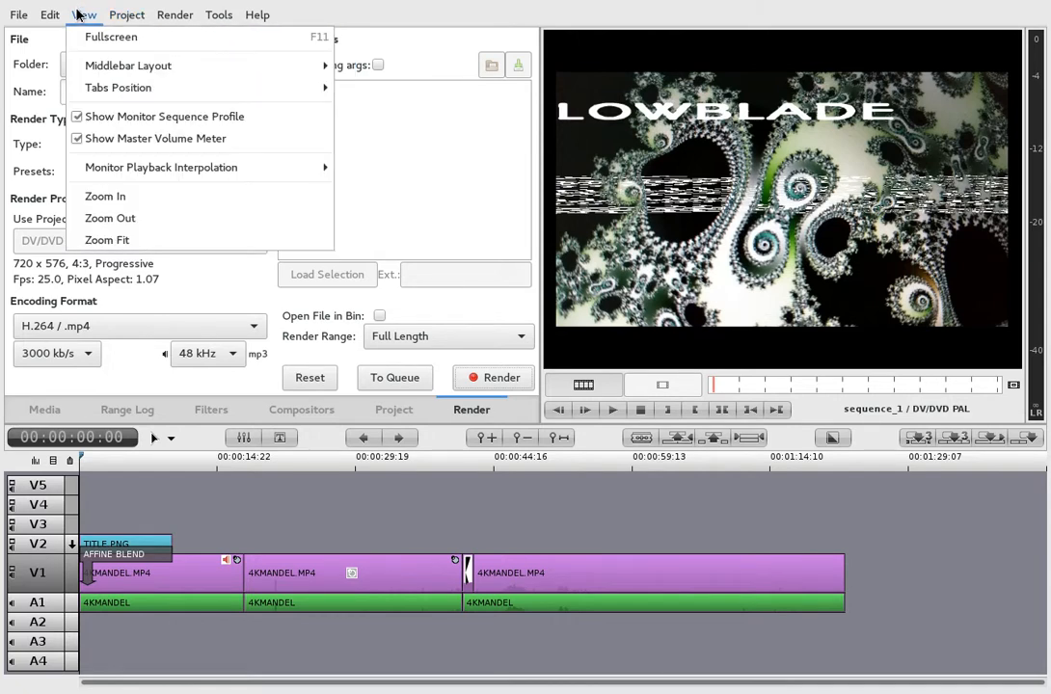
left_click(394, 410)
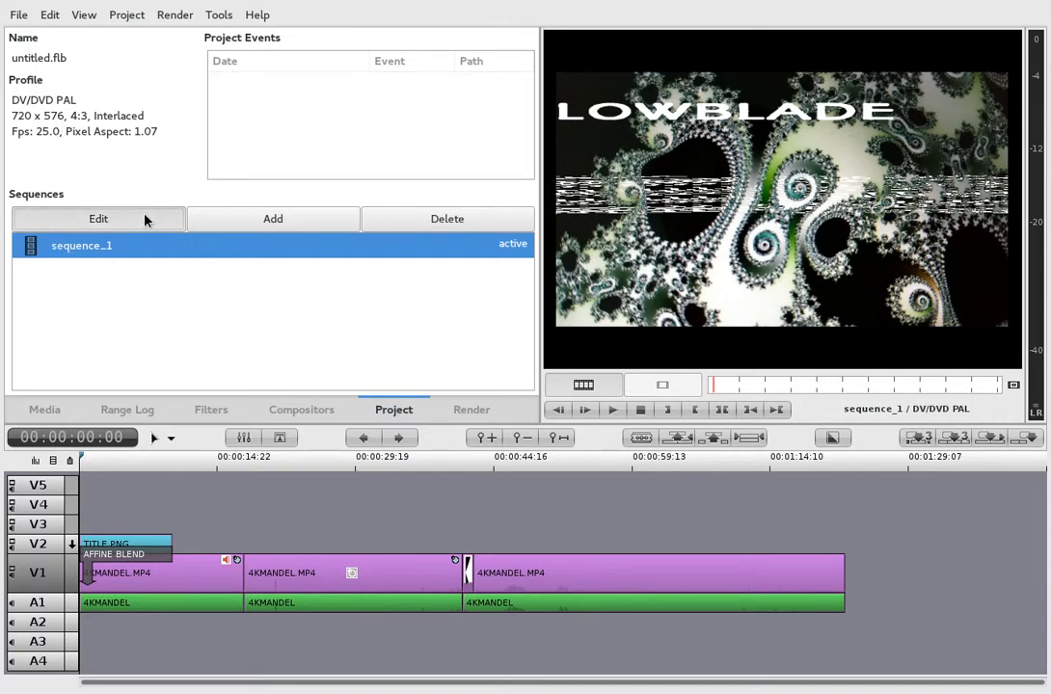
Try opening sequence_1, dismiss the already-being-edited warning, and show the File menu
left_click(98, 219)
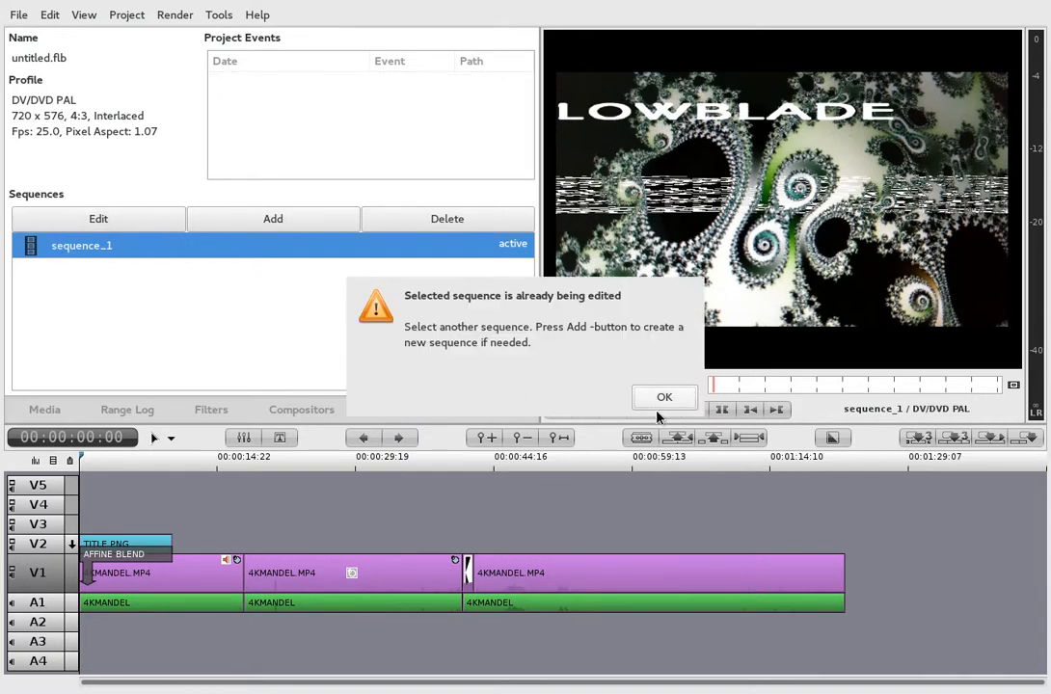
left_click(664, 397)
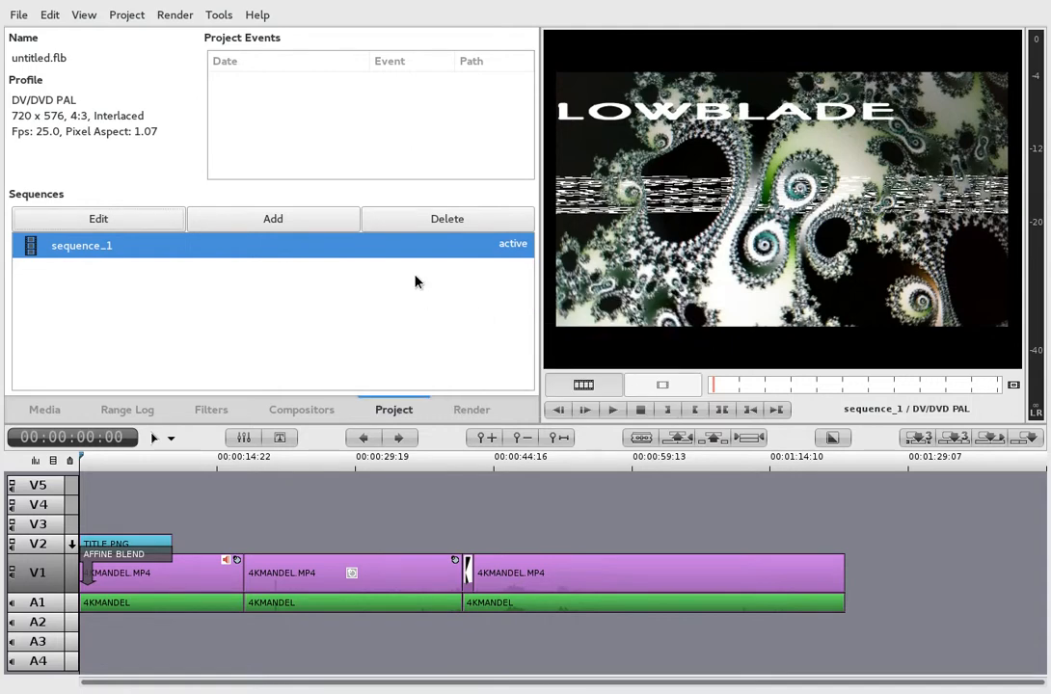
left_click(17, 14)
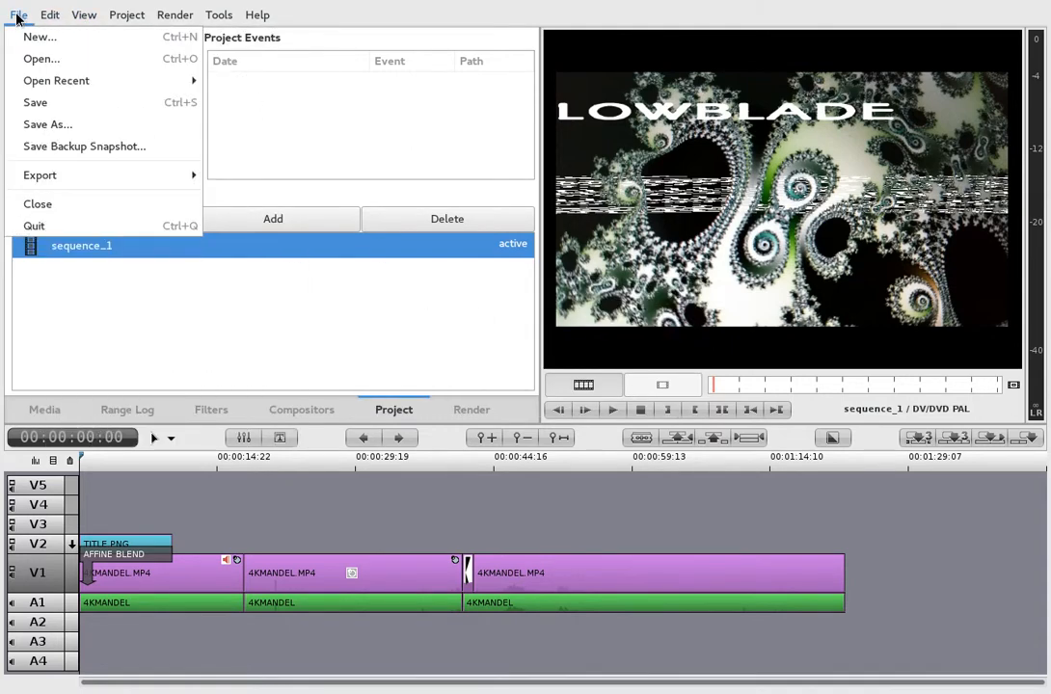
mouse_move(48, 123)
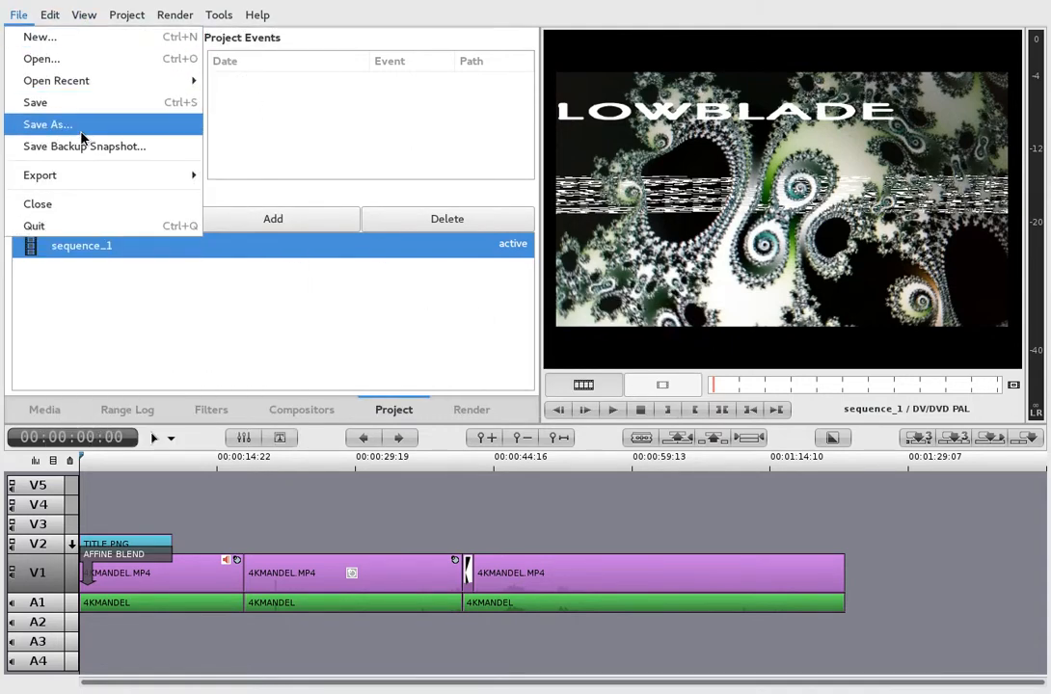
Save the project as untitled.flb in the SampleVideoMaterial folder via Save As
left_click(47, 123)
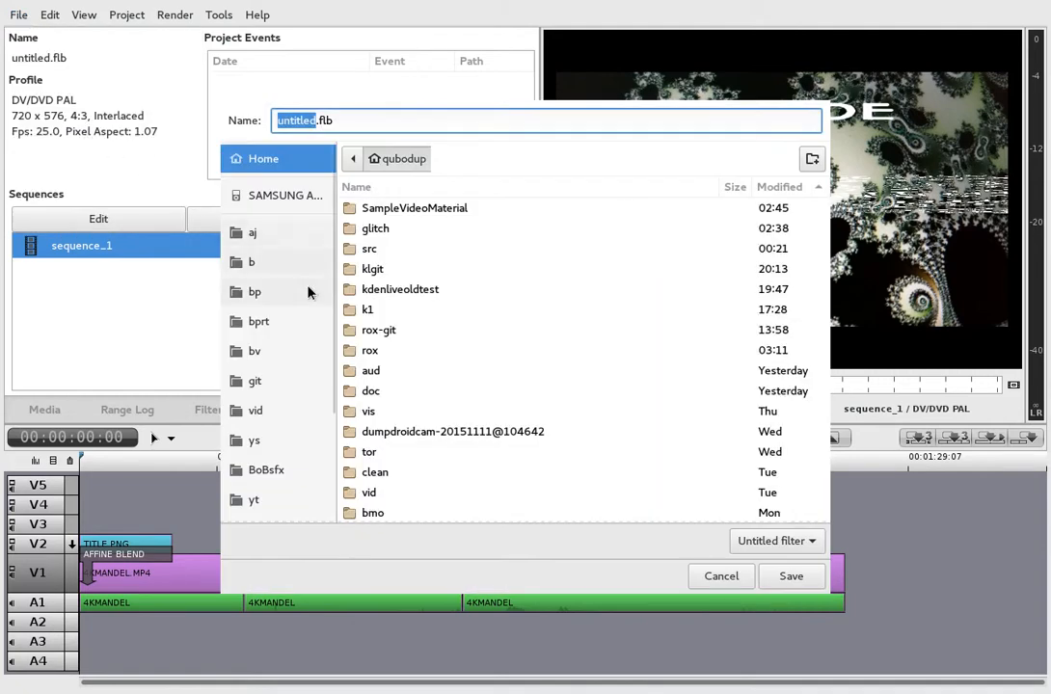
double_click(415, 208)
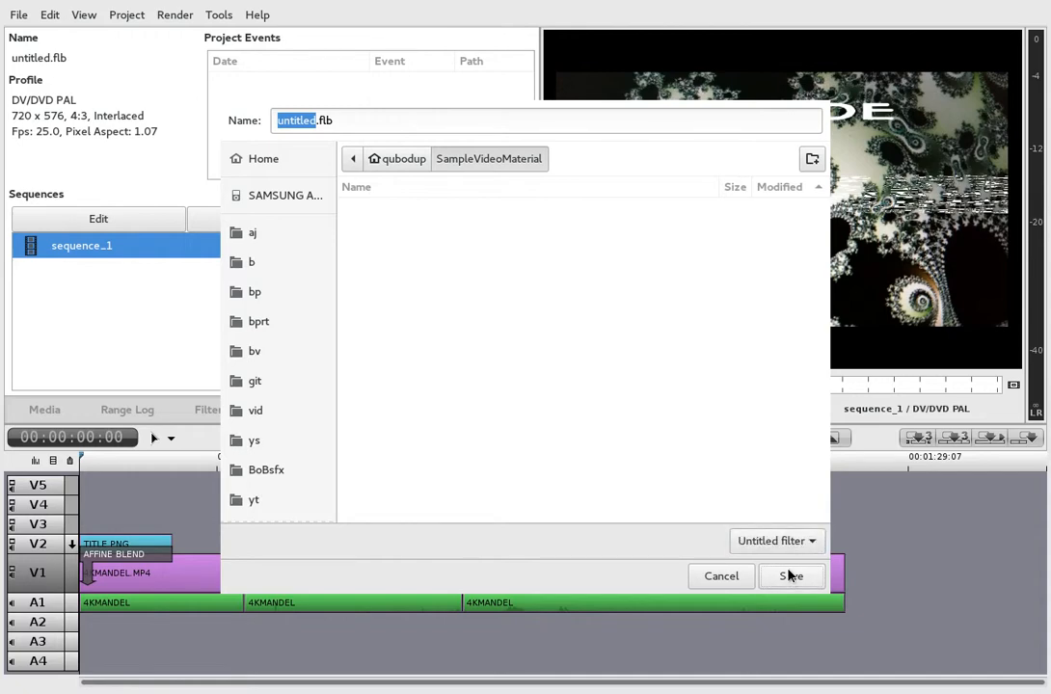
left_click(791, 576)
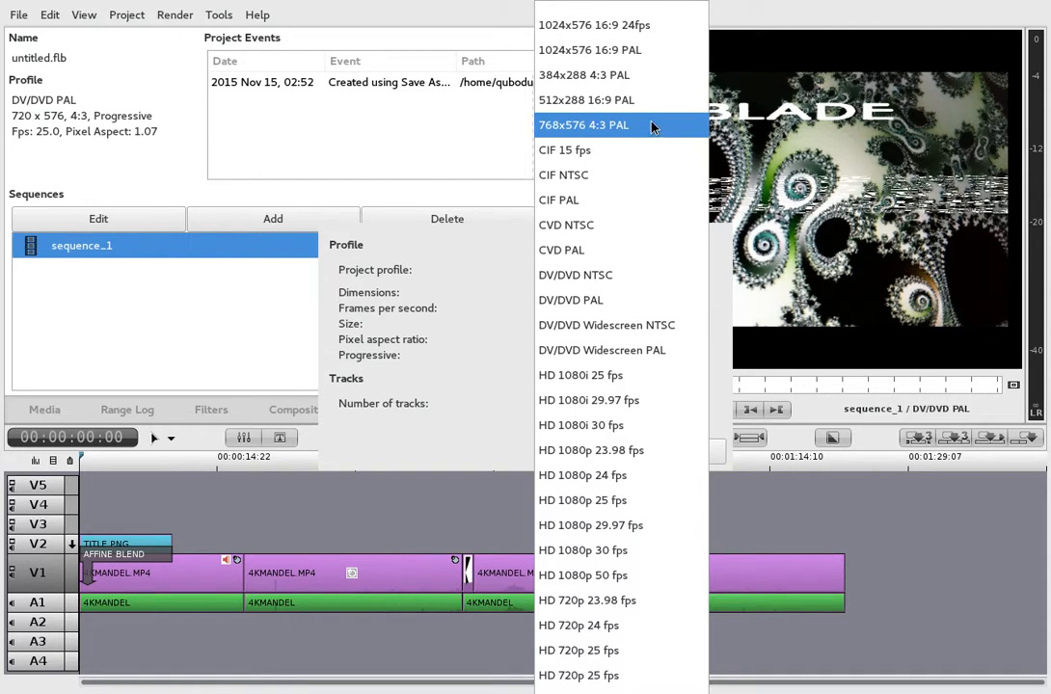
mouse_move(588, 400)
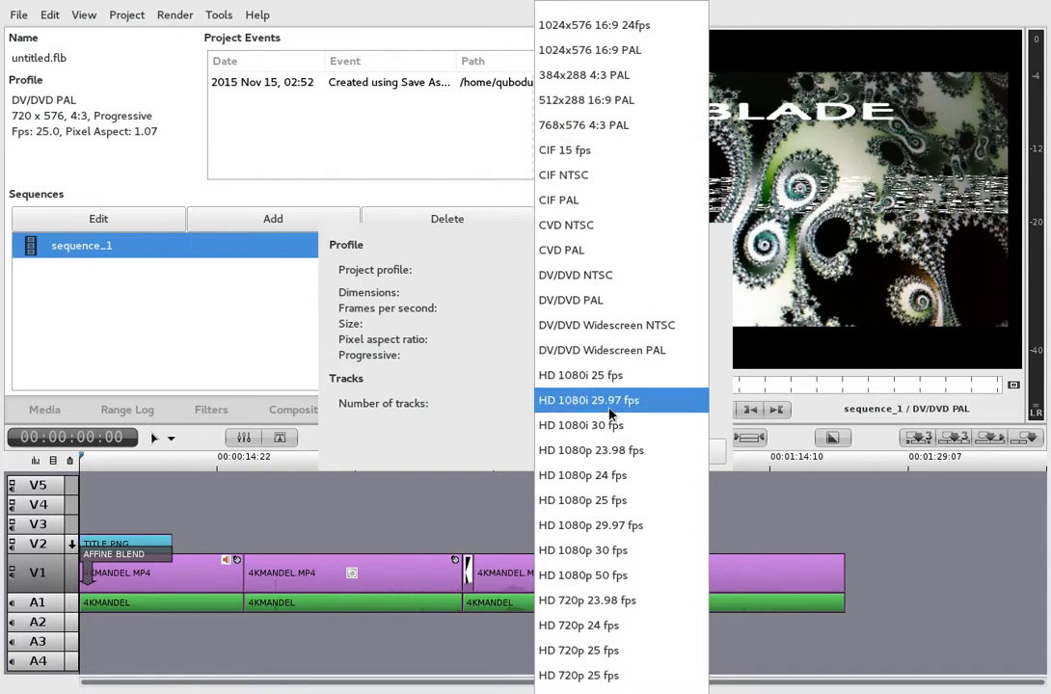
Create a new project with the HD 1080p 30 fps profile, 5 video and 4 audio tracks
scroll("down", 3)
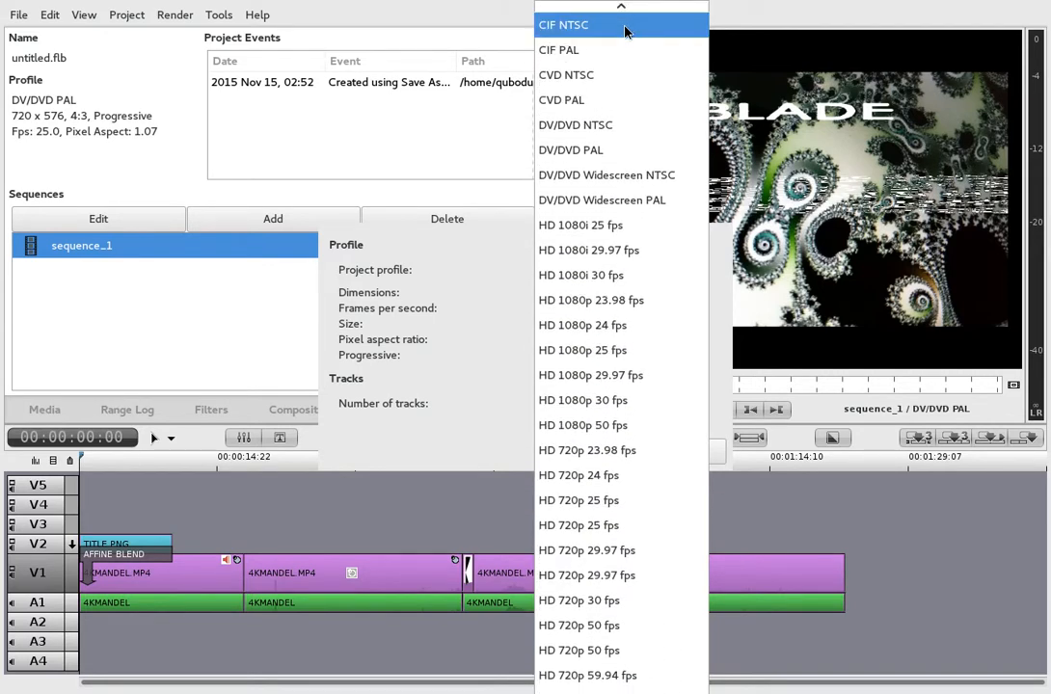
mouse_move(583, 325)
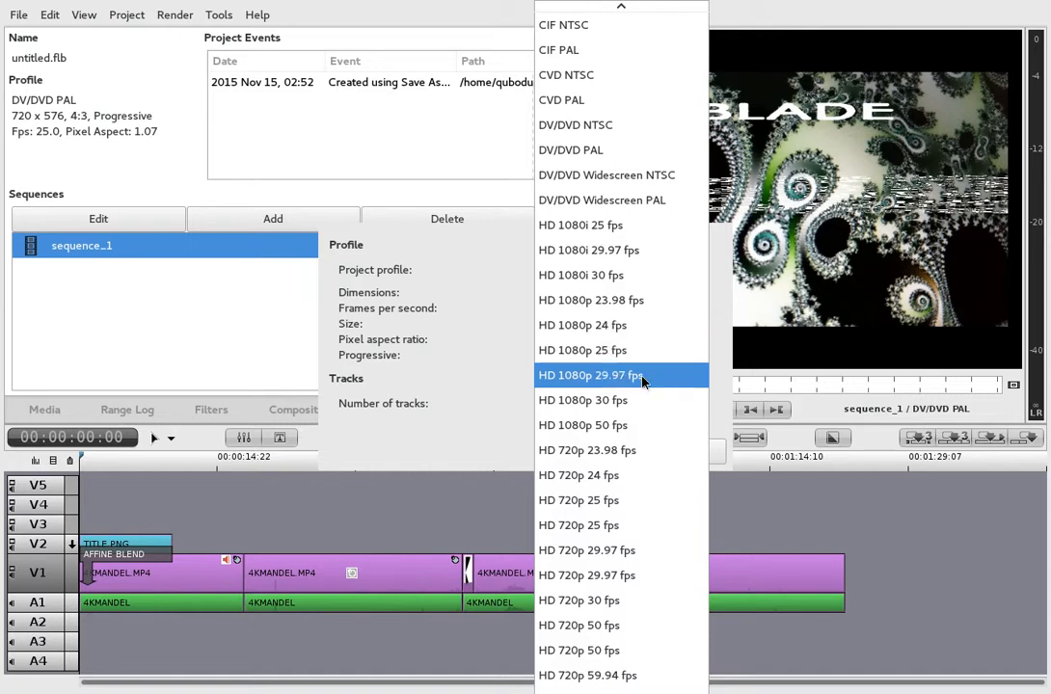
left_click(583, 400)
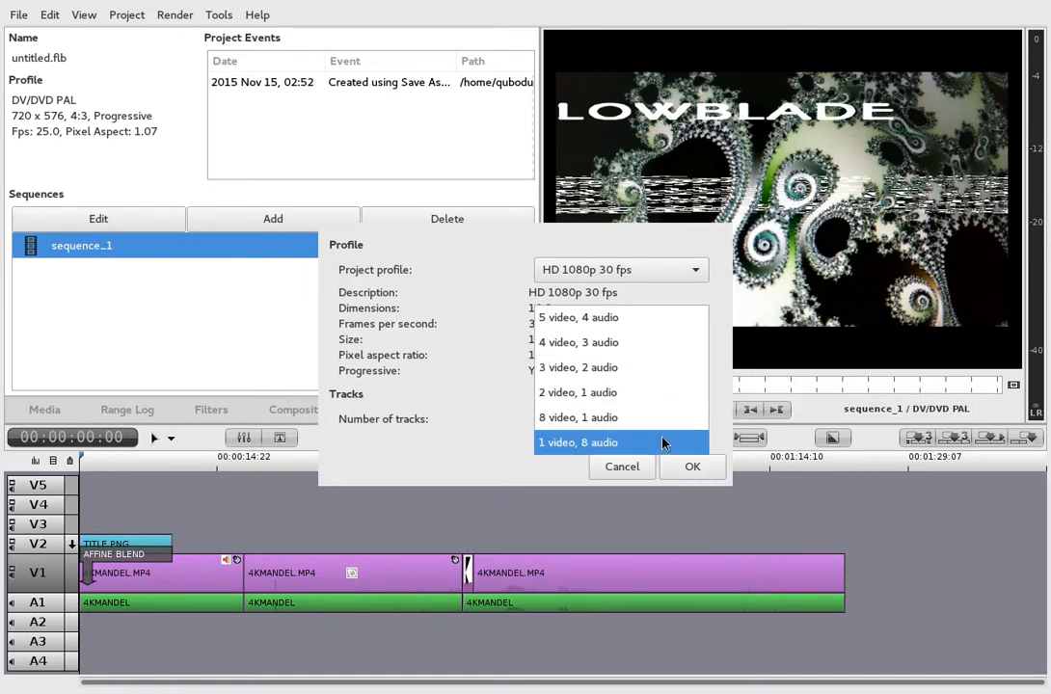
mouse_move(673, 317)
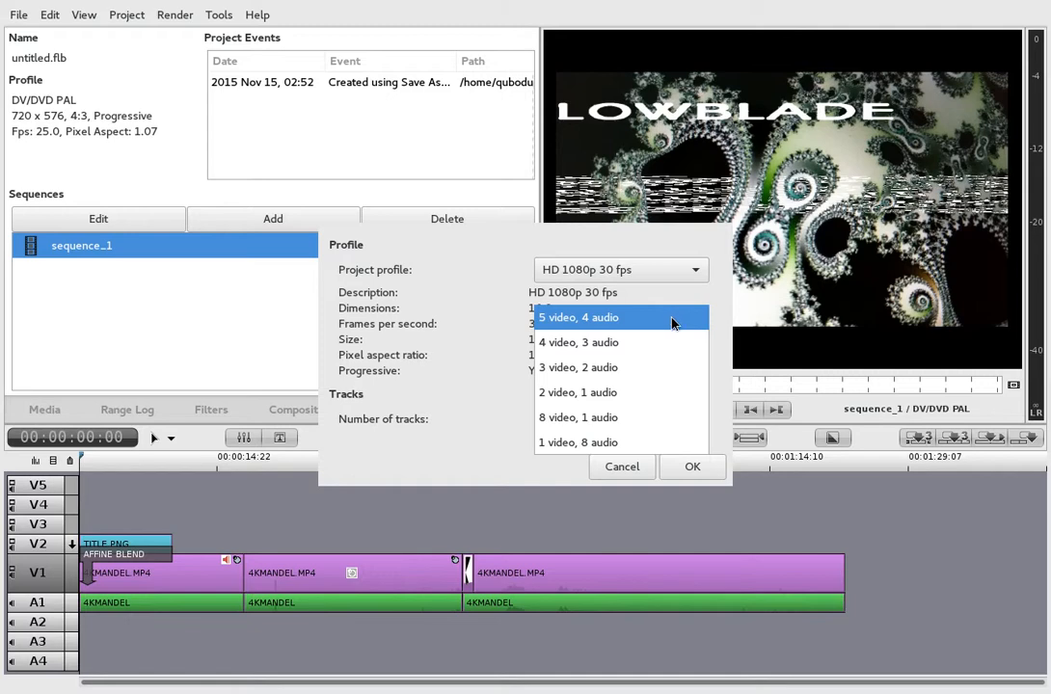
left_click(578, 317)
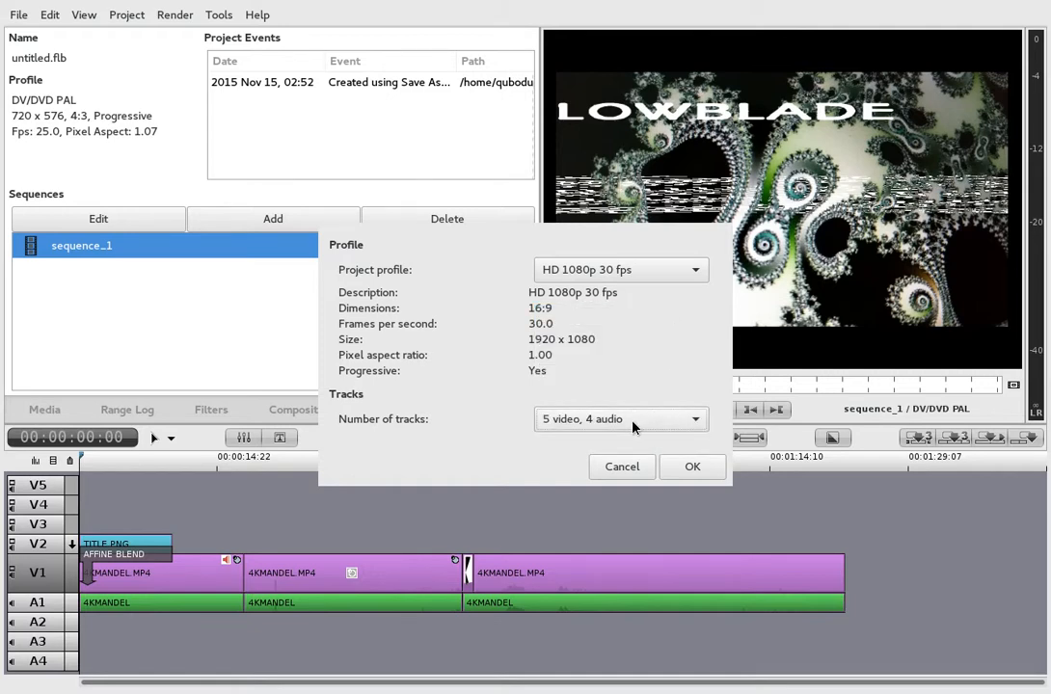
left_click(619, 419)
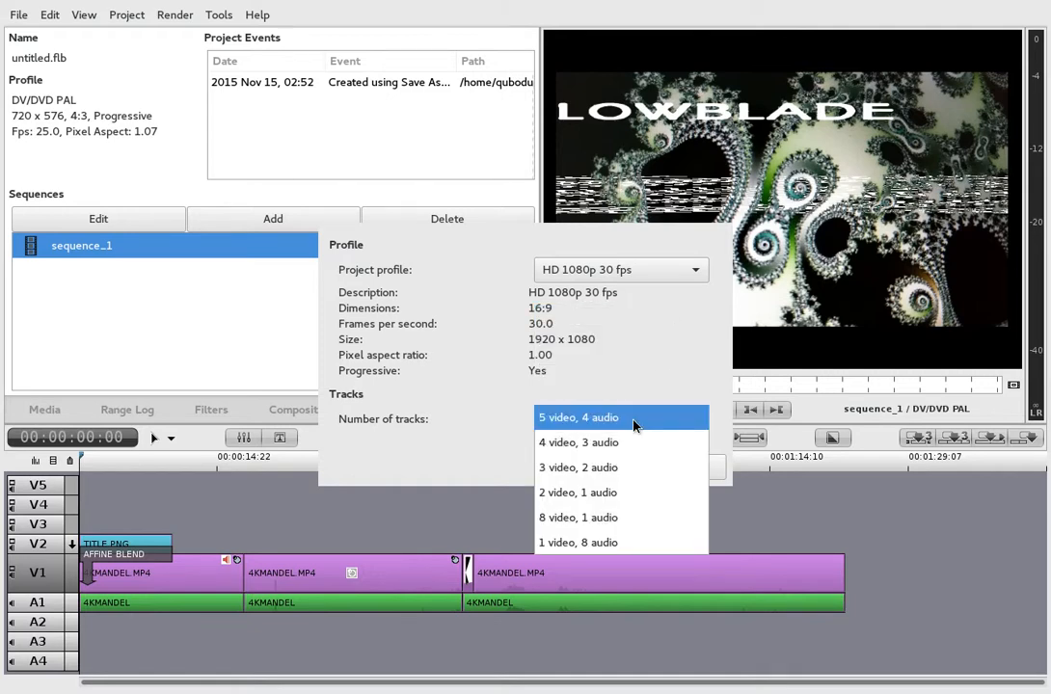
left_click(579, 418)
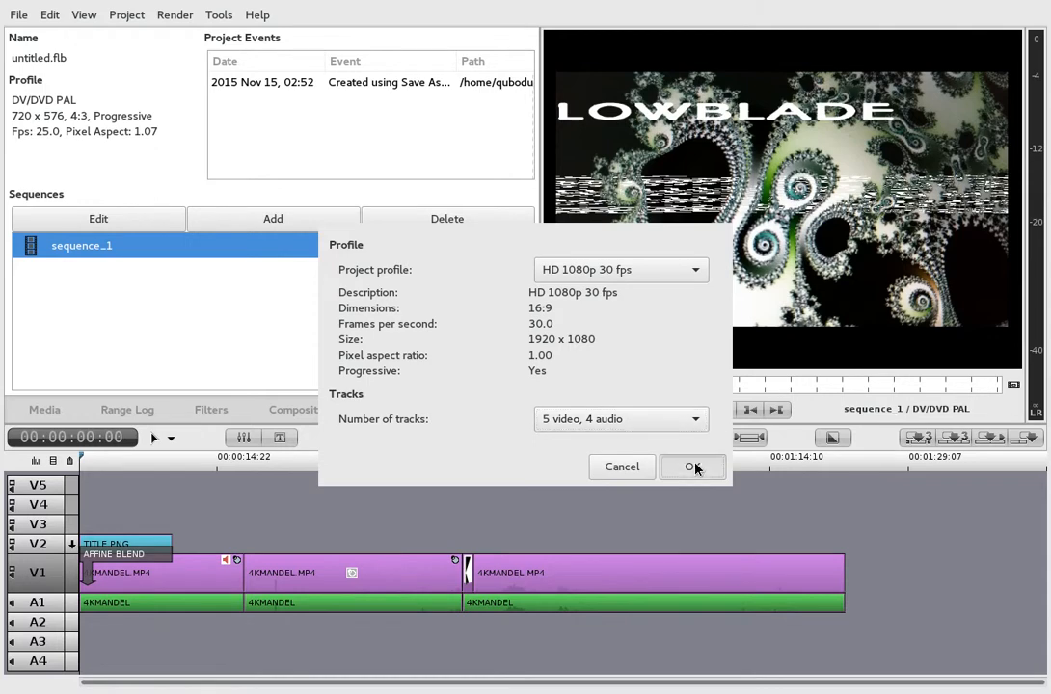
left_click(693, 467)
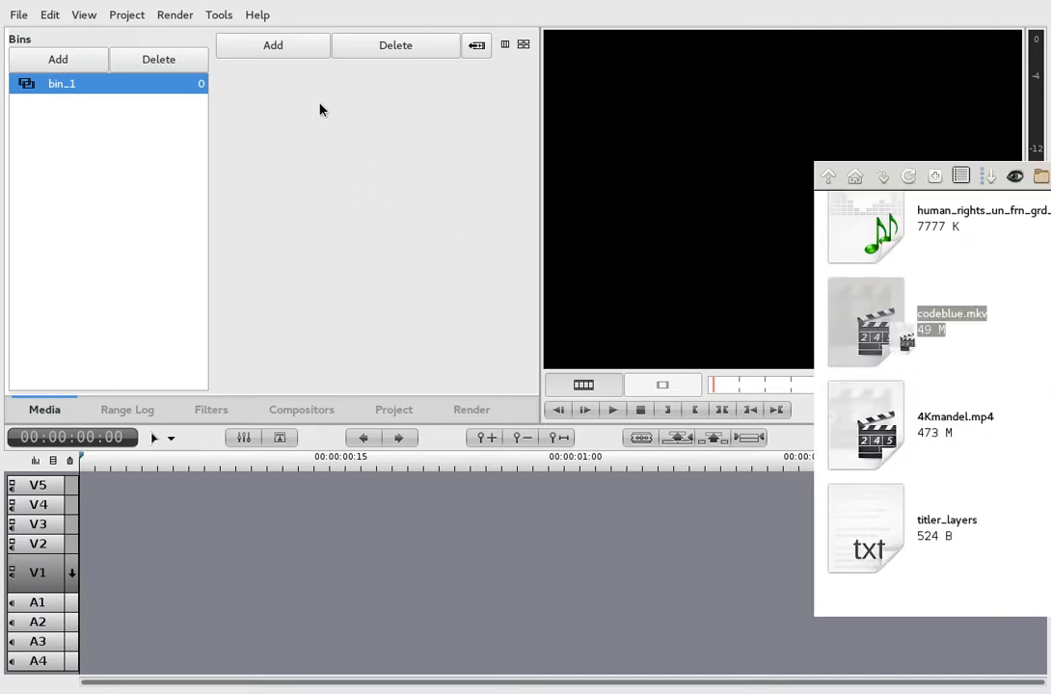
Open the Add media file chooser for bin_1 to import 4Kmandel.mp4
left_click(273, 45)
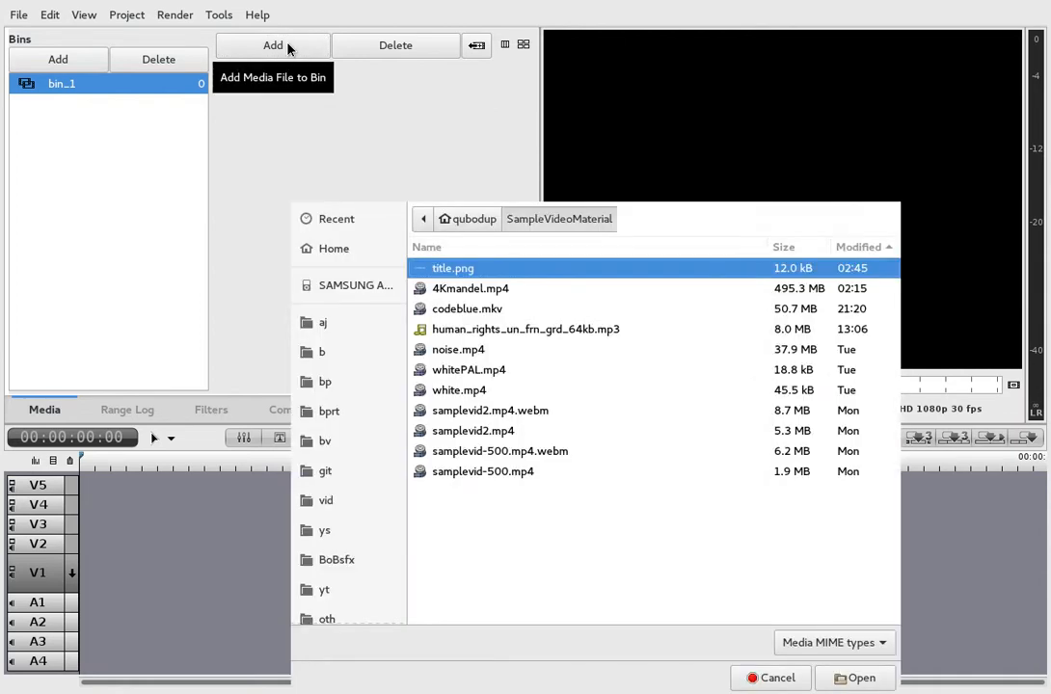
mouse_move(880, 209)
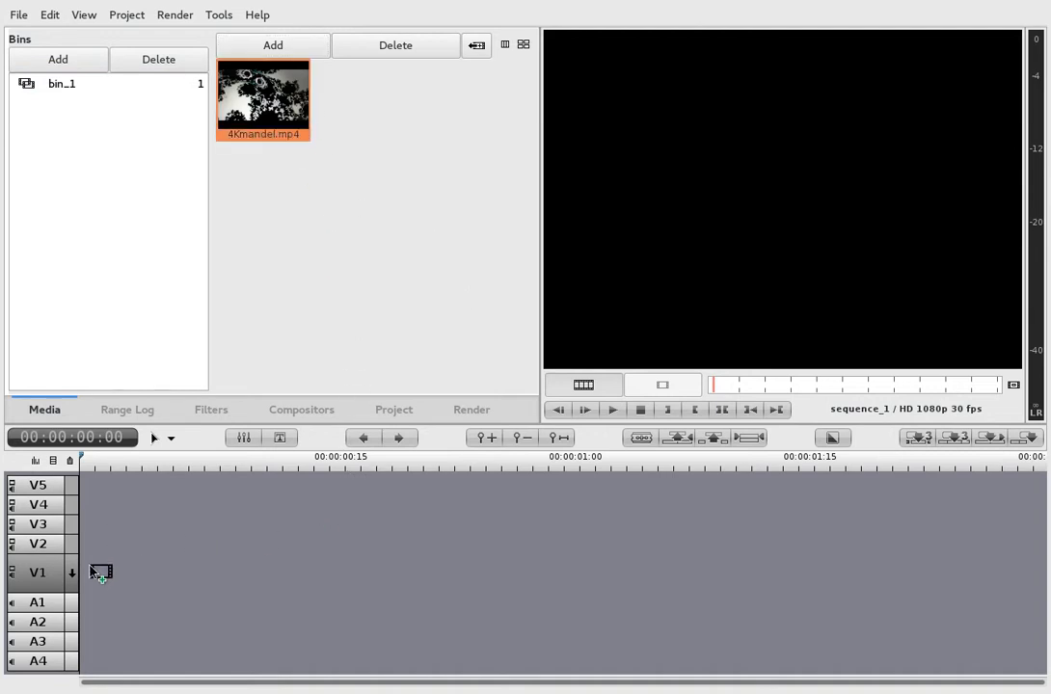
Drag the 4Kmandel.mp4 clip from bin_1 onto the start of track V1
left_click_drag(263, 96, 101, 571)
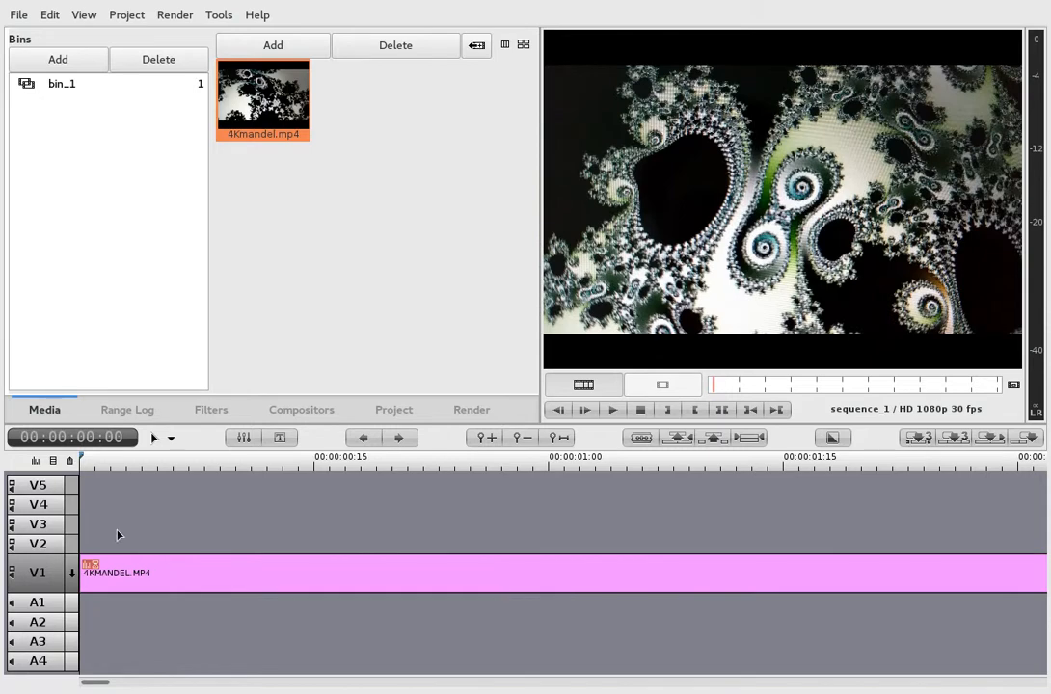
mouse_move(345, 557)
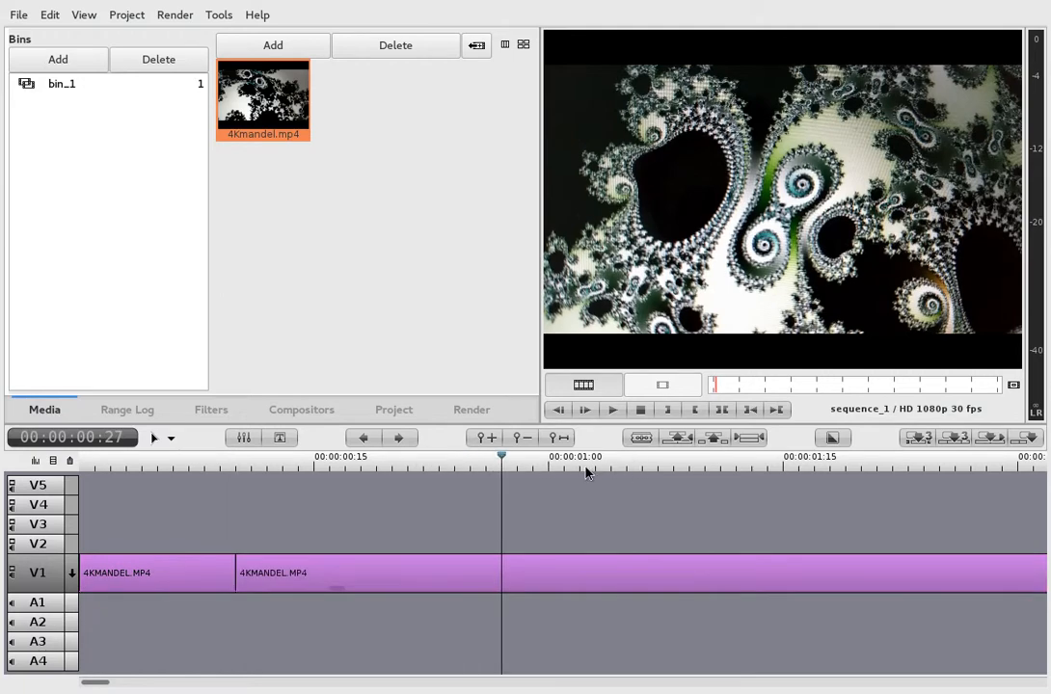
mouse_move(386, 460)
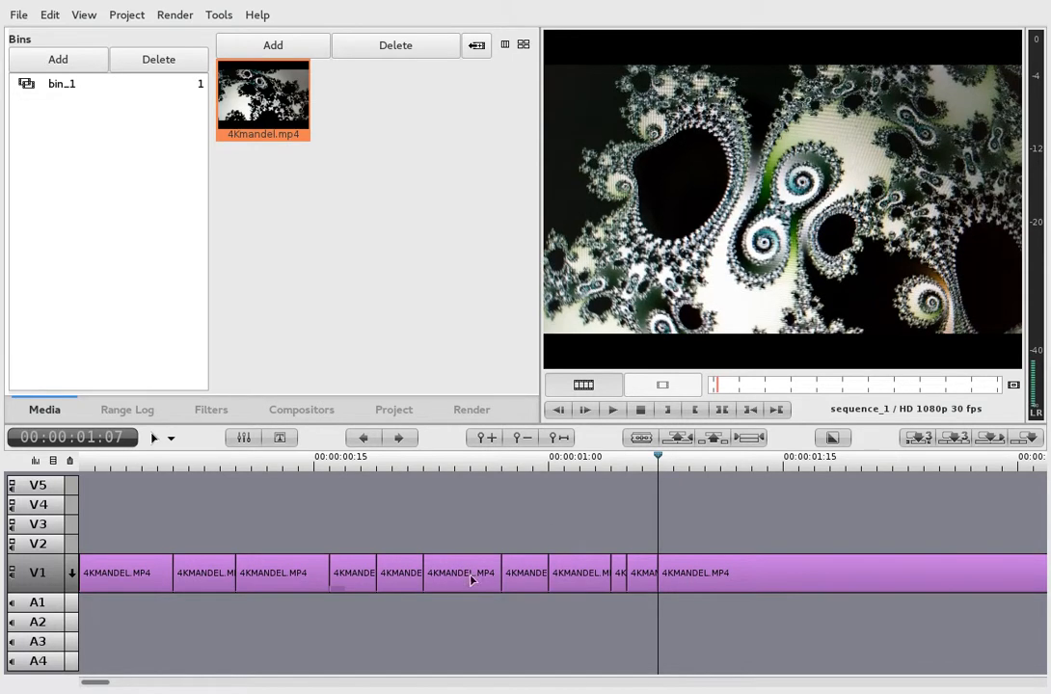
left_click(330, 456)
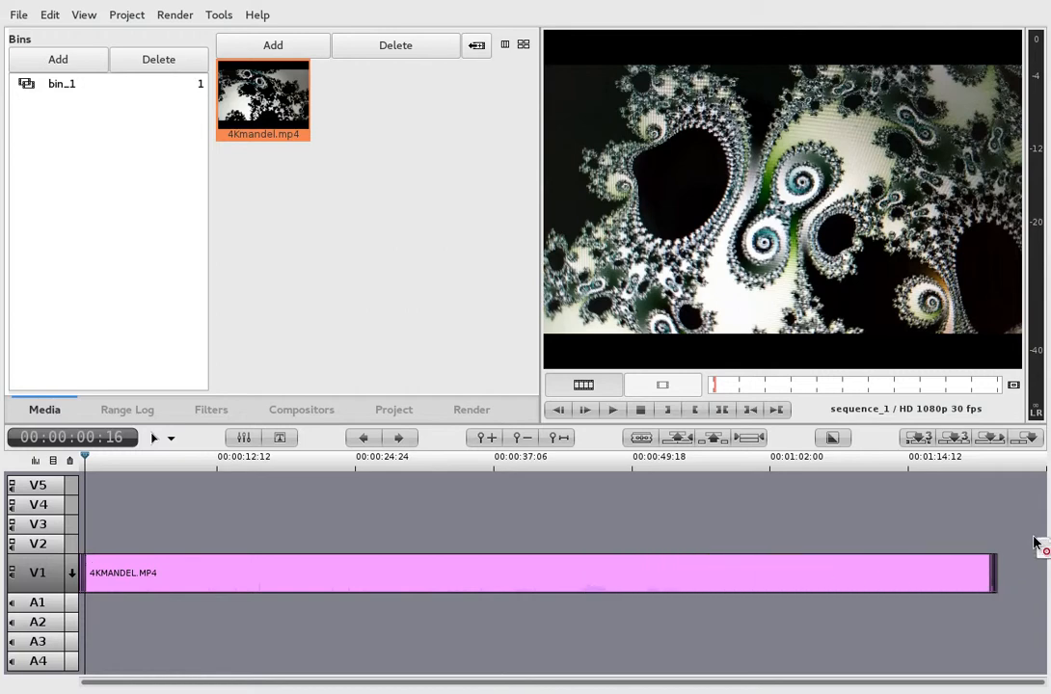
mouse_move(685, 589)
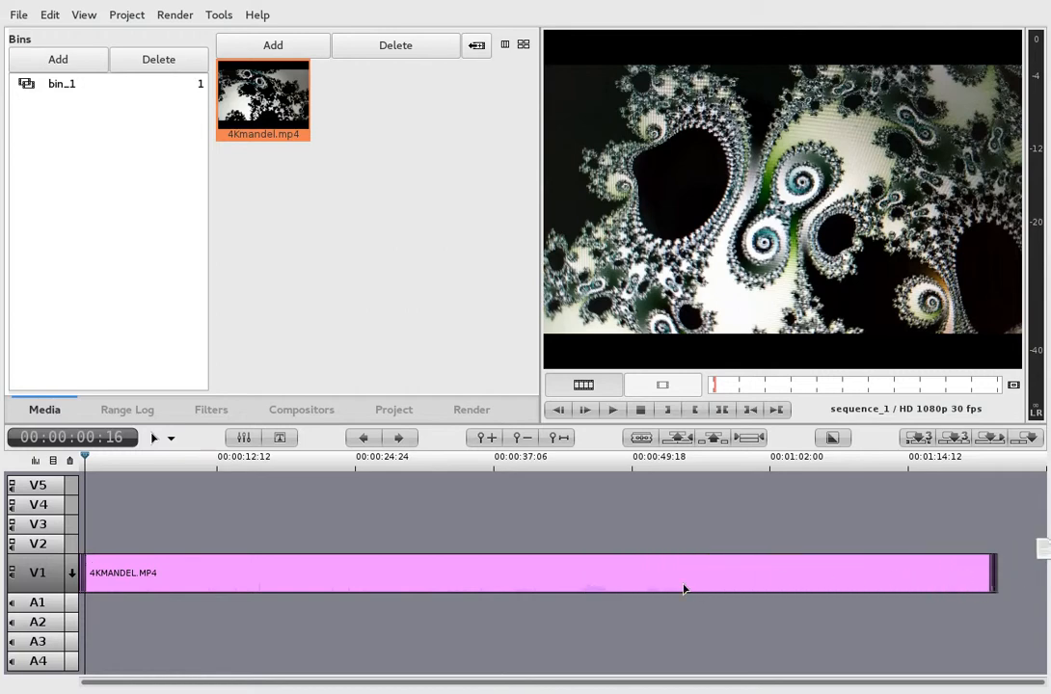
mouse_move(380, 579)
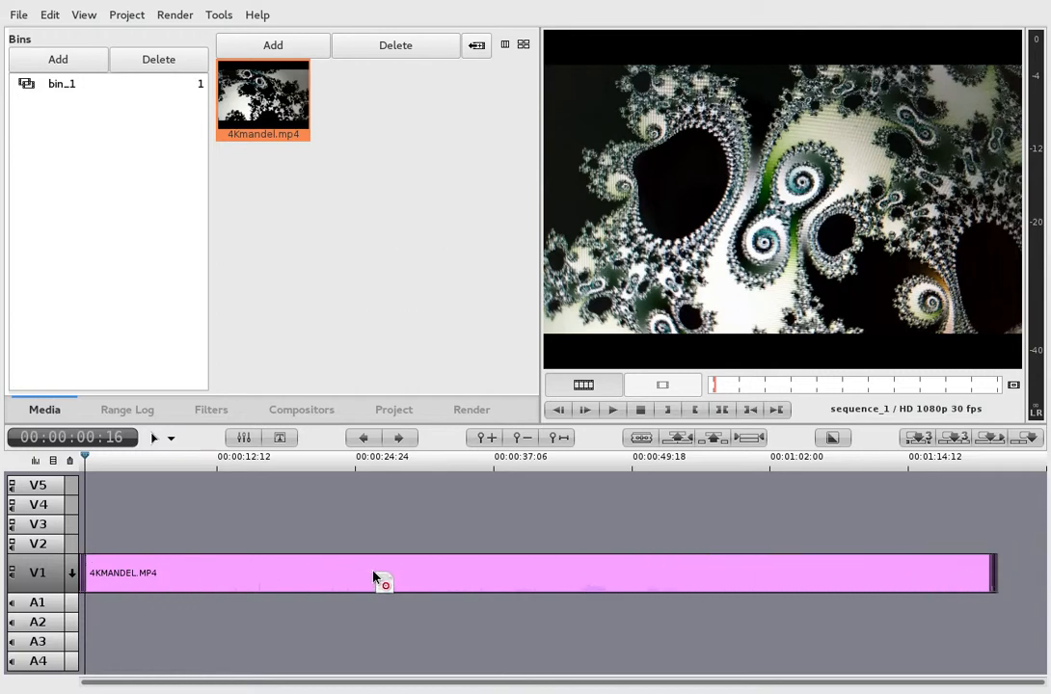